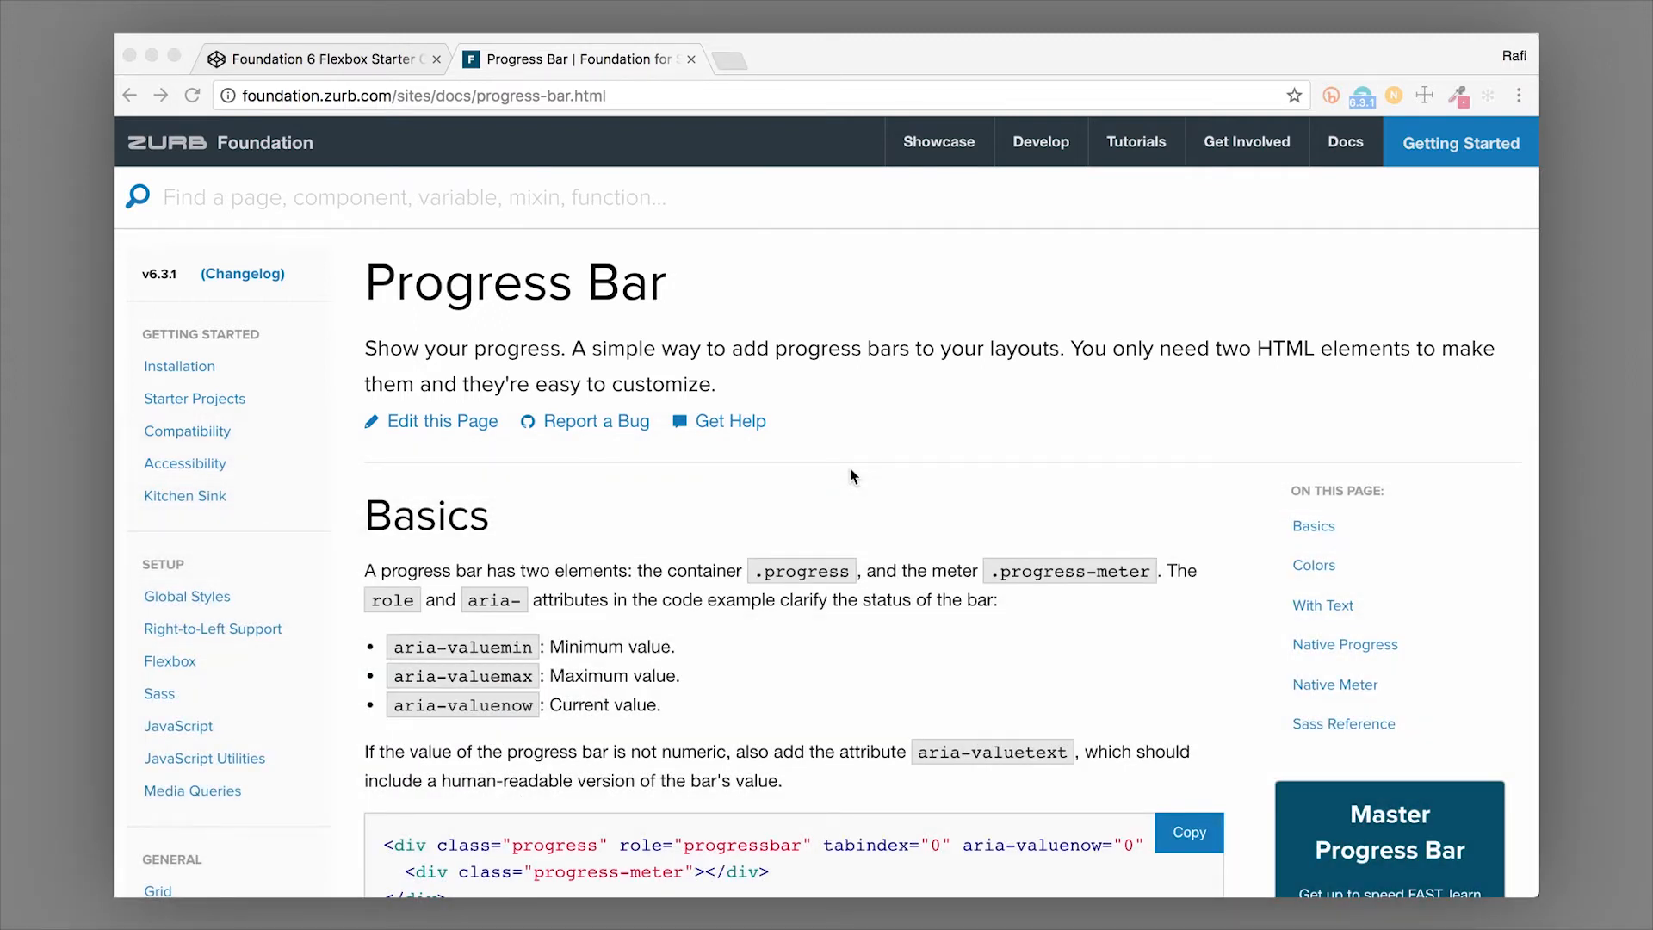
Scroll the Progress Bar docs to the Basics example and copy its progress bar markup
scroll("down", 3)
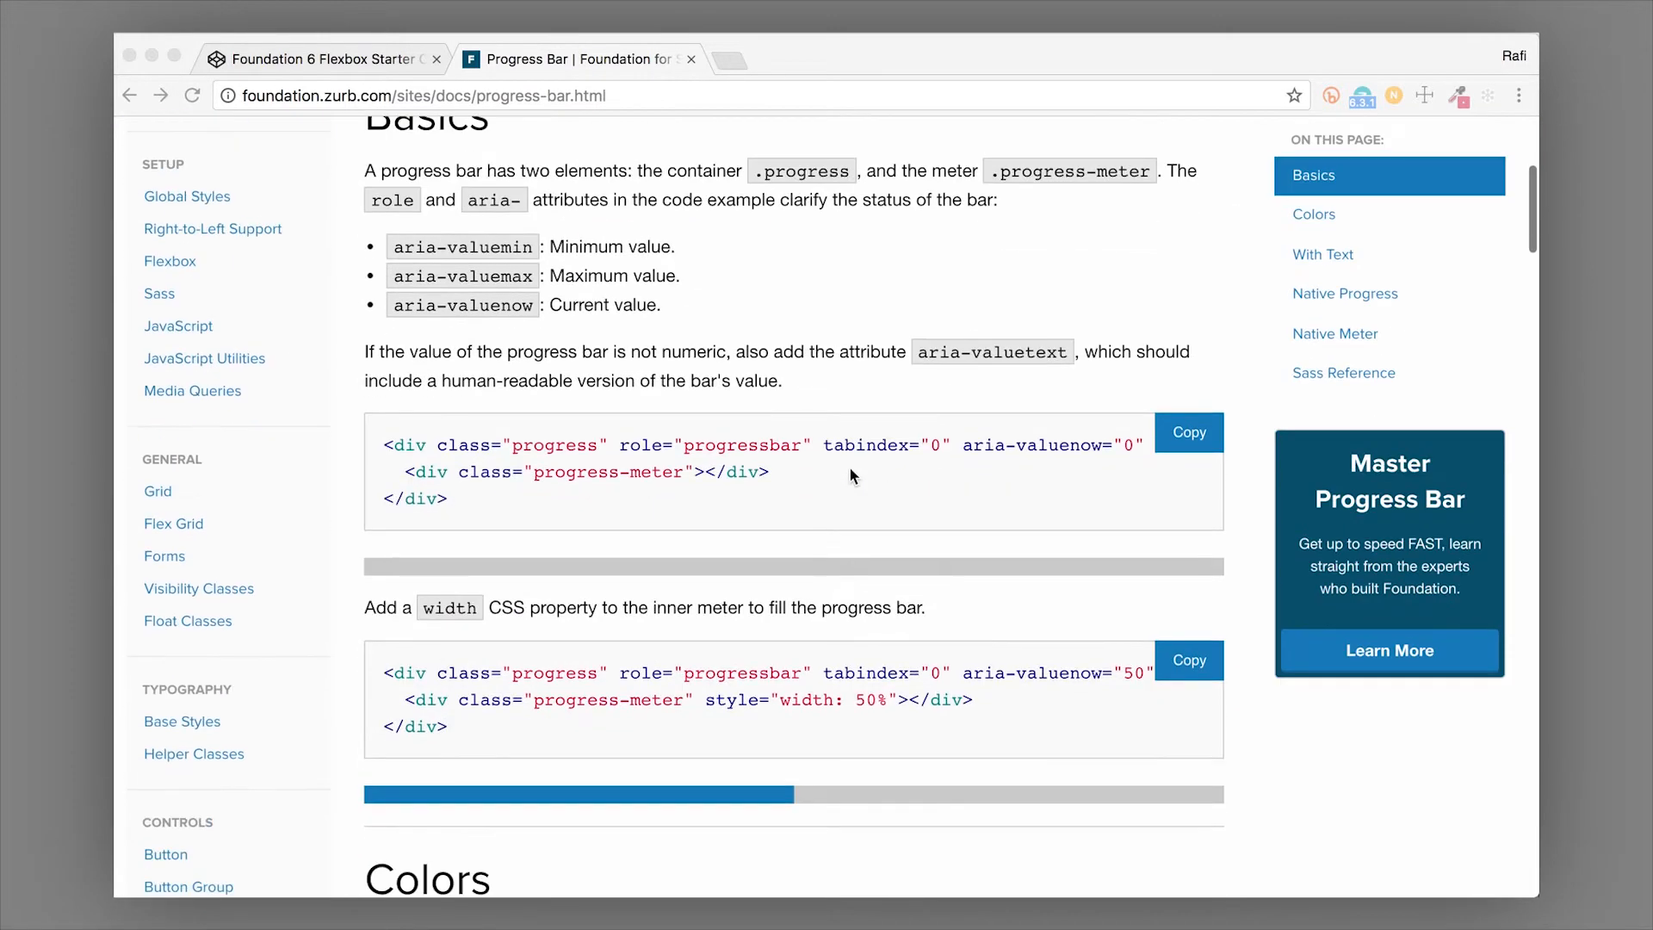
scroll("down", 3)
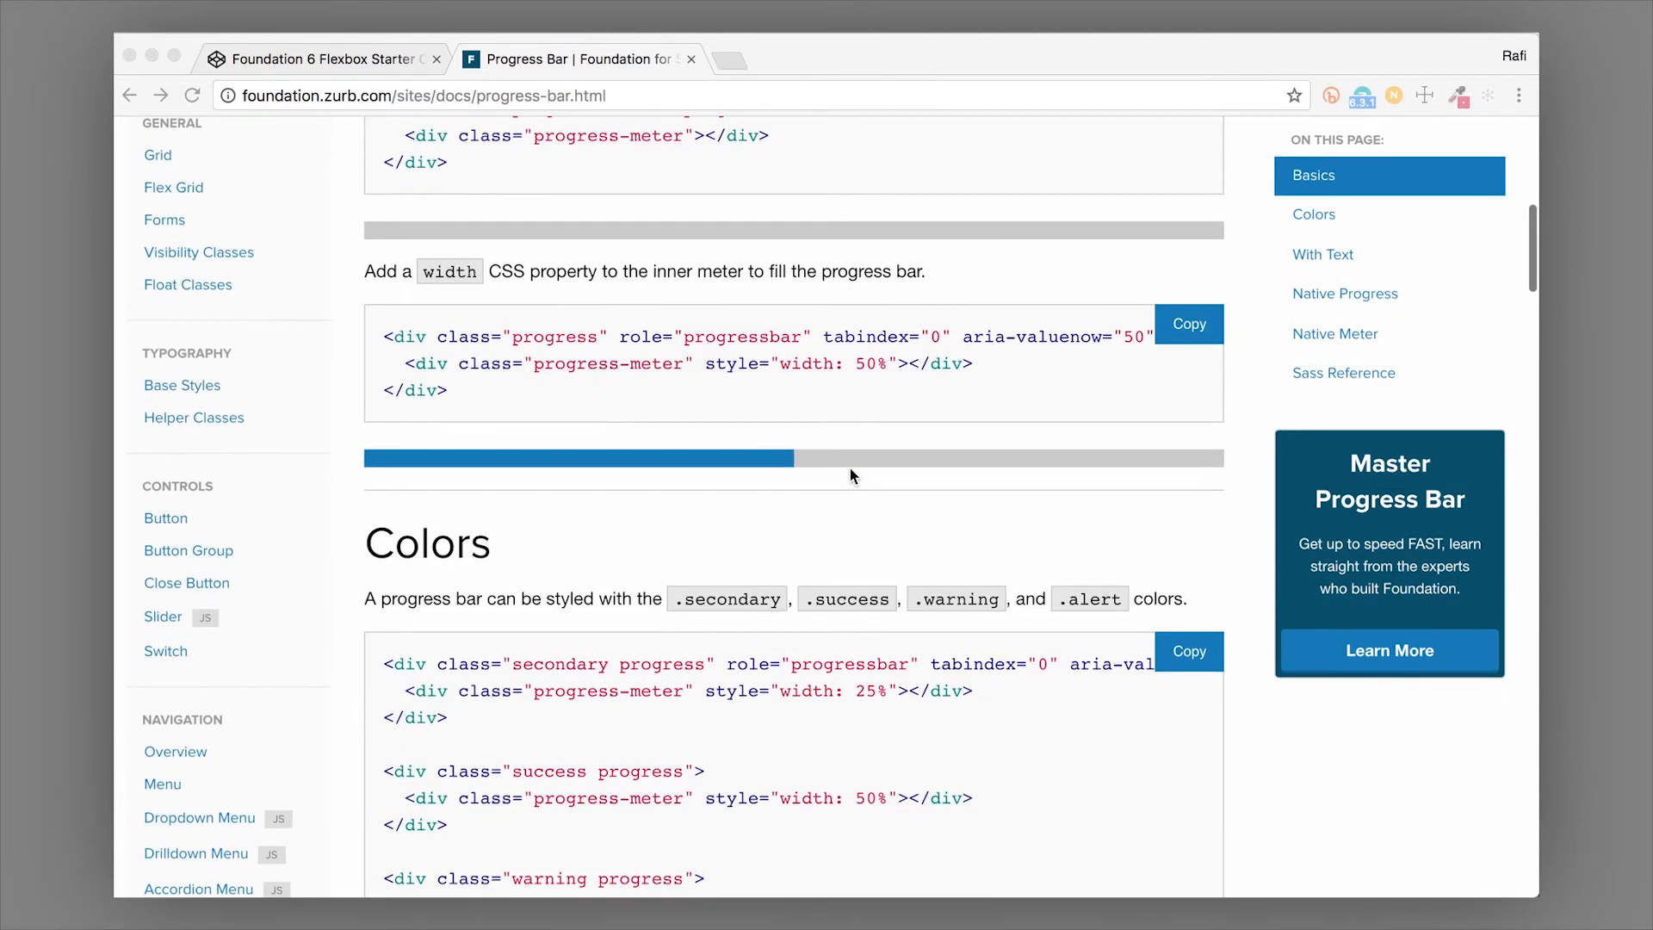
scroll("down", 3)
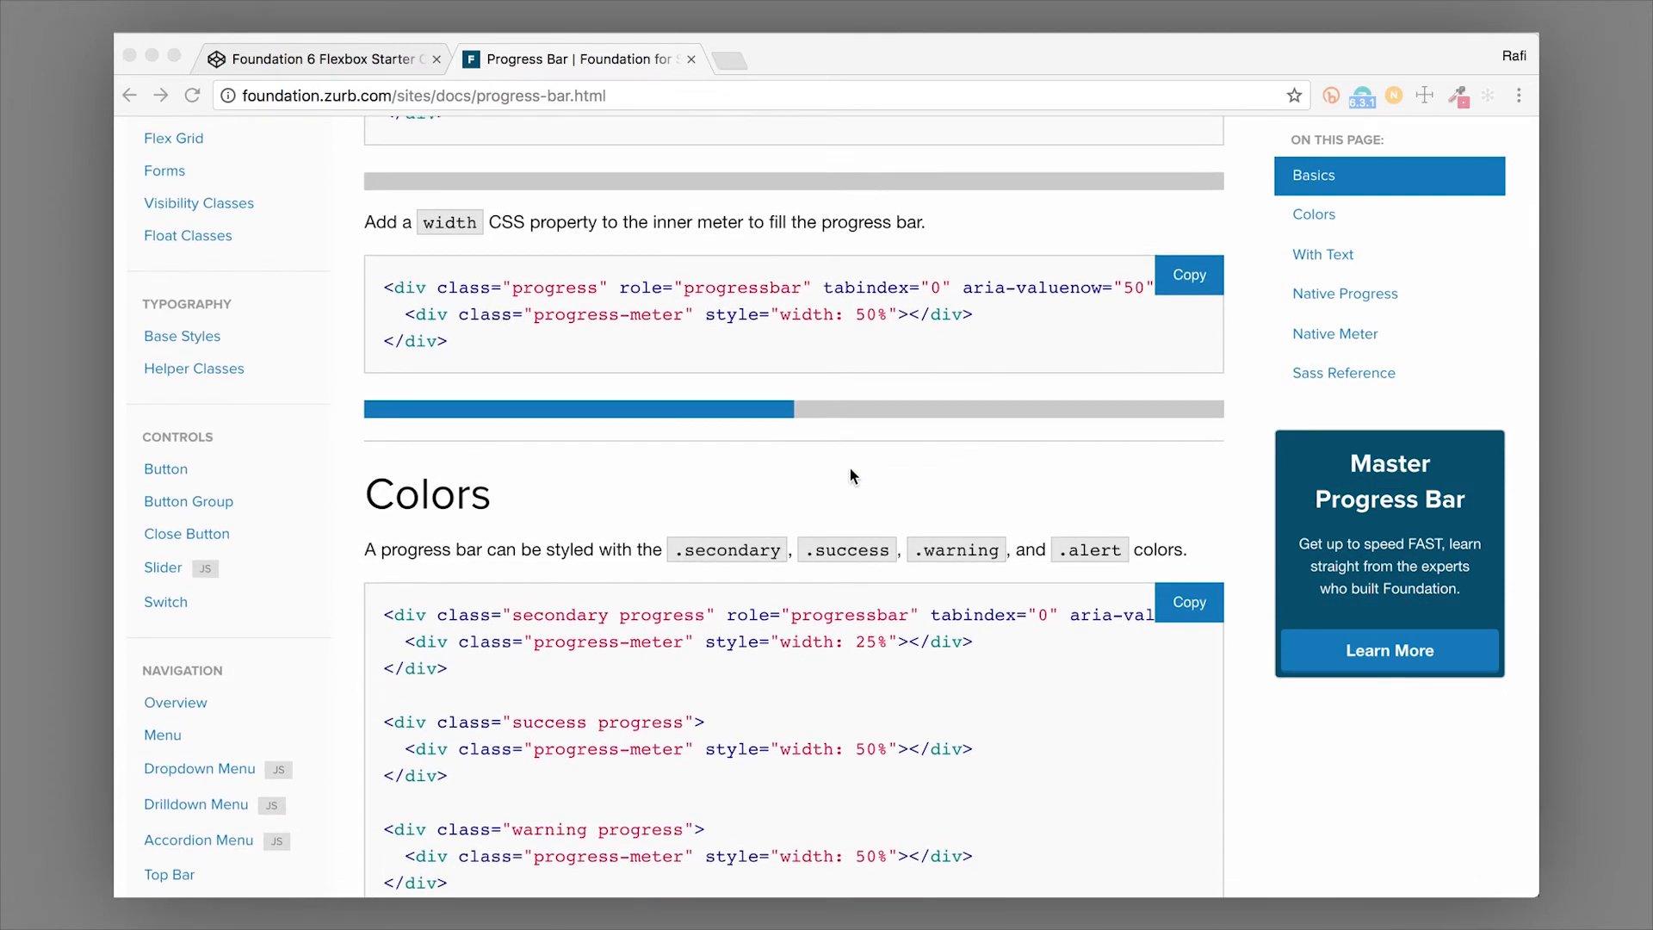
scroll("down", 3)
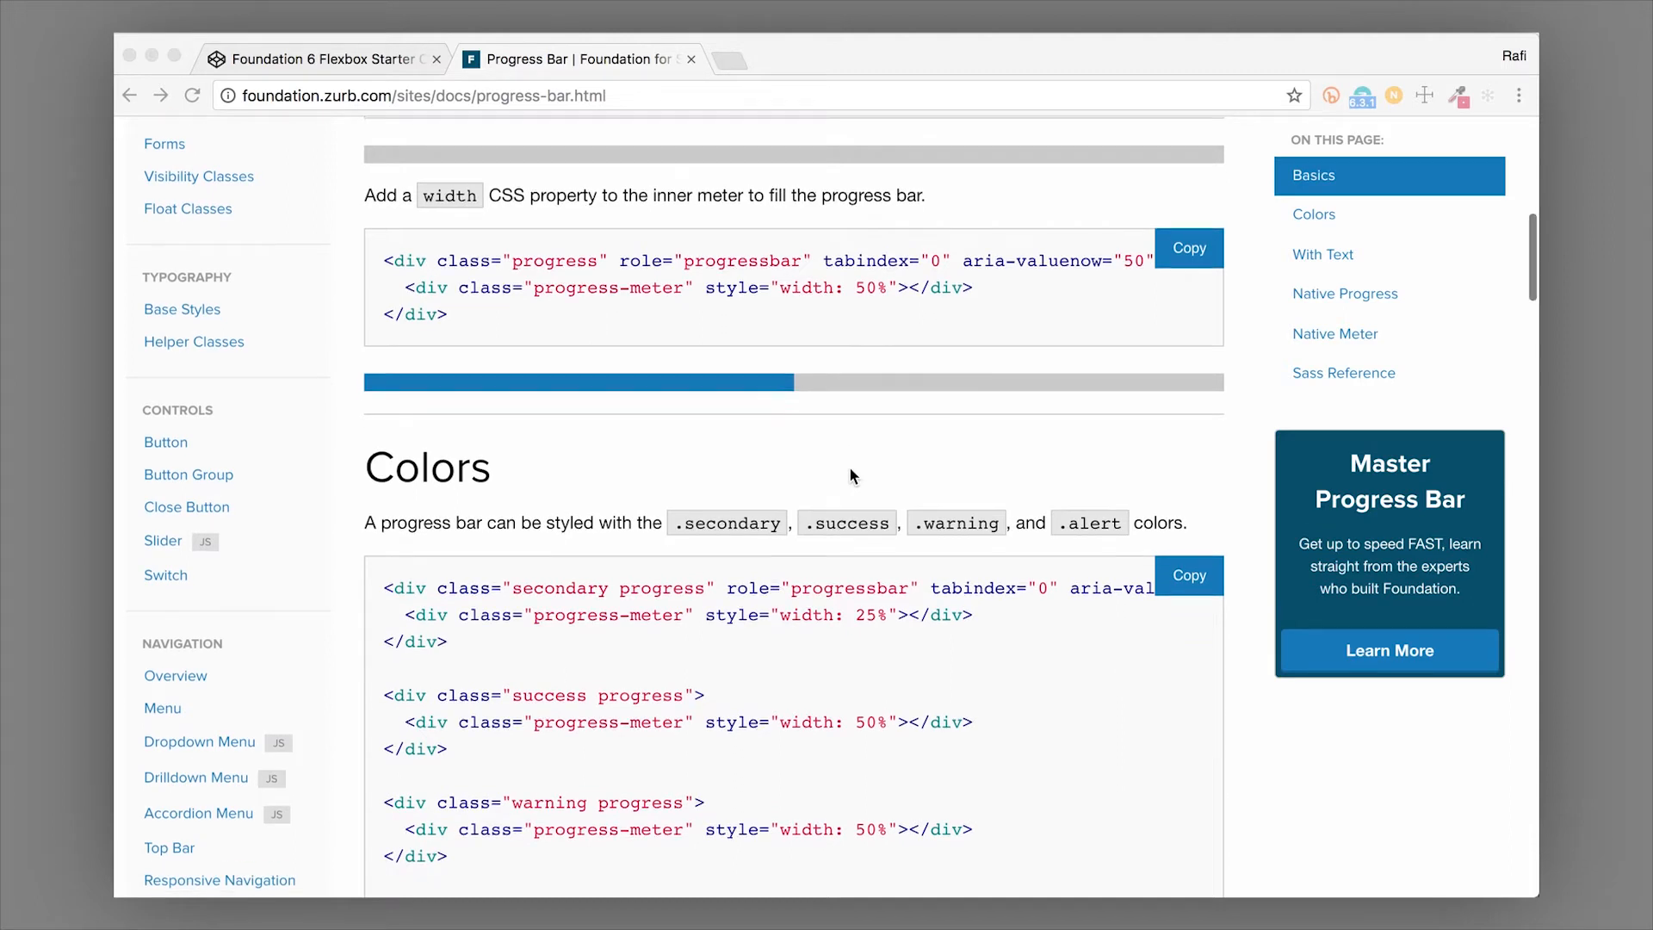
scroll("down", 3)
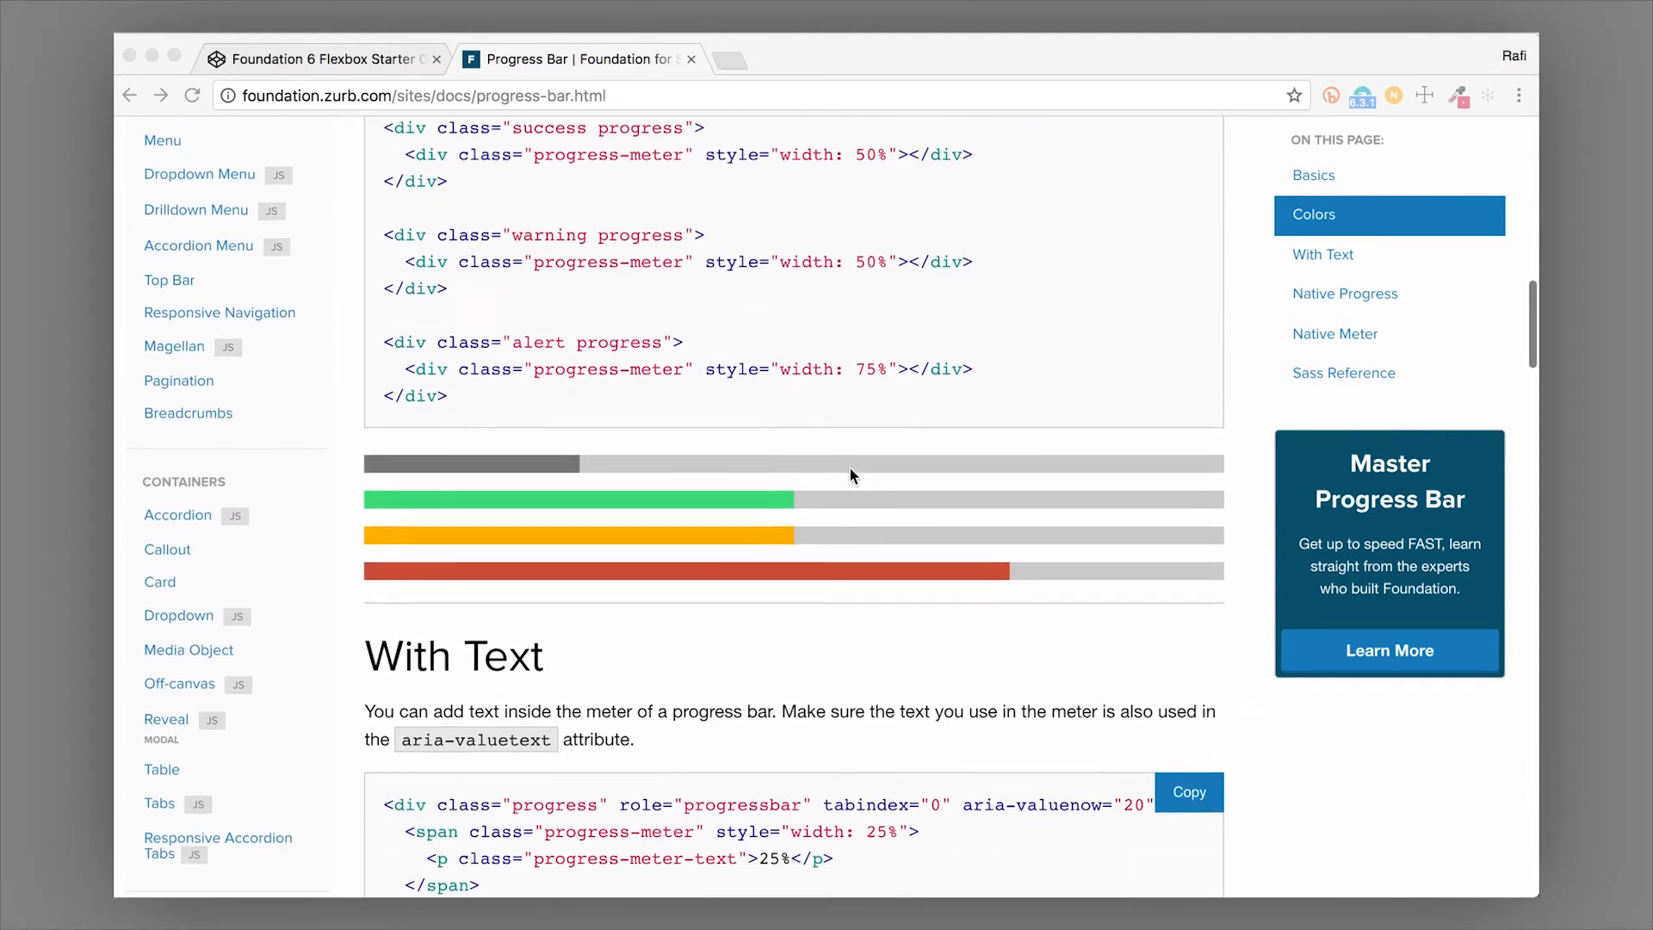
scroll("down", 3)
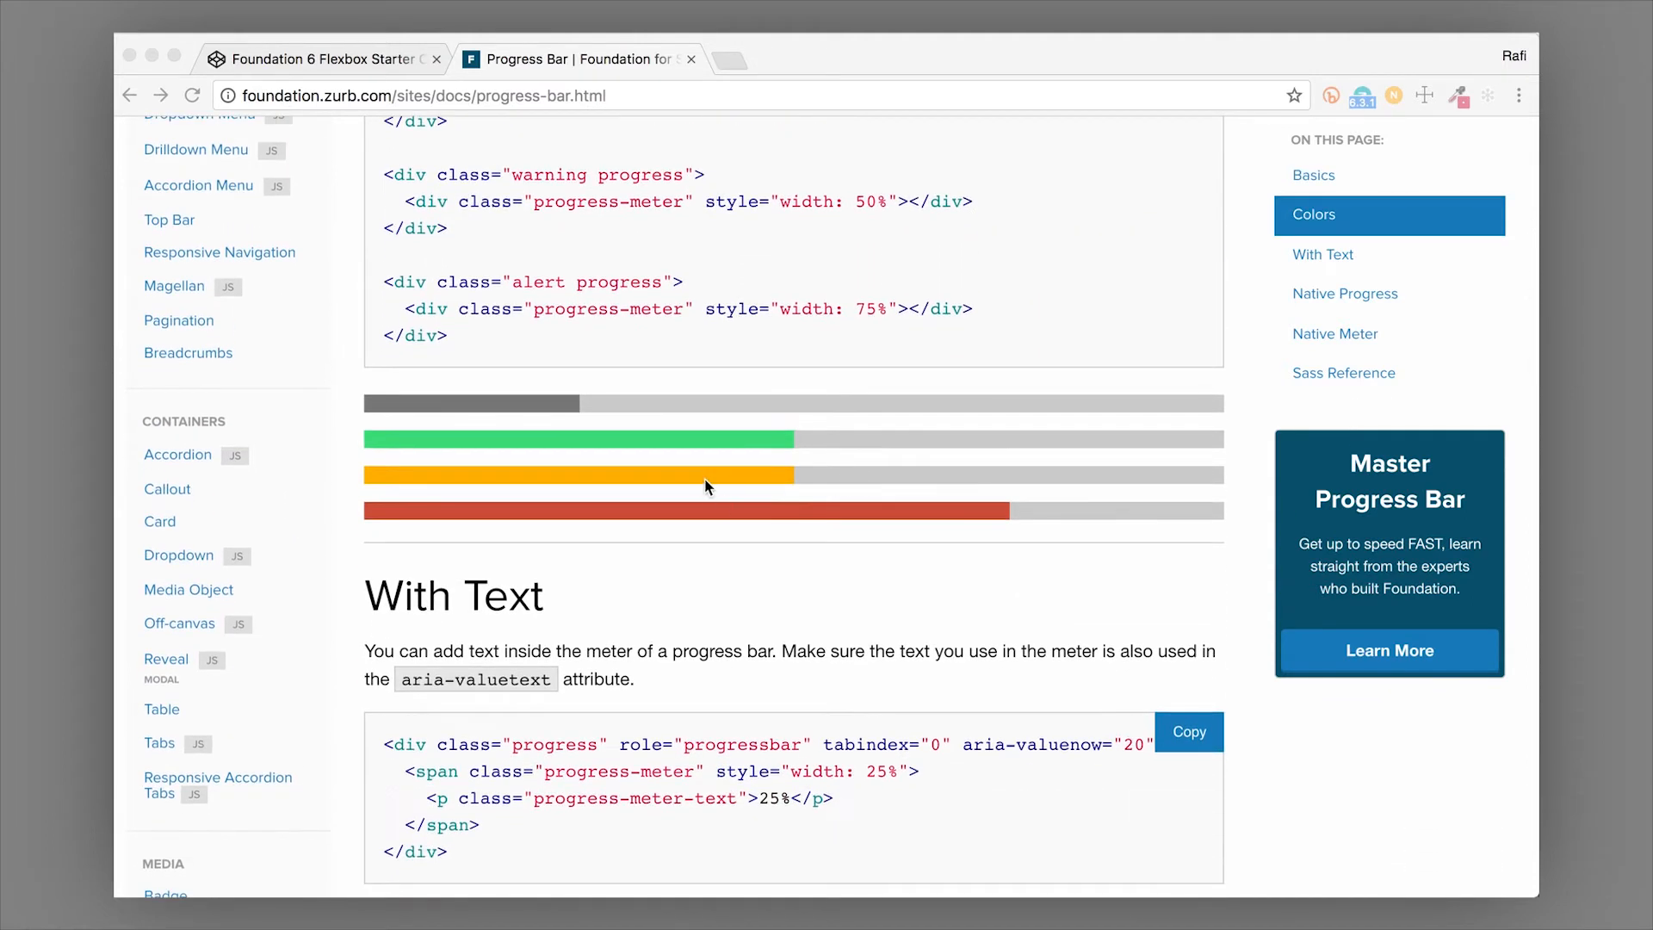
scroll("up", 3)
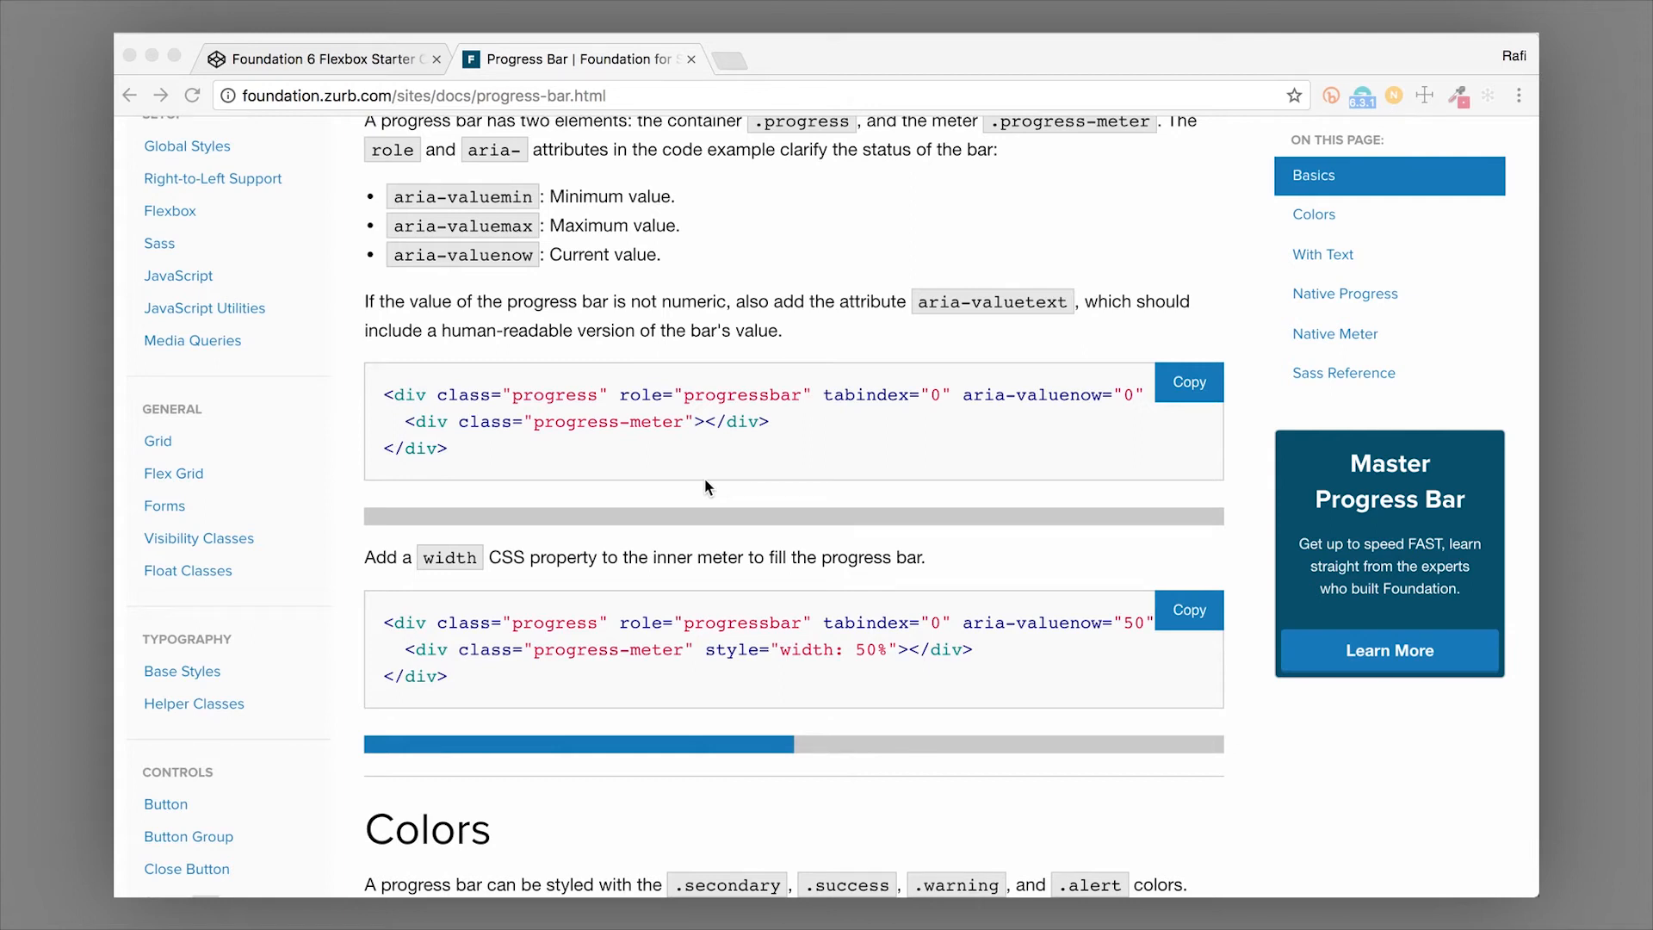
mouse_move(768, 613)
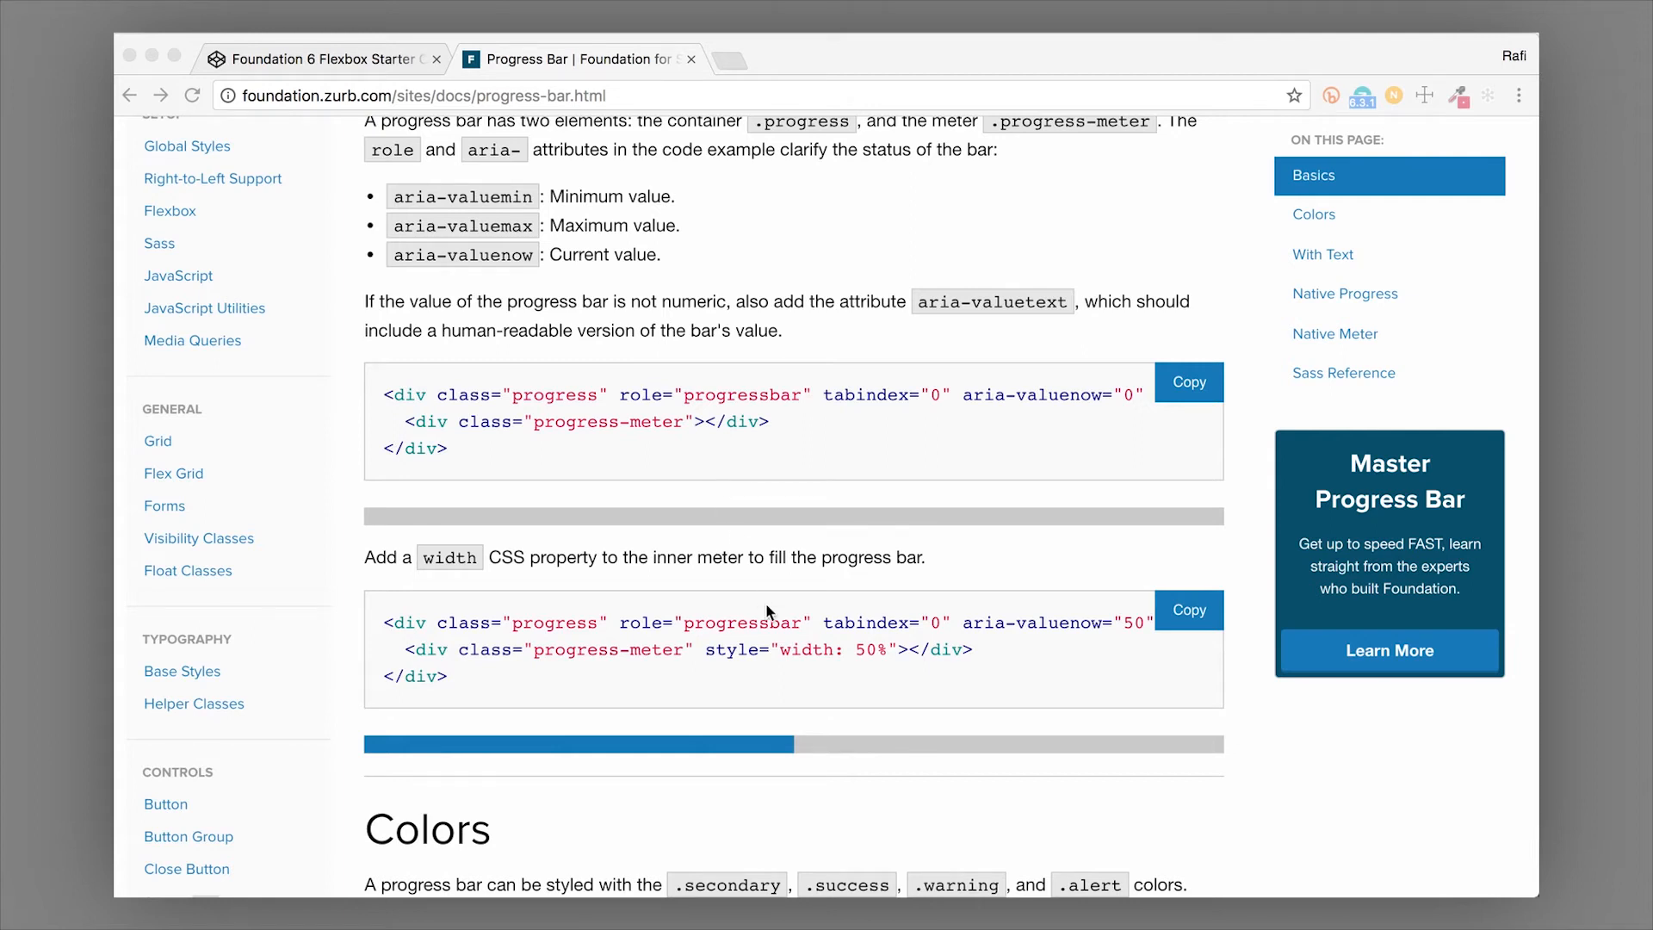
mouse_move(1207, 635)
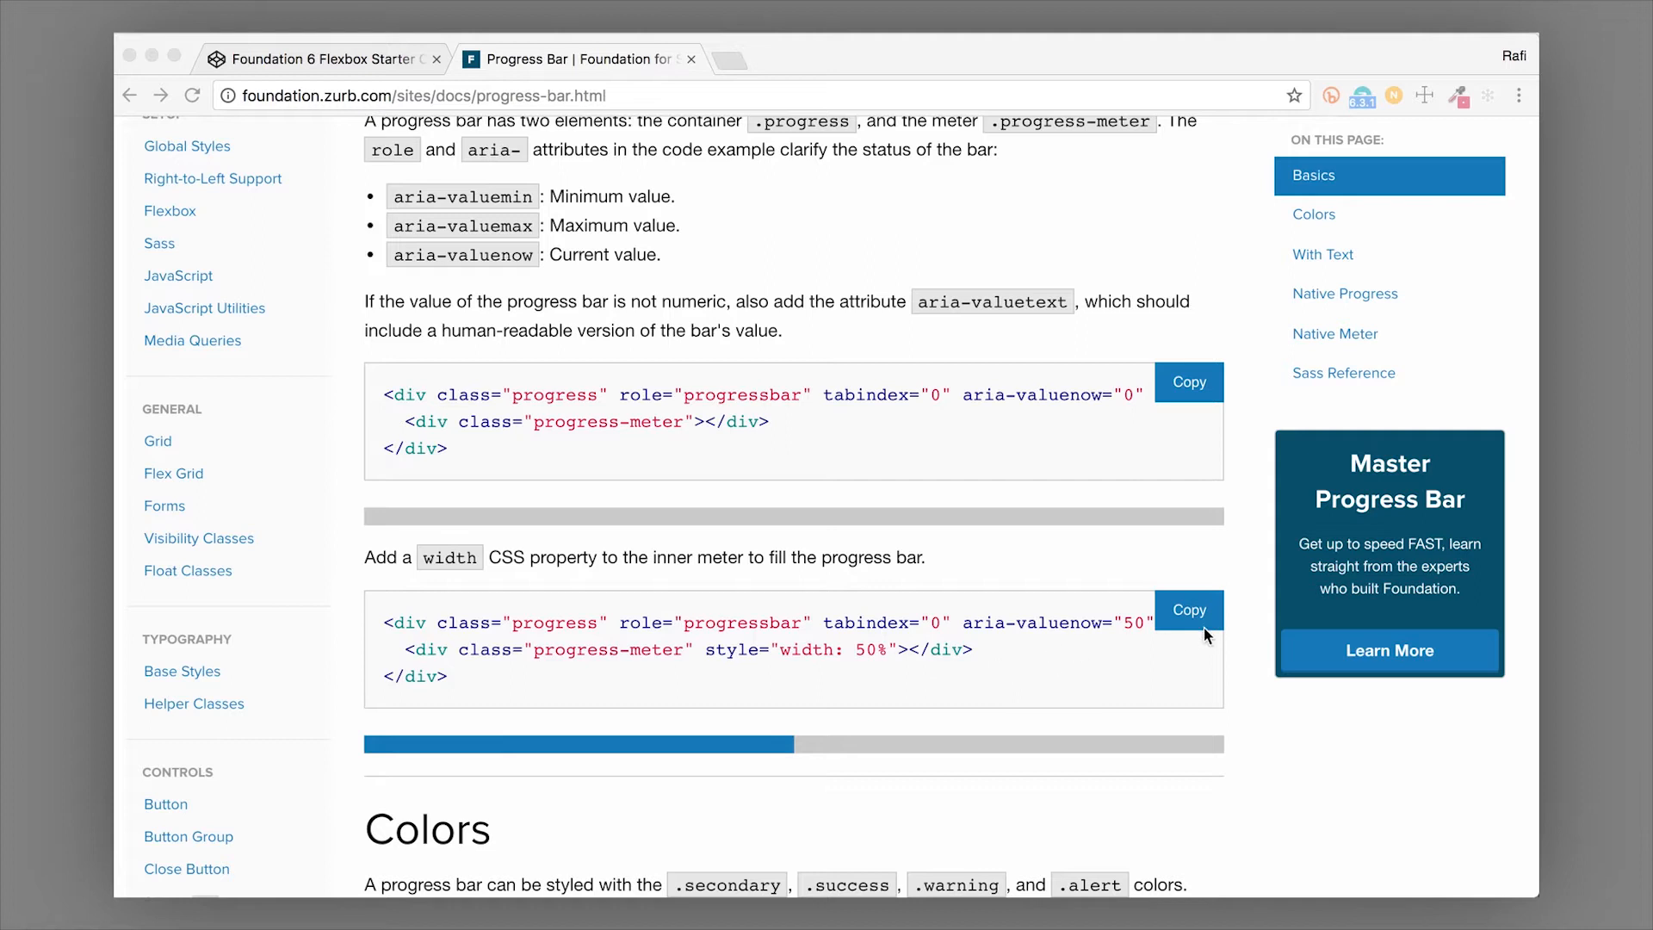
mouse_move(704, 675)
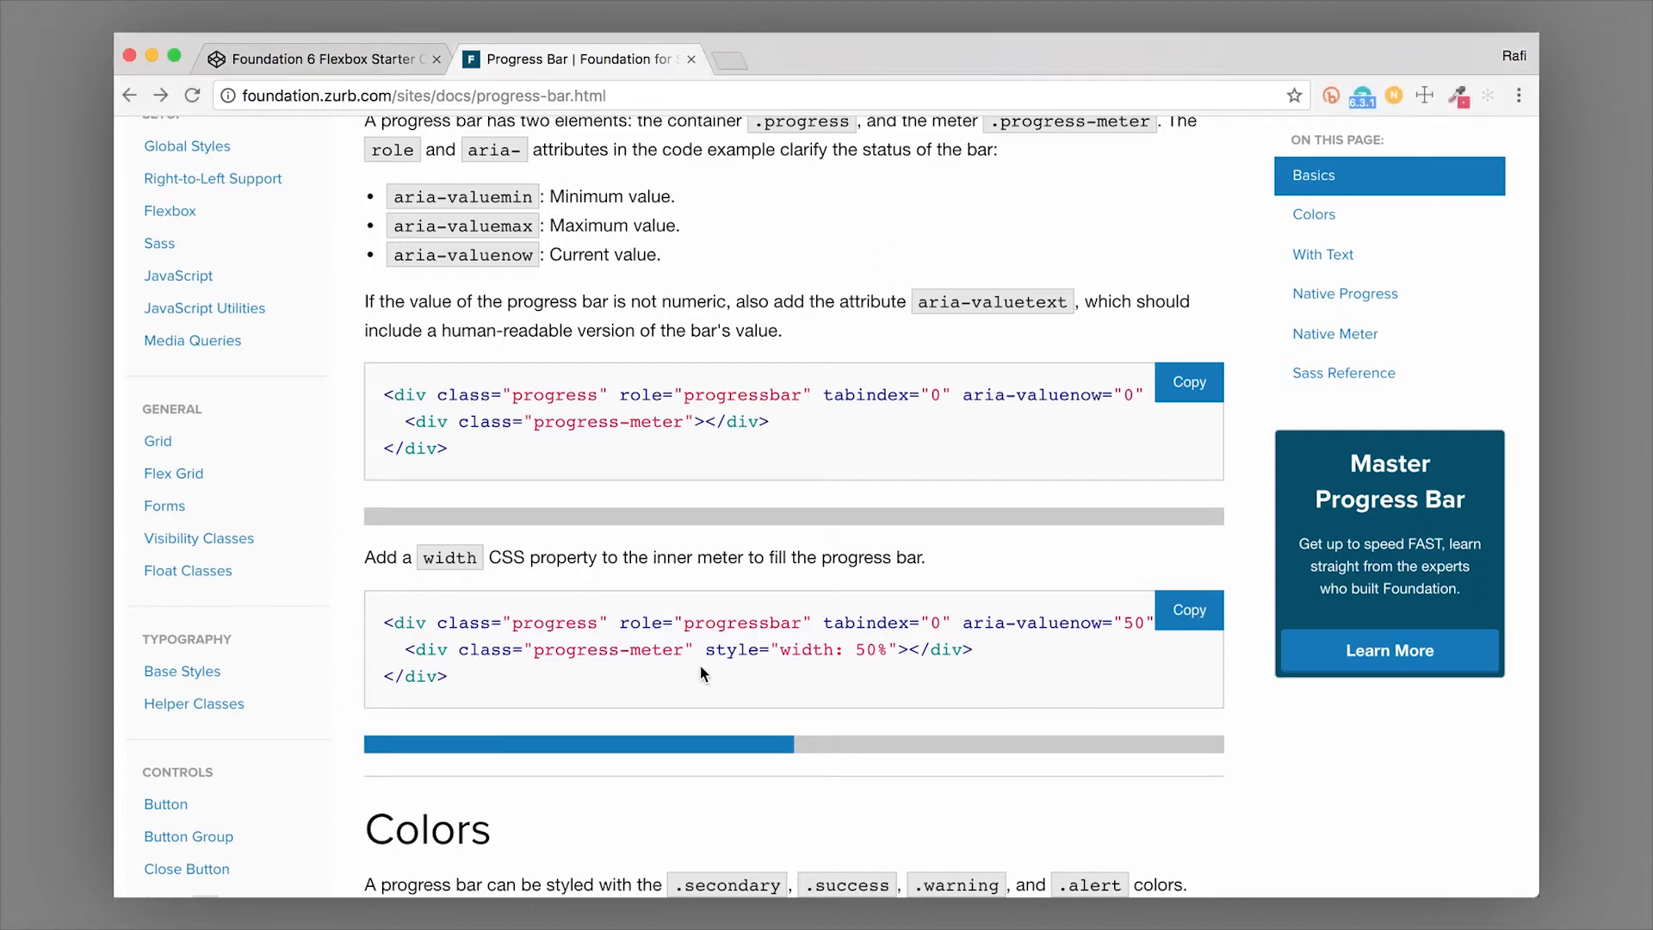
mouse_move(756, 655)
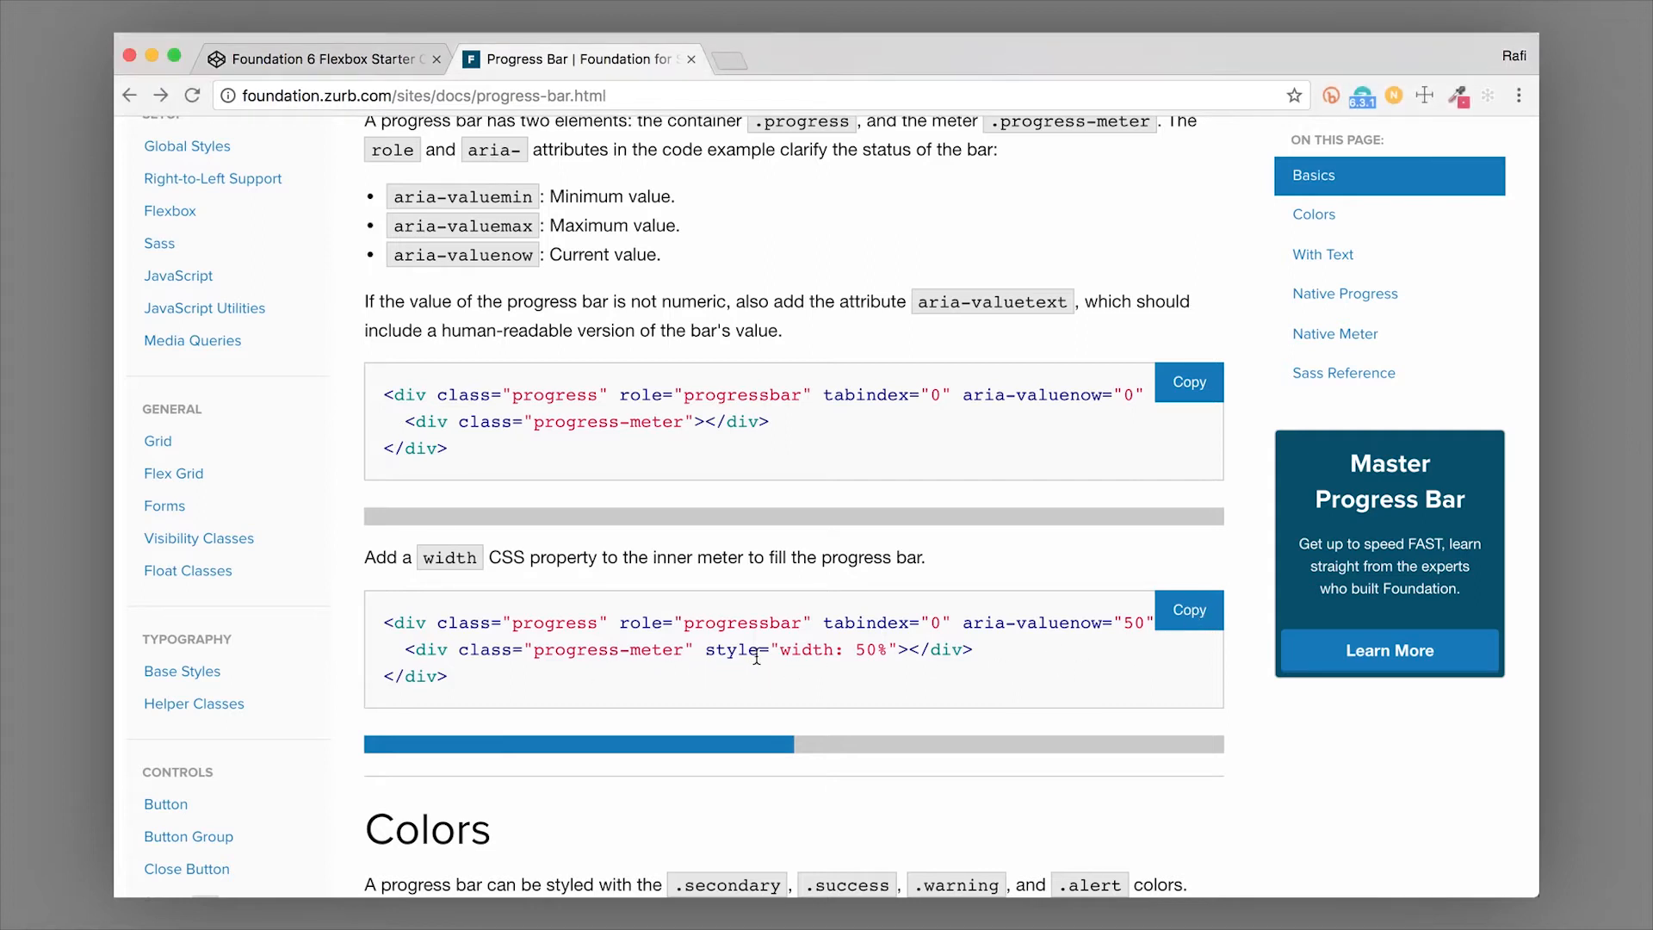
mouse_move(1086, 496)
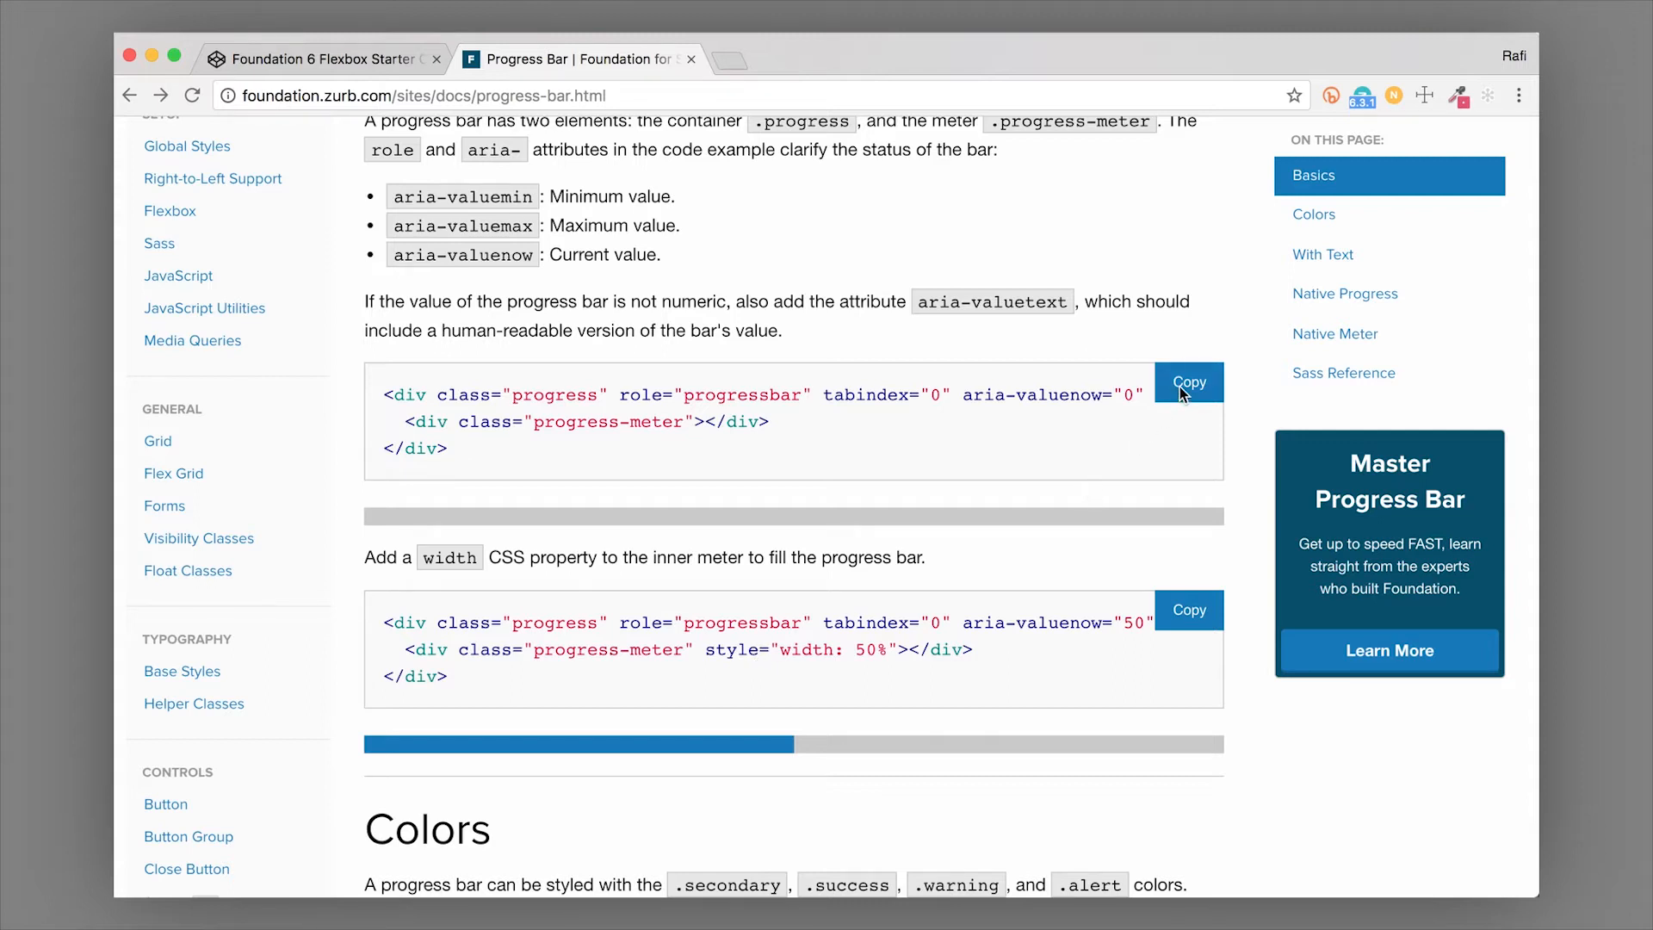
left_click(1188, 382)
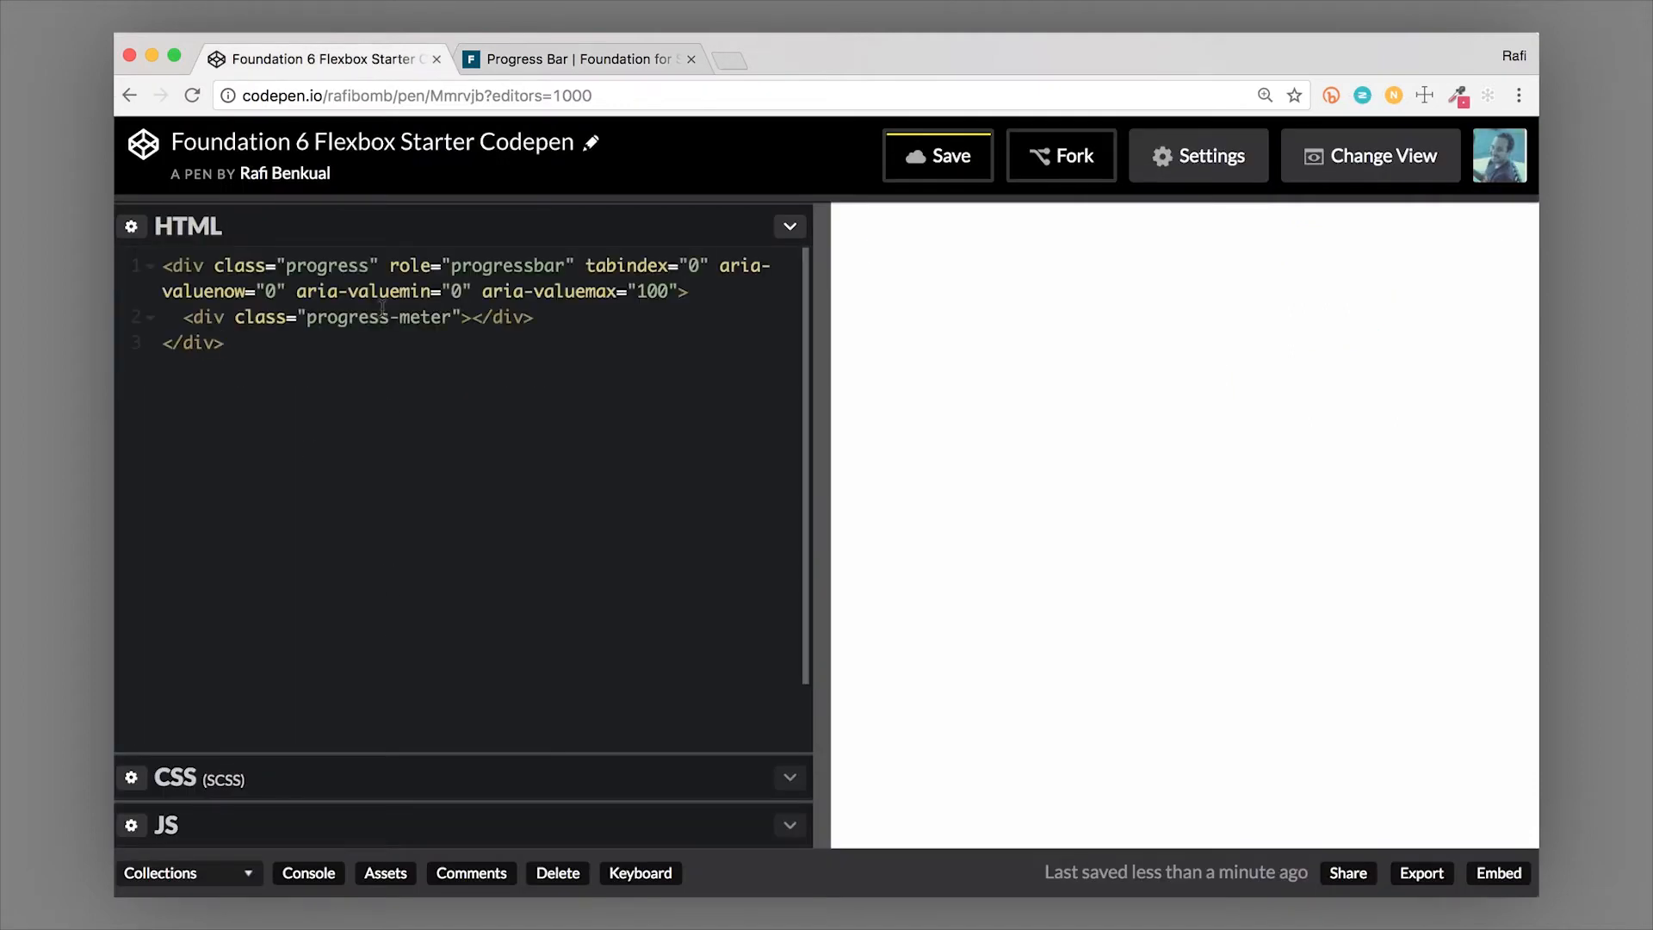
Paste the copied progress bar markup into the HTML editor so the empty gray bar renders
left_click(937, 155)
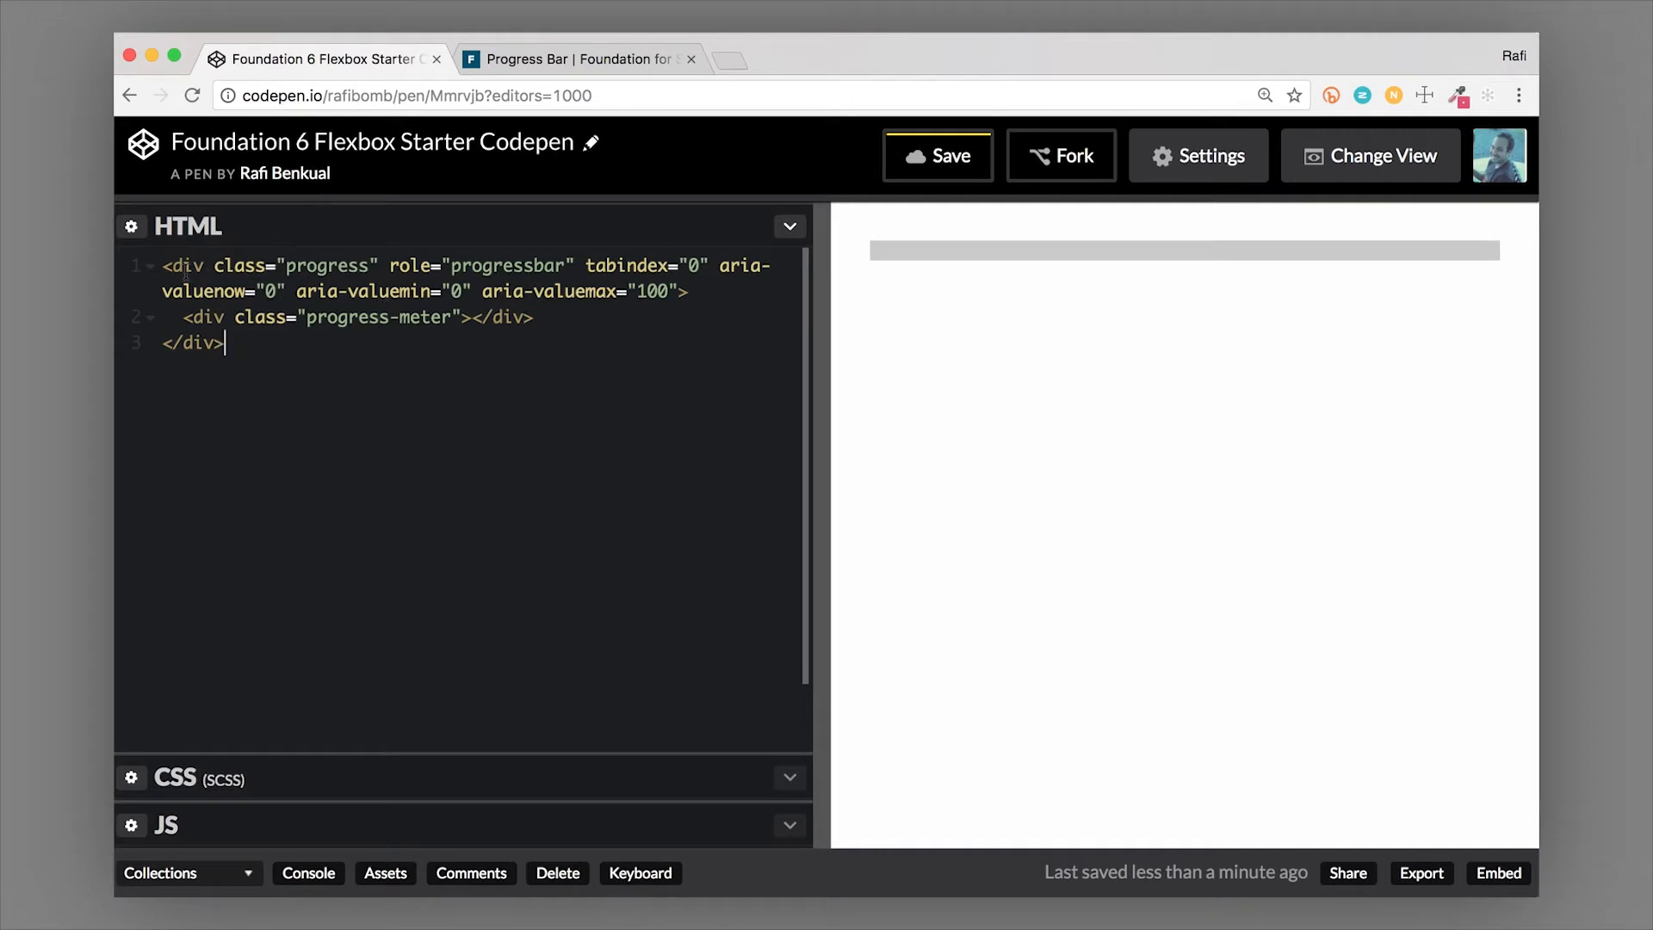
mouse_move(750, 312)
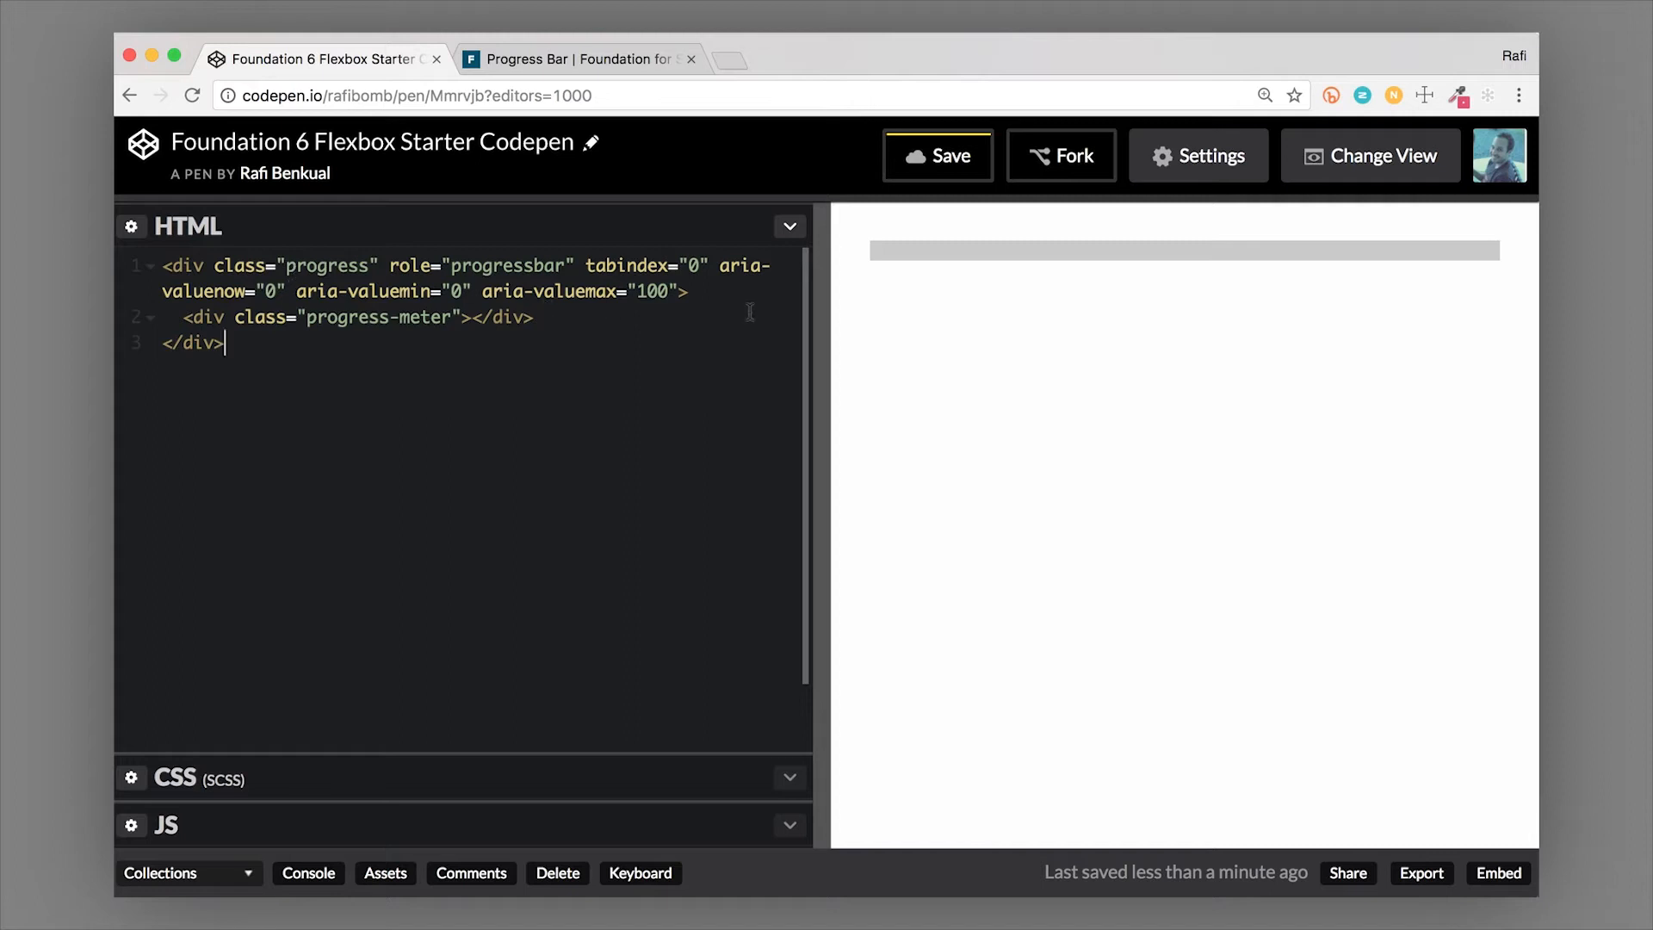
mouse_move(1383, 289)
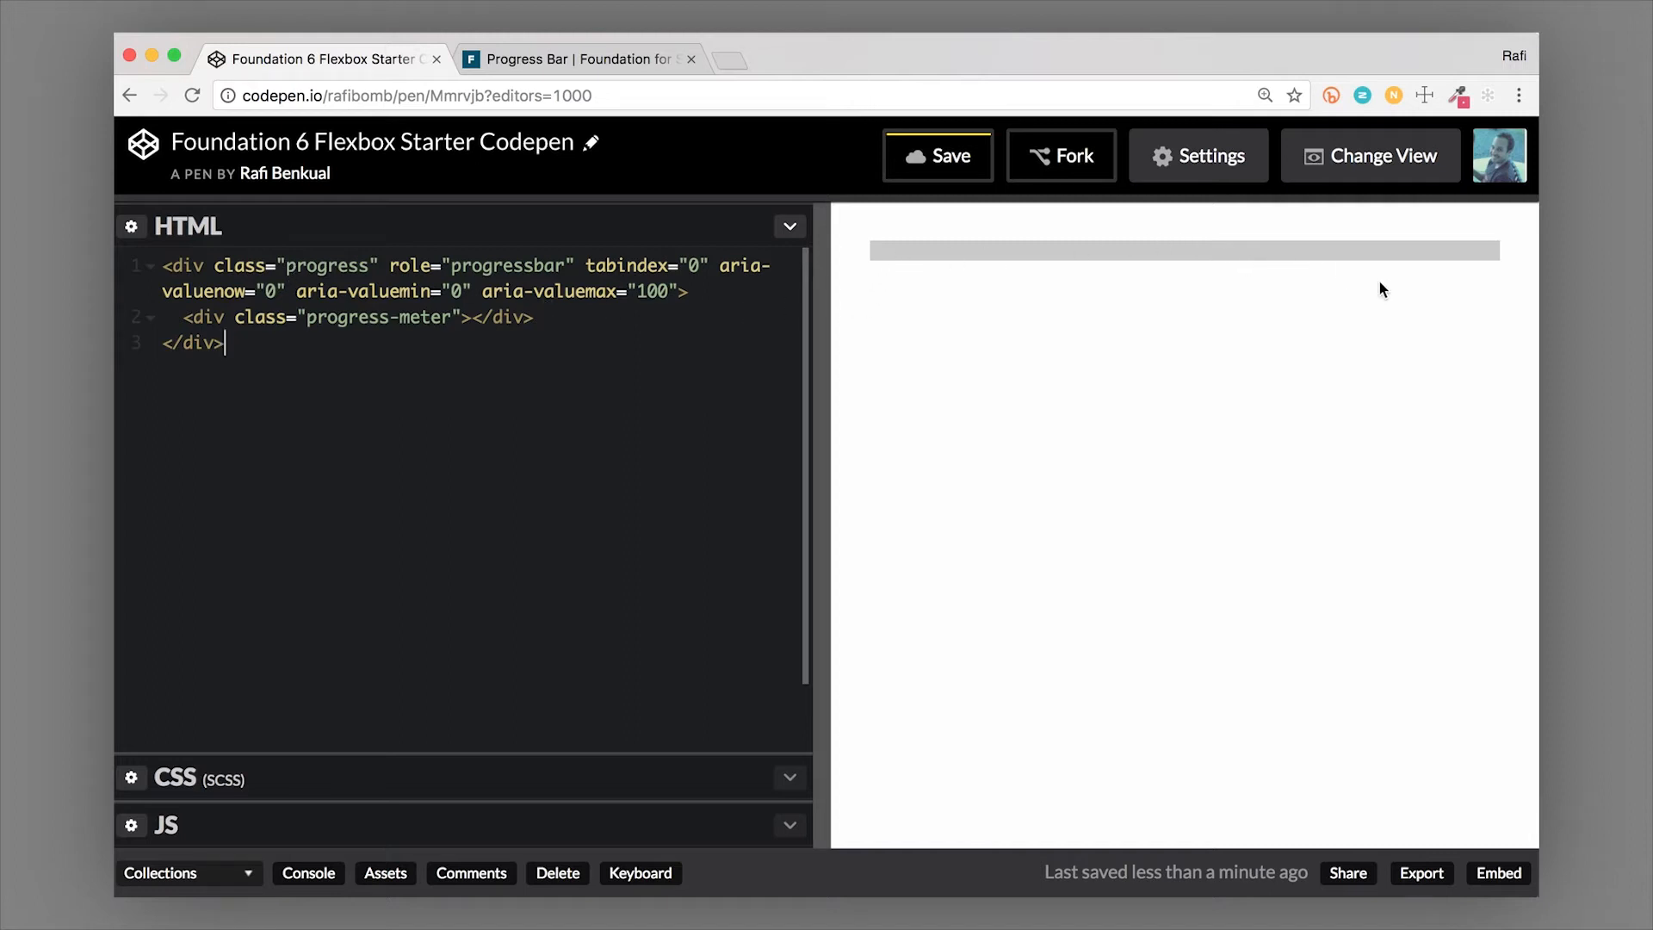
mouse_move(1321, 255)
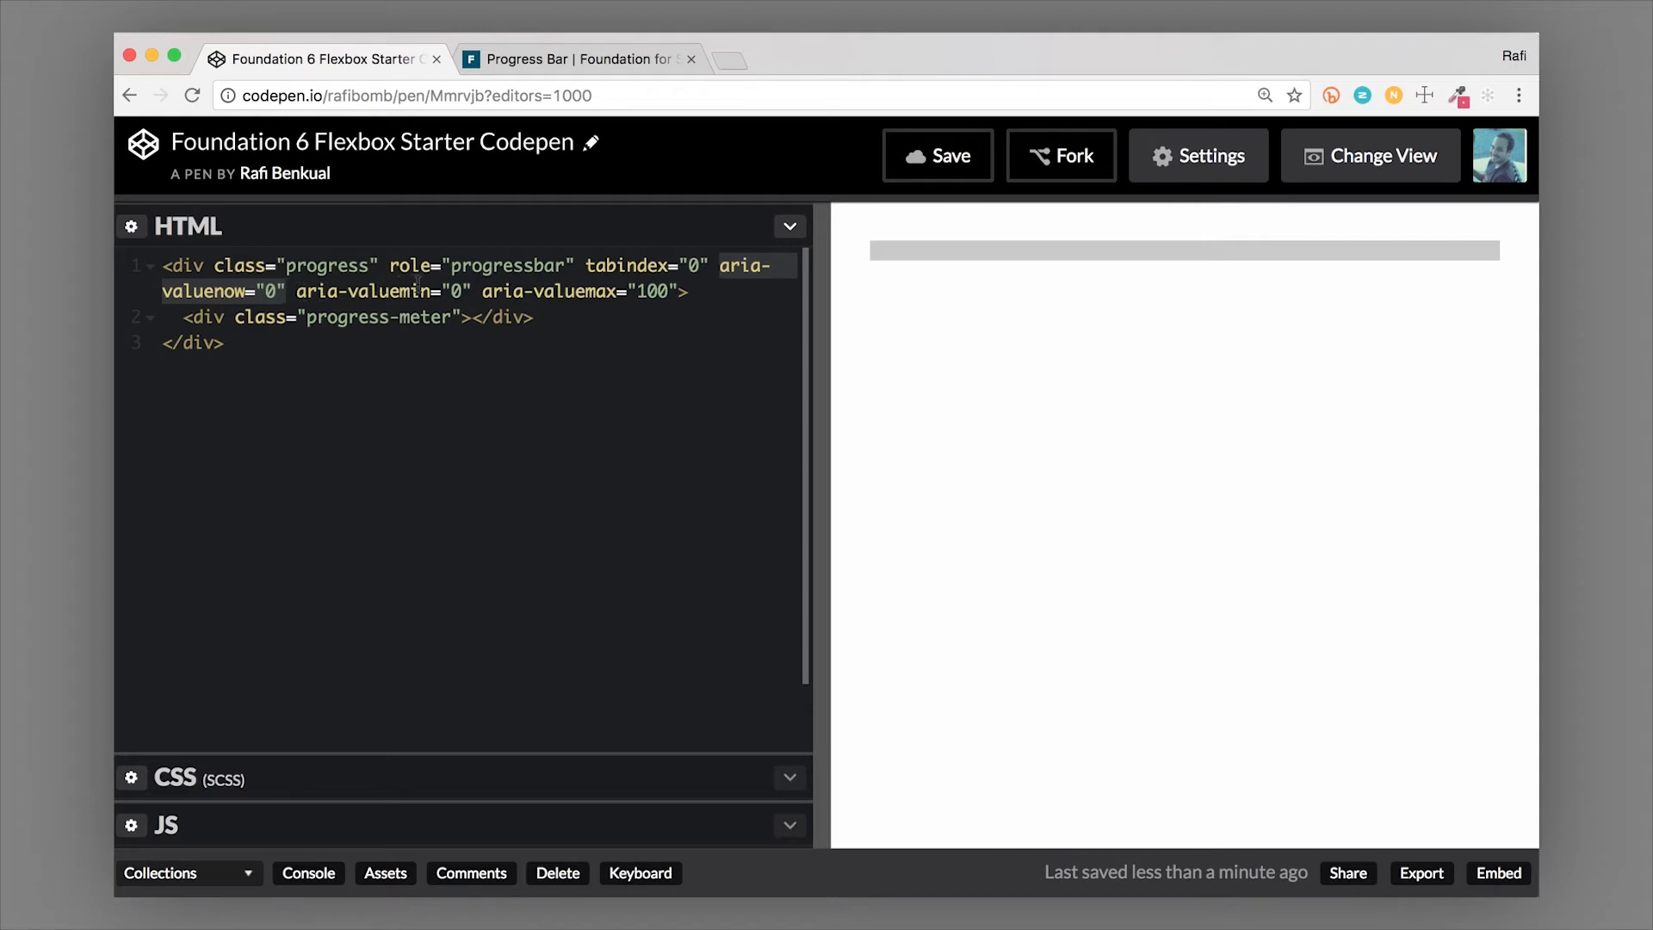
left_click(284, 293)
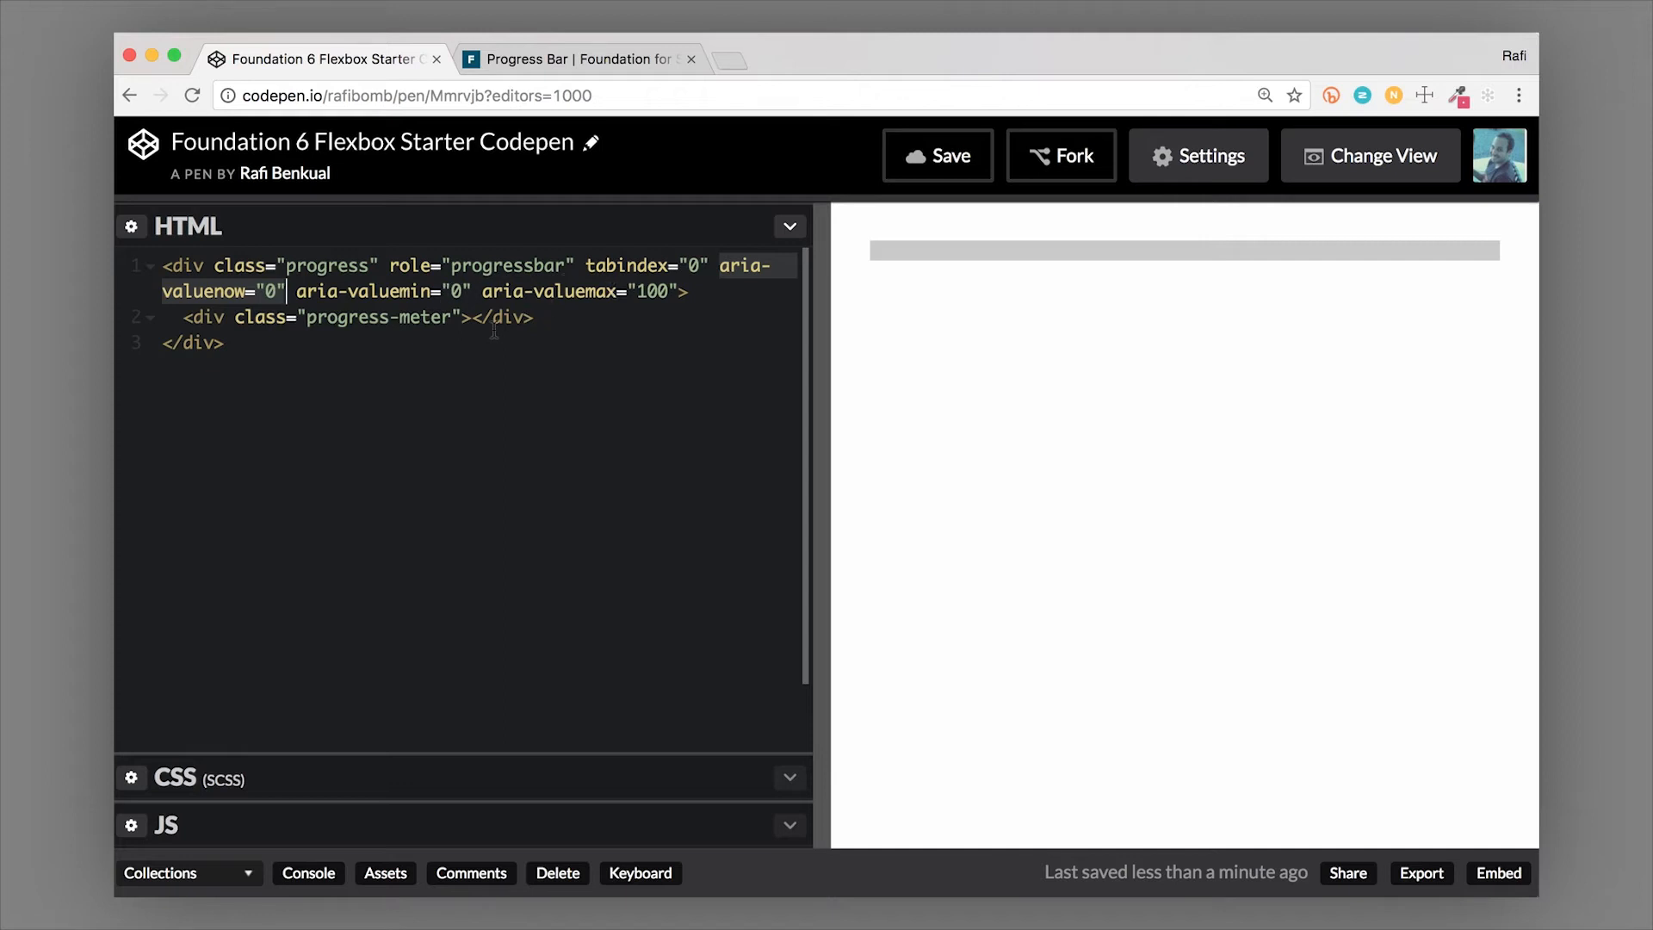
left_click(313, 317)
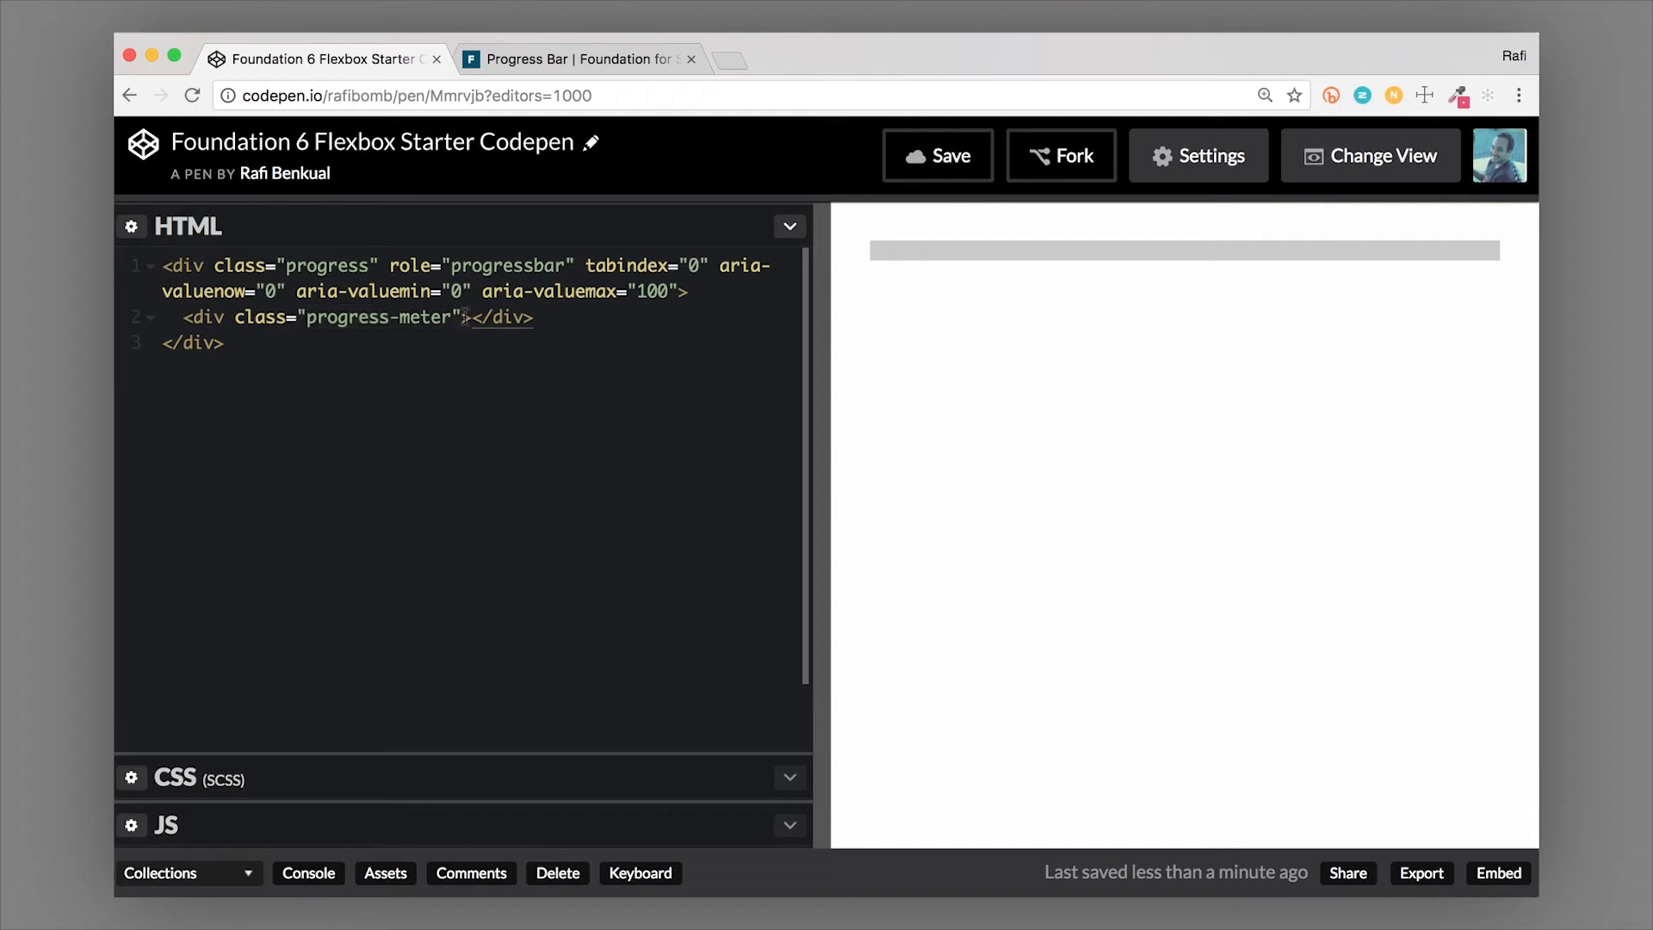
Add style="width: 25%" to the progress-meter div, trying 50% and 70% first
type("style+\"")
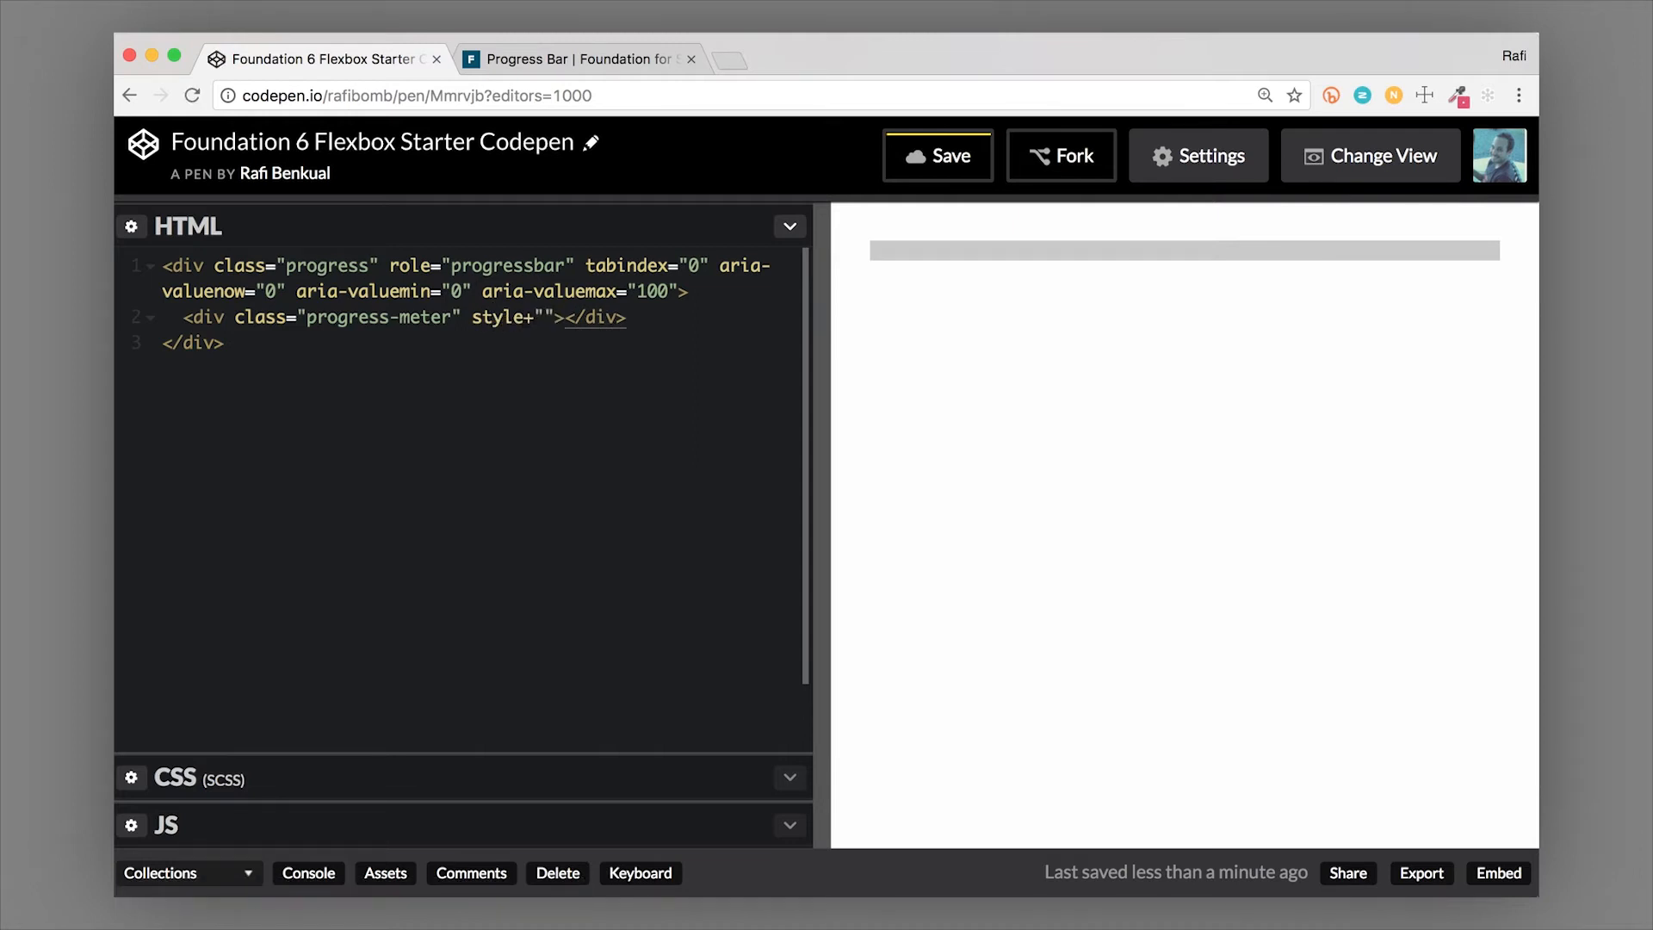
left_click(552, 316)
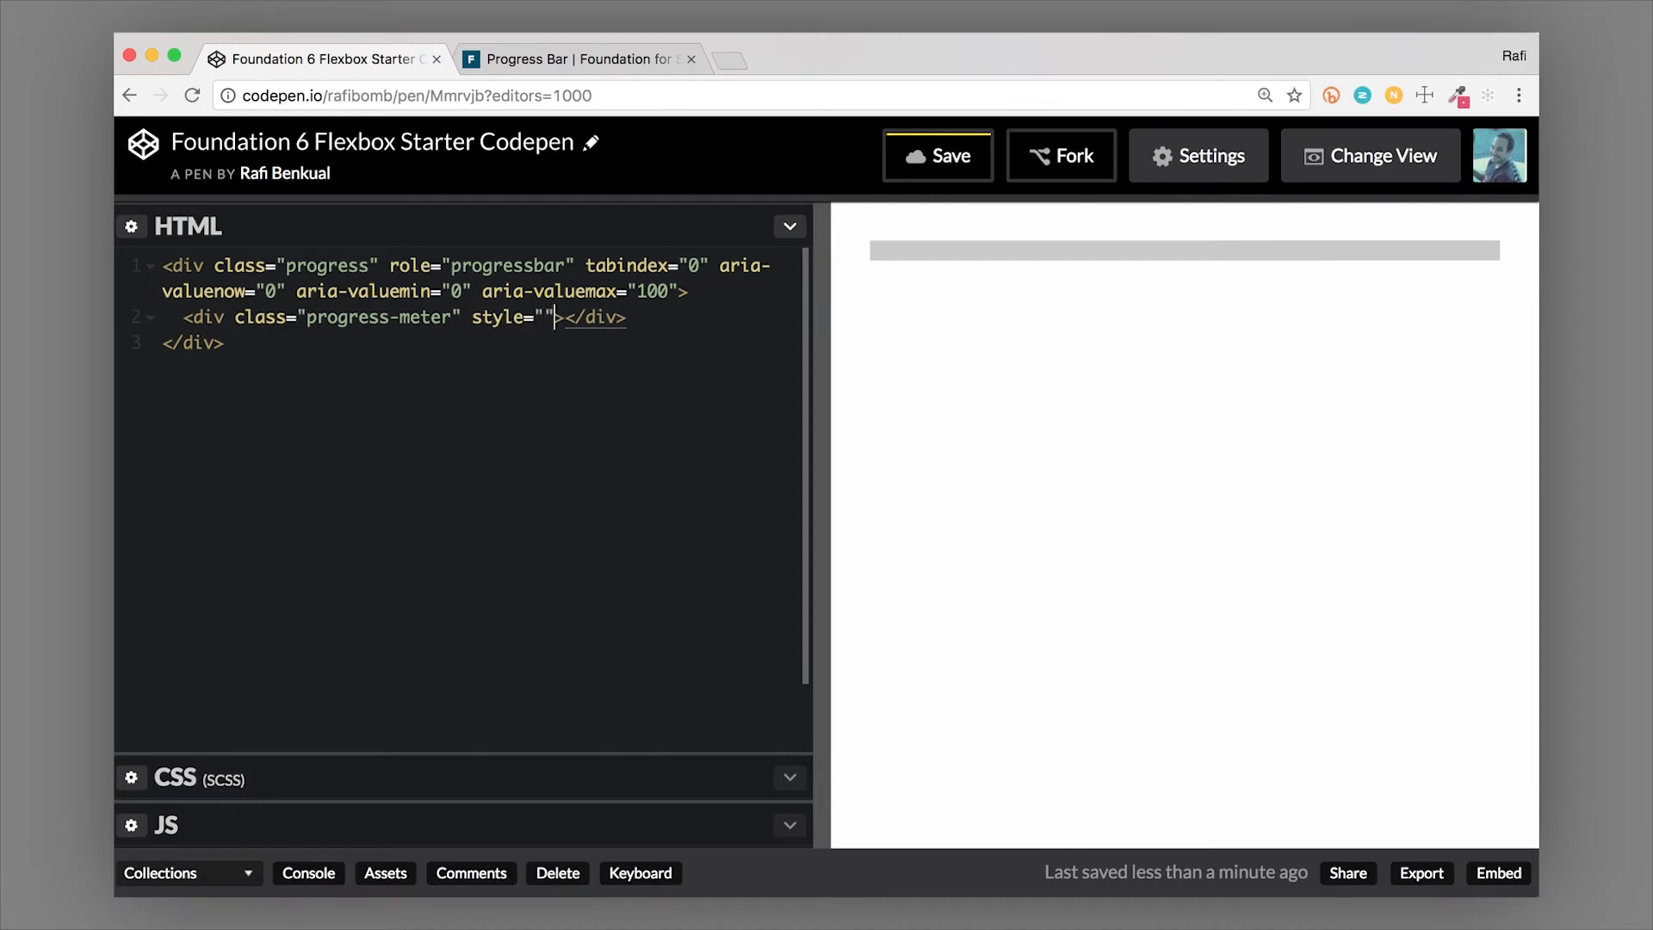
type("50")
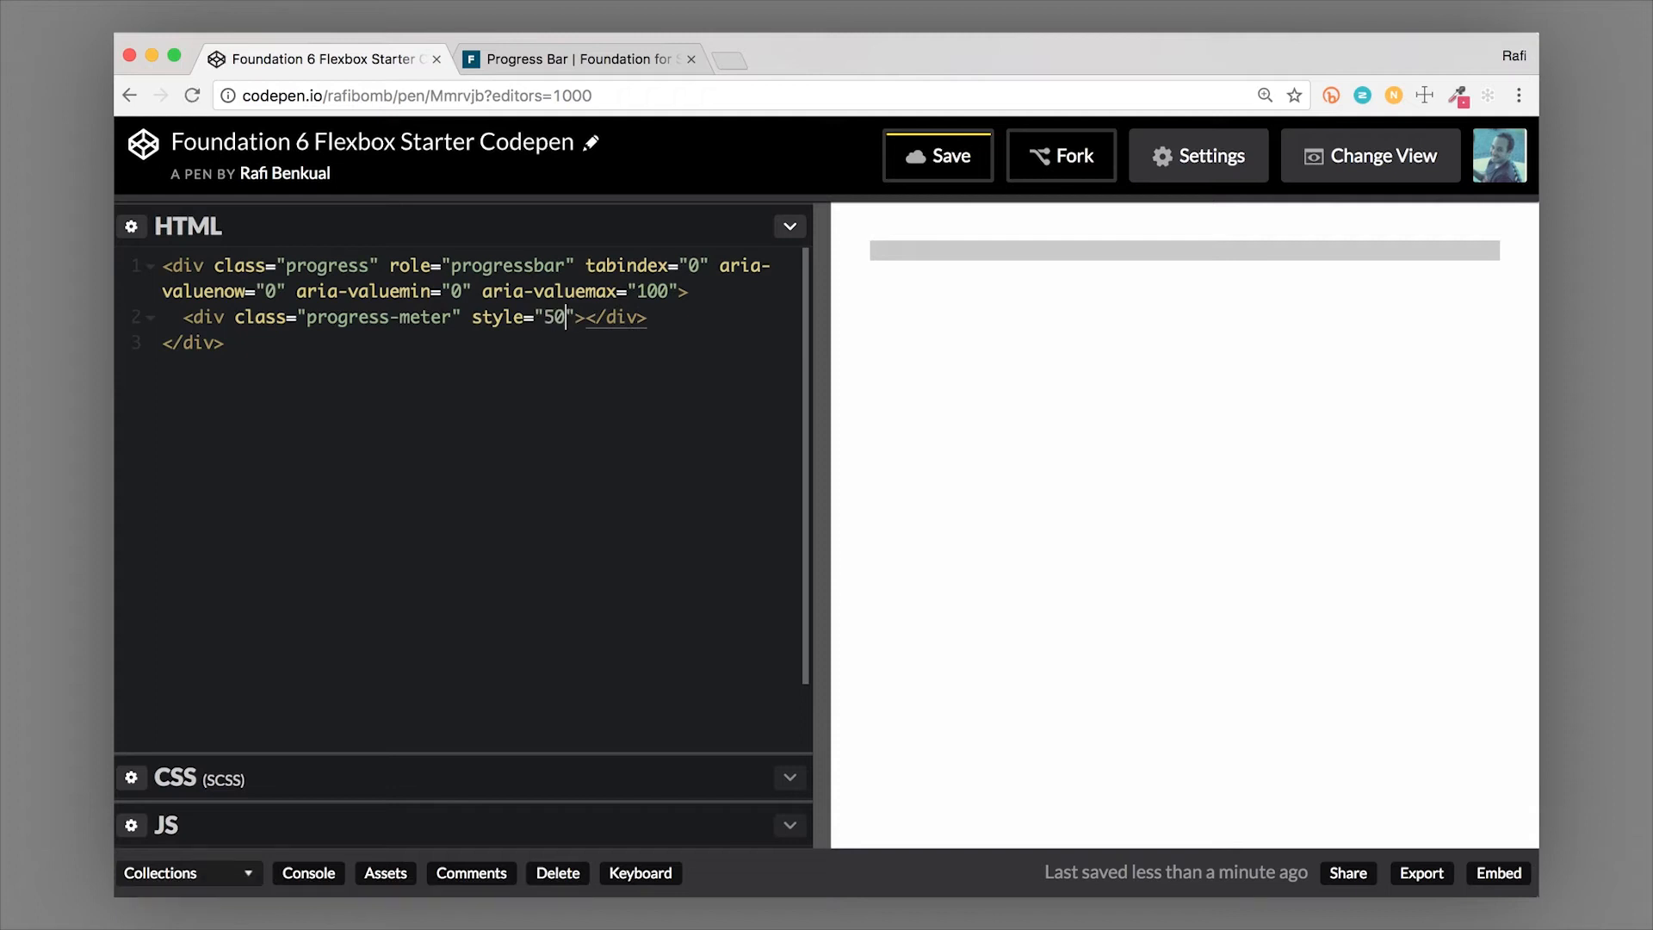
type("%")
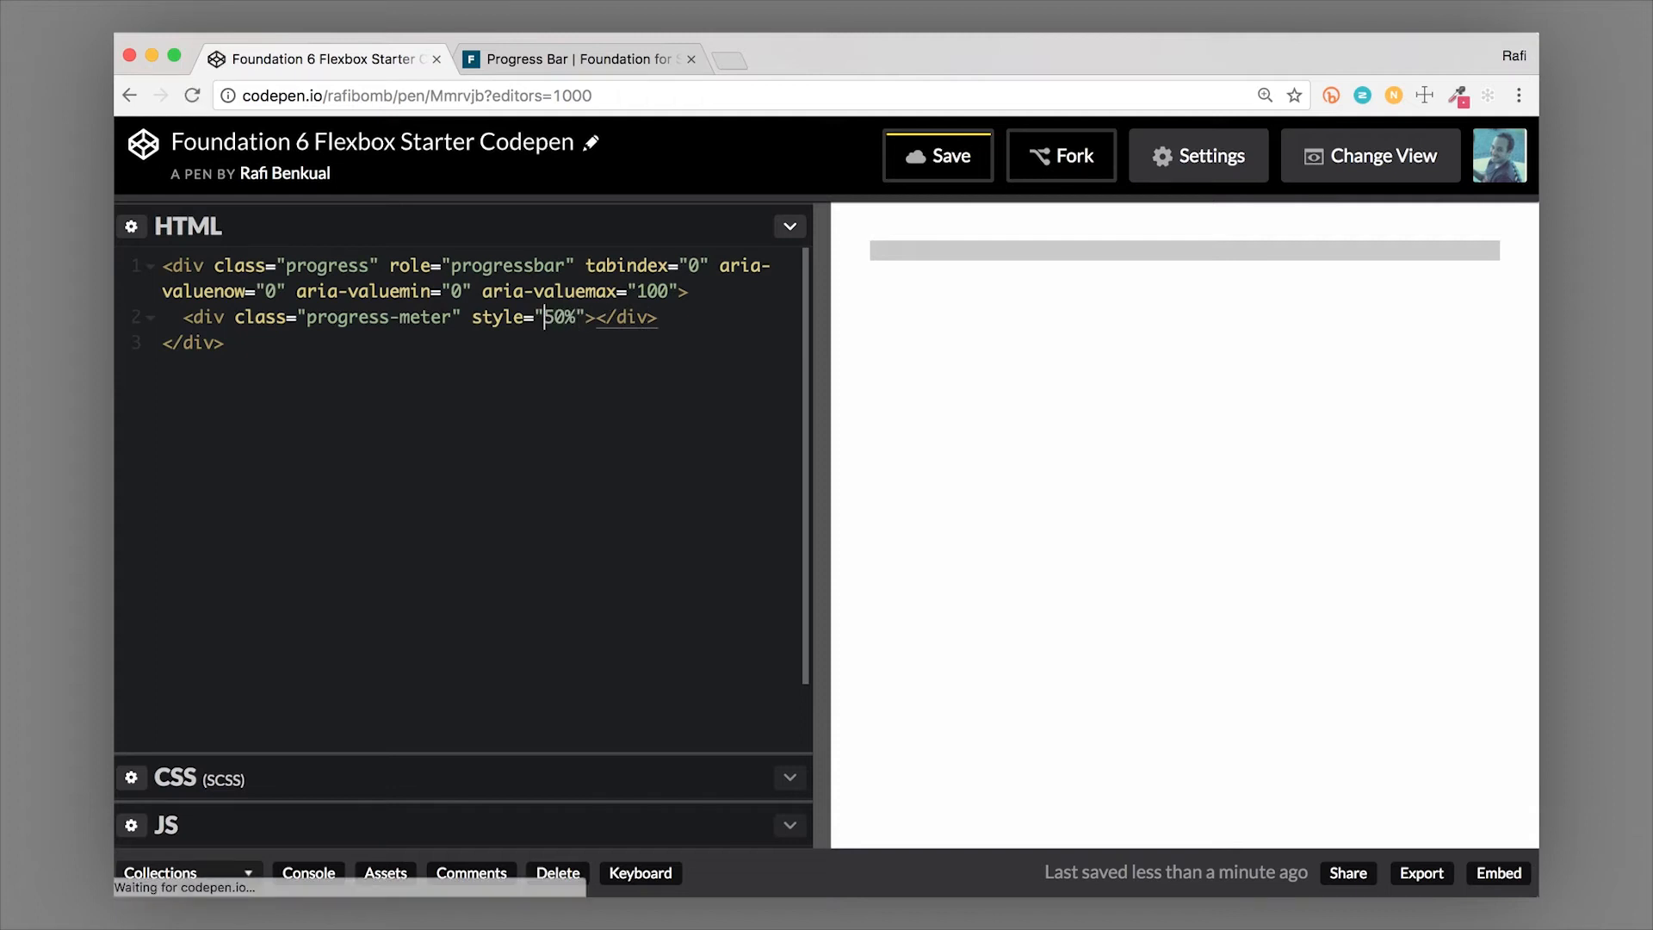
type("width:")
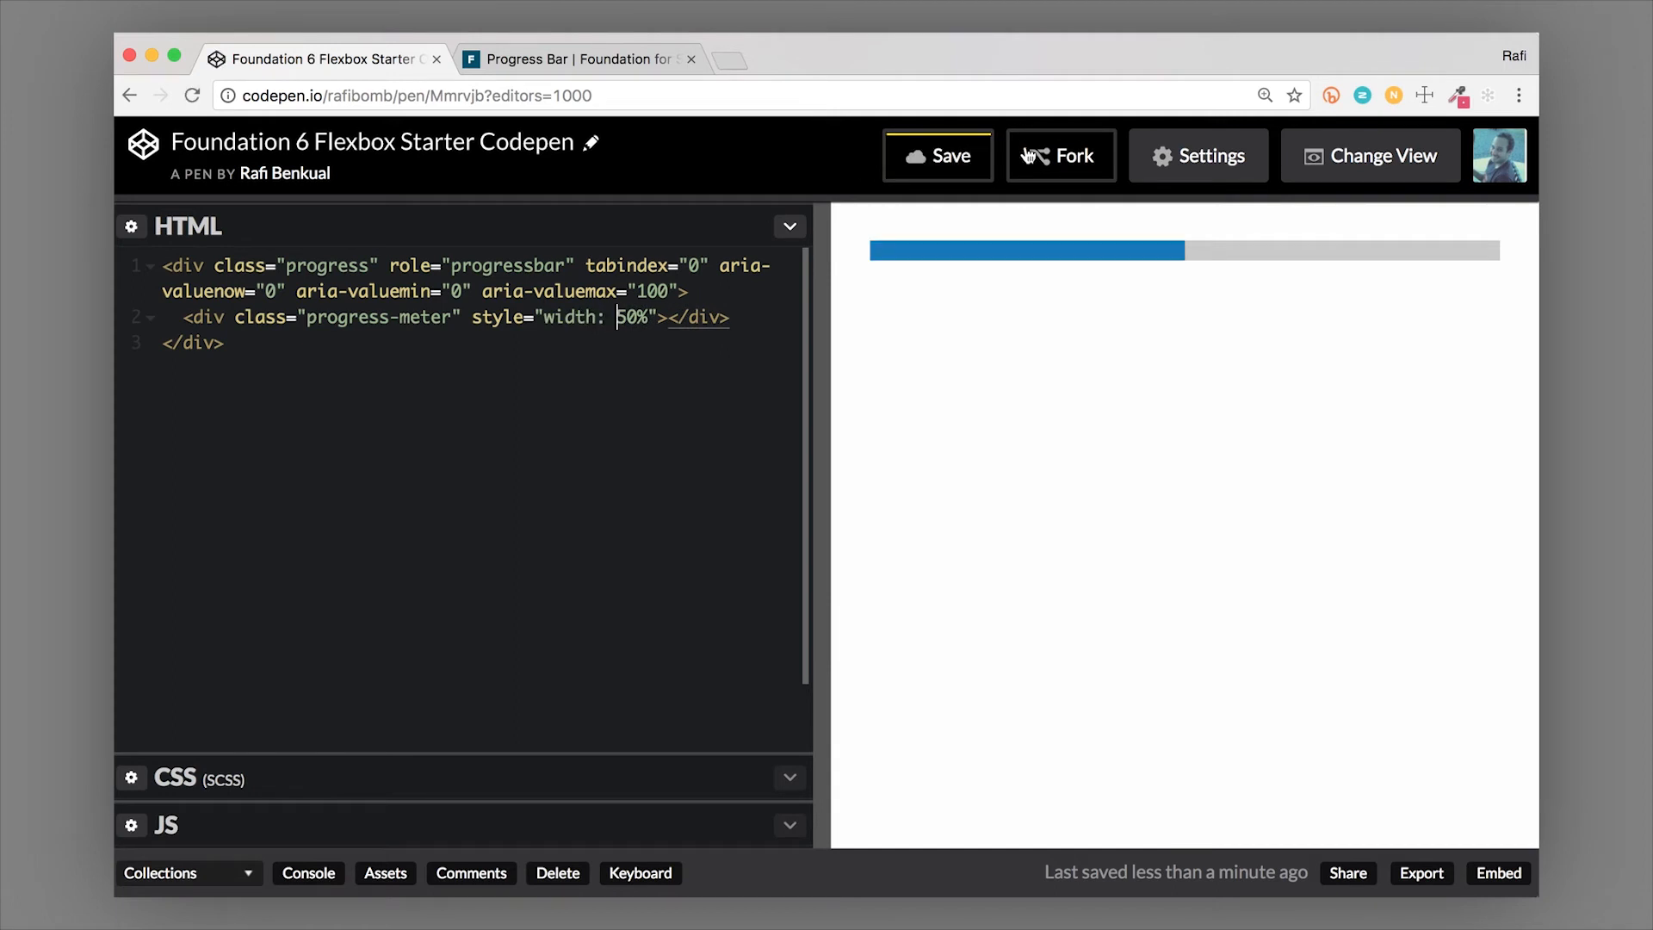
mouse_move(1192, 261)
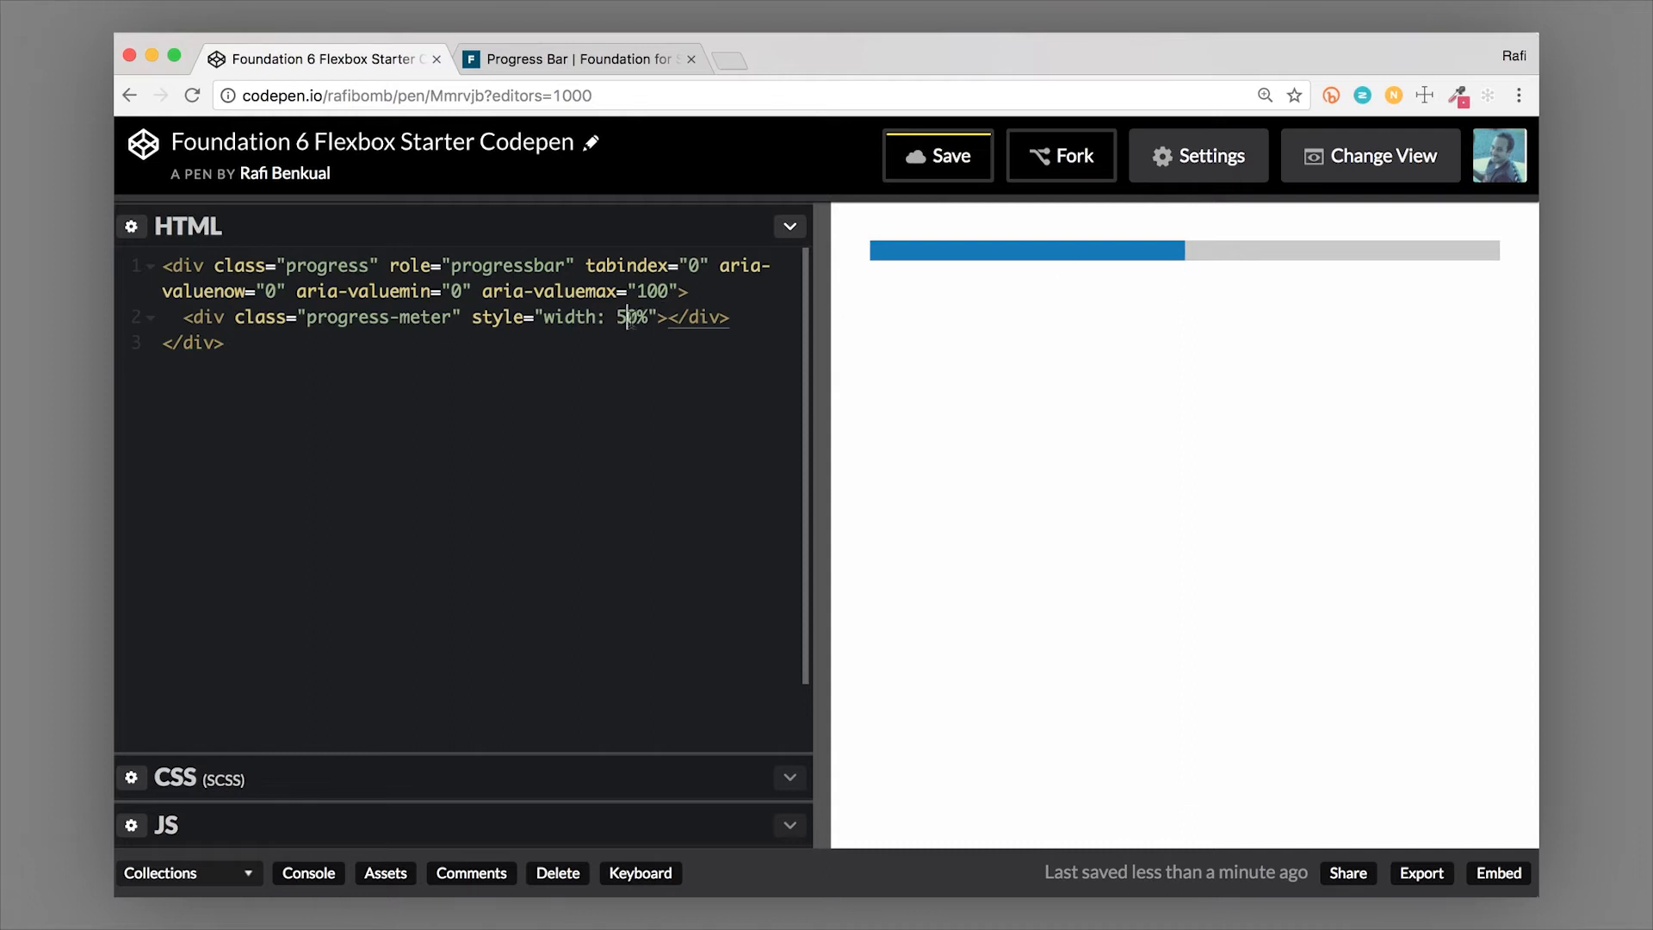
type("7")
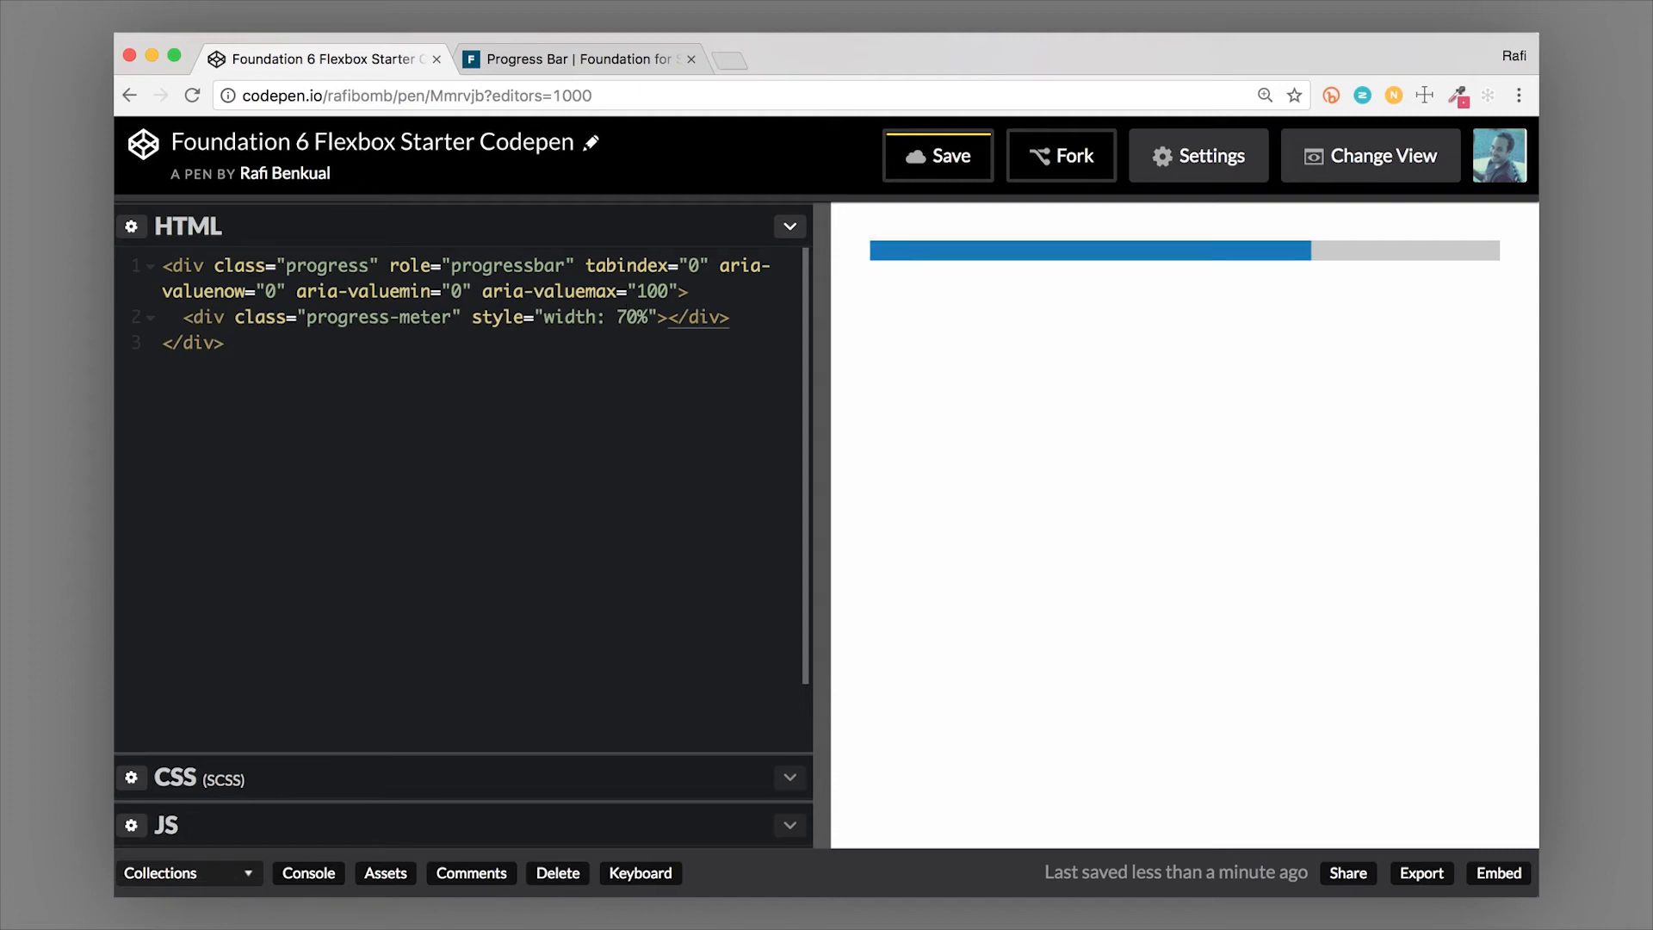
type("25")
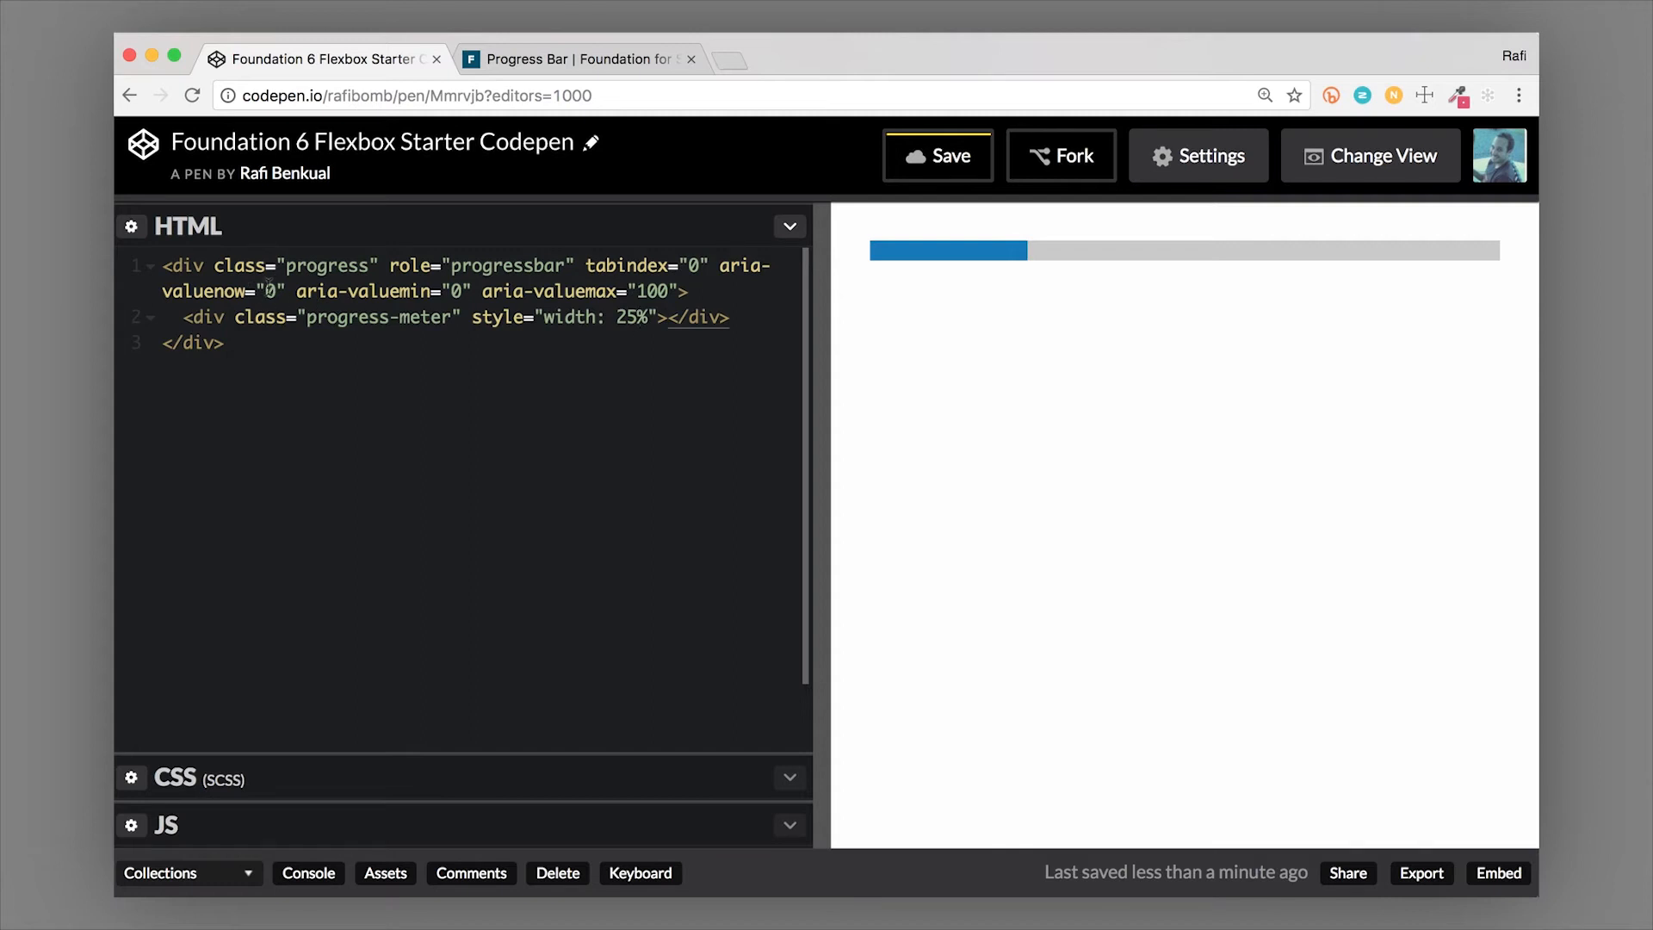
Change aria-valuenow from 0 to 25 so it matches the 25% meter width
type("2")
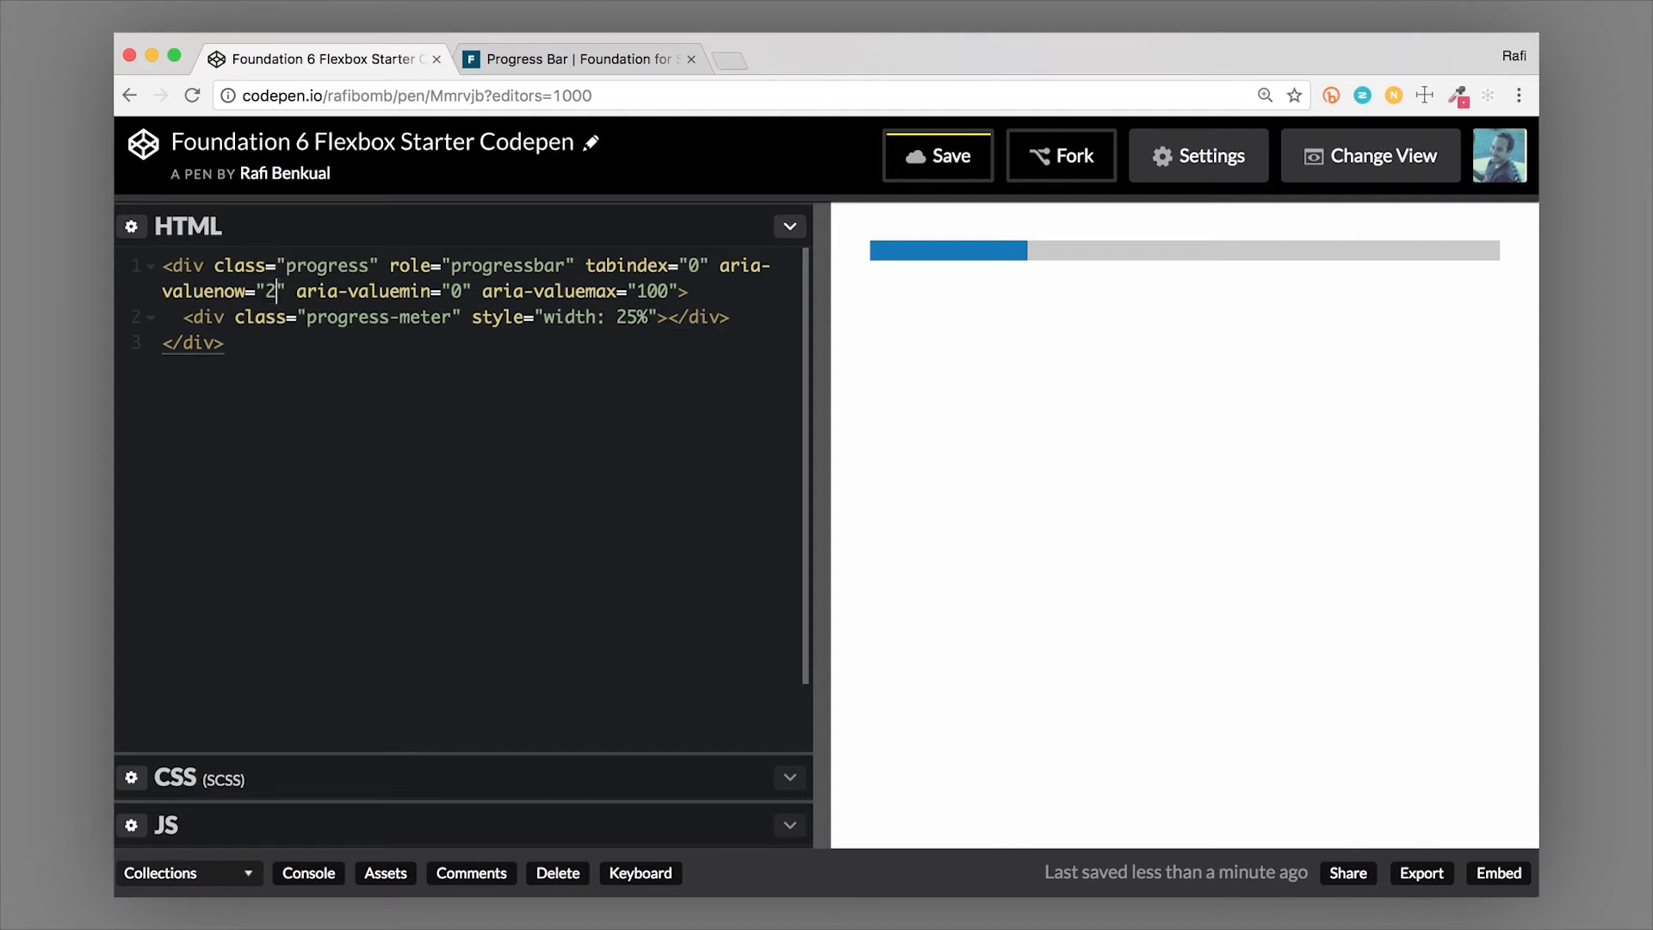
type("5")
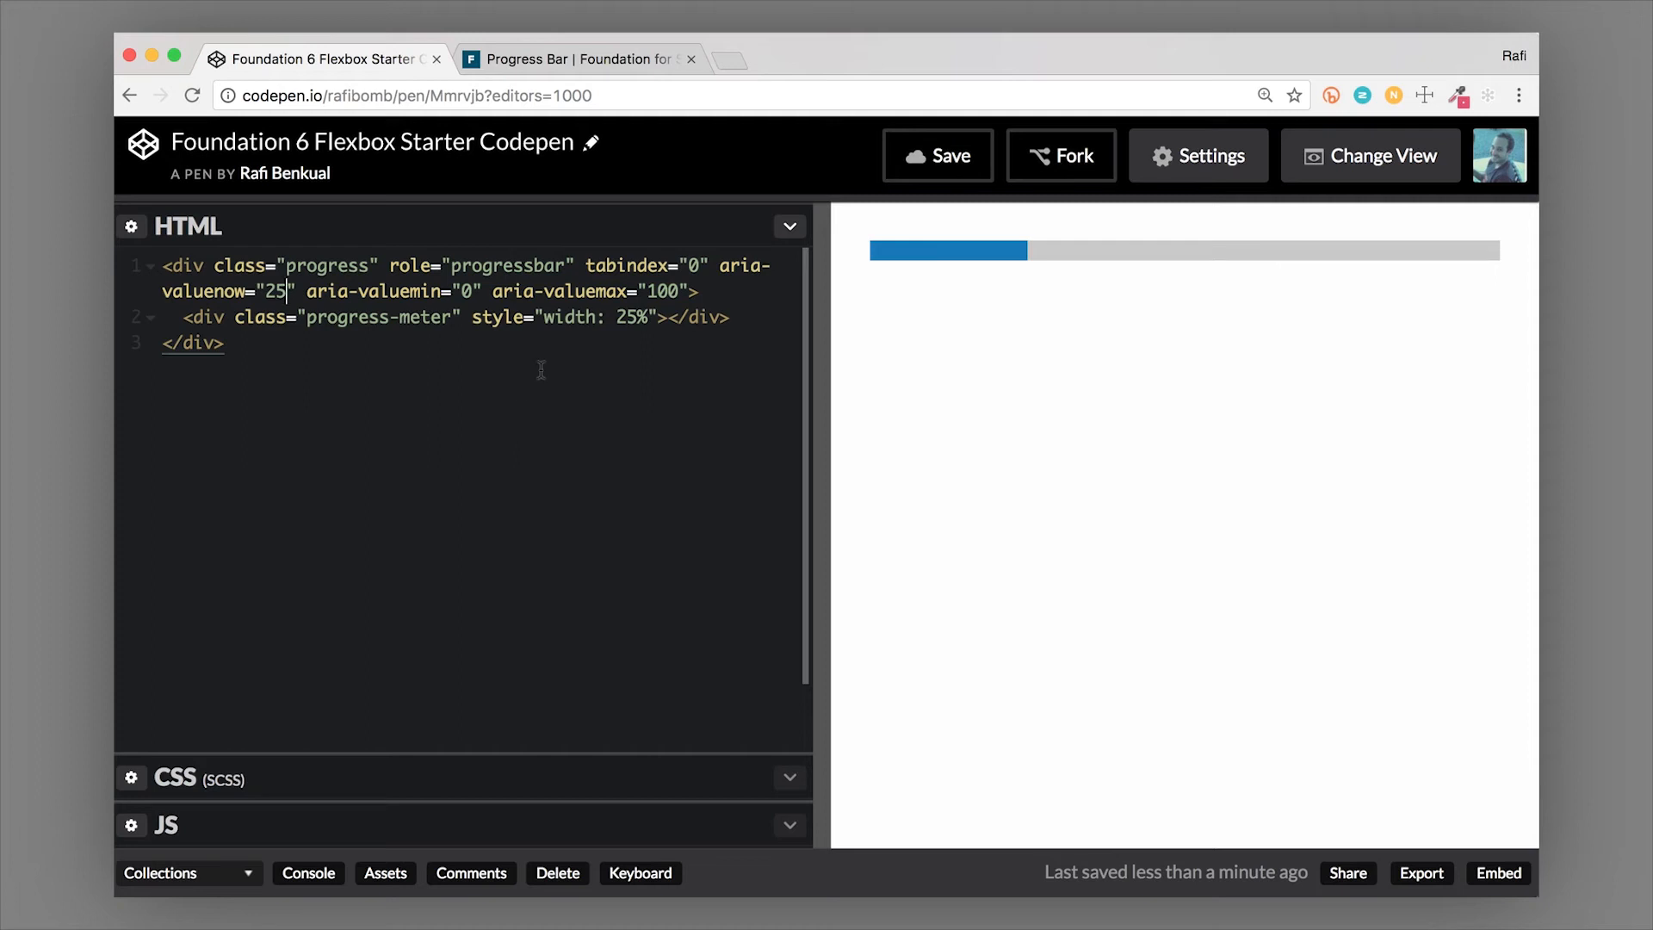
left_click(688, 291)
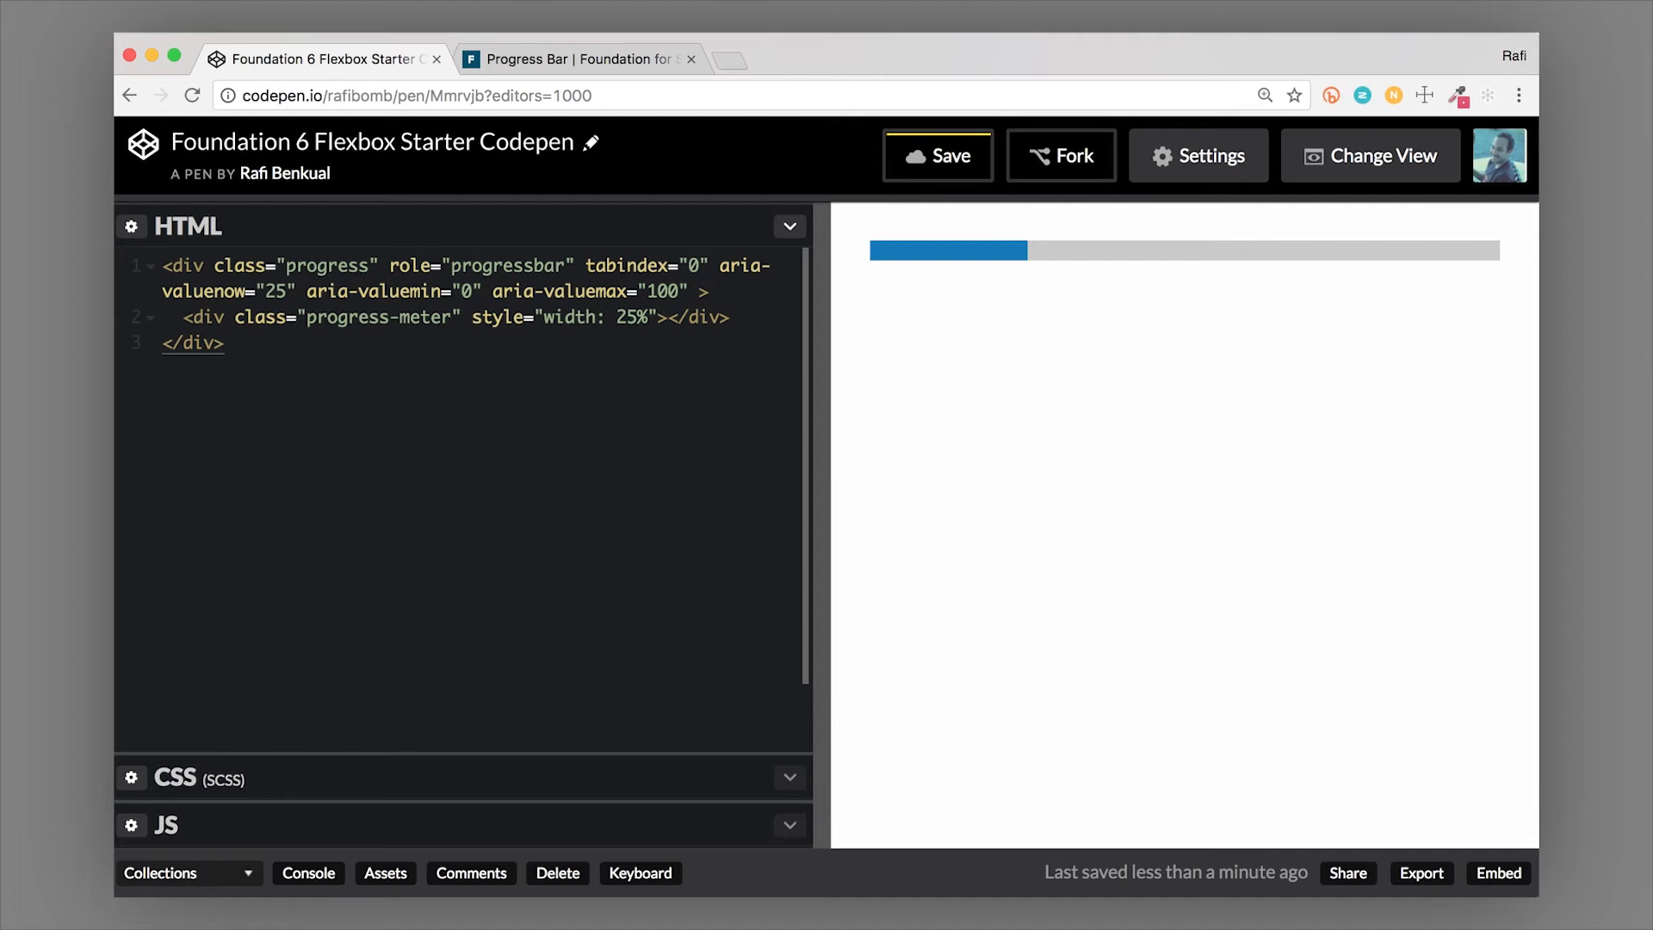
Add aria-valuetext="25 percent" to the progress bar, correcting it from 50 percent
type("aria-valuetext=\"50 percent\"")
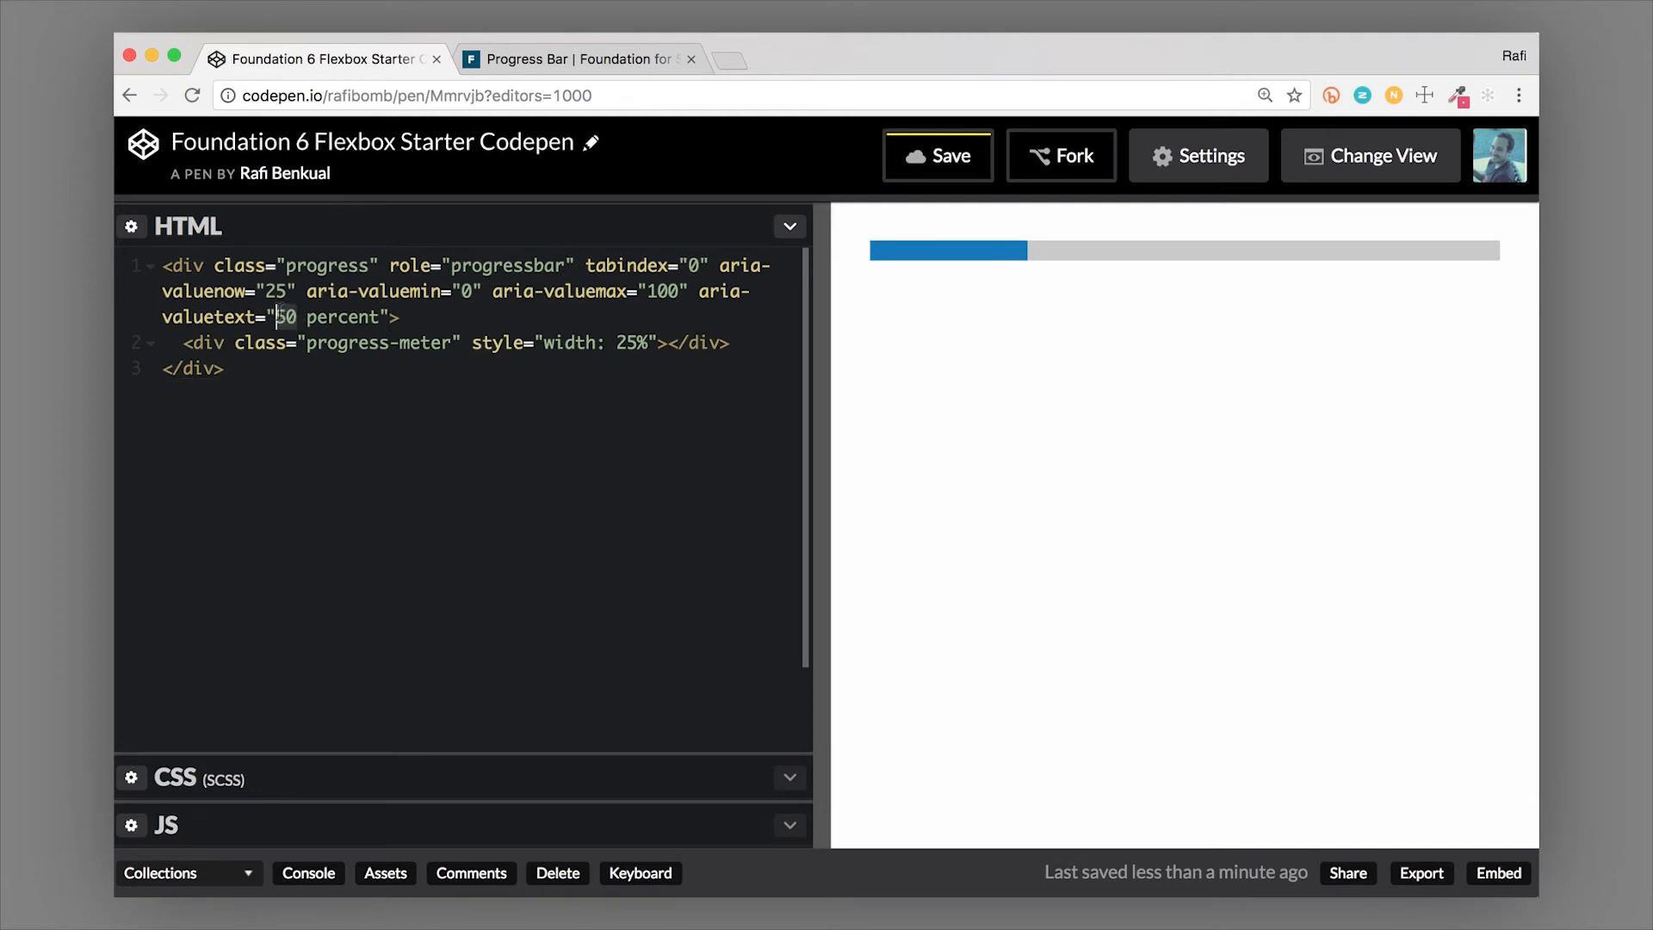
type("25")
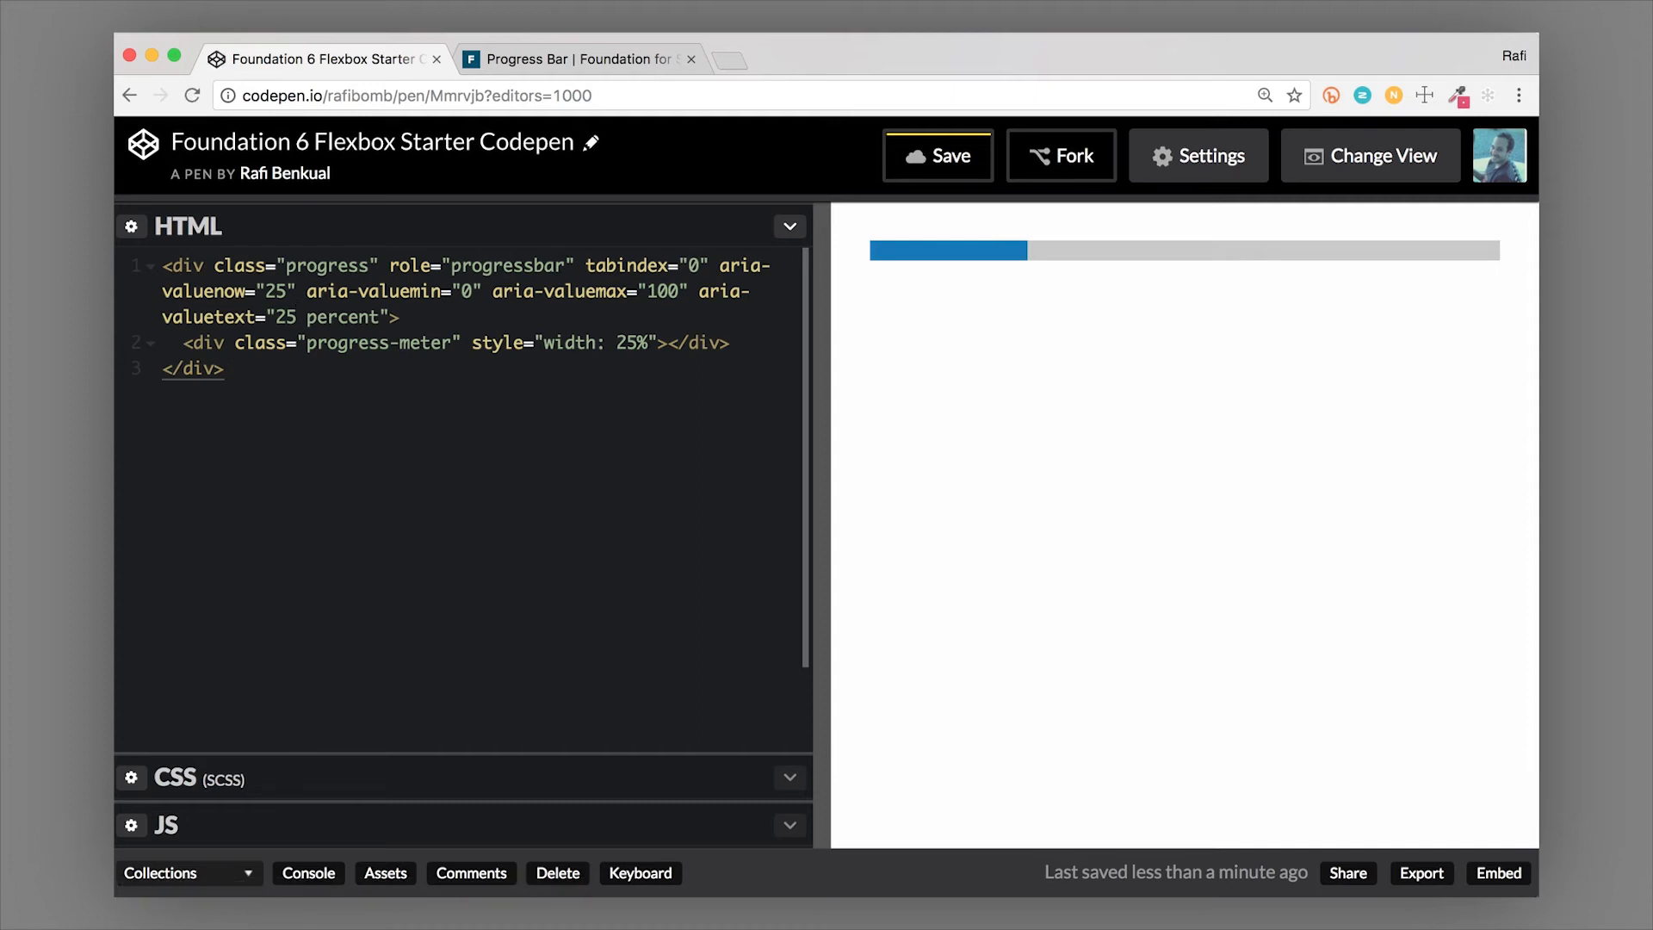
left_click(298, 317)
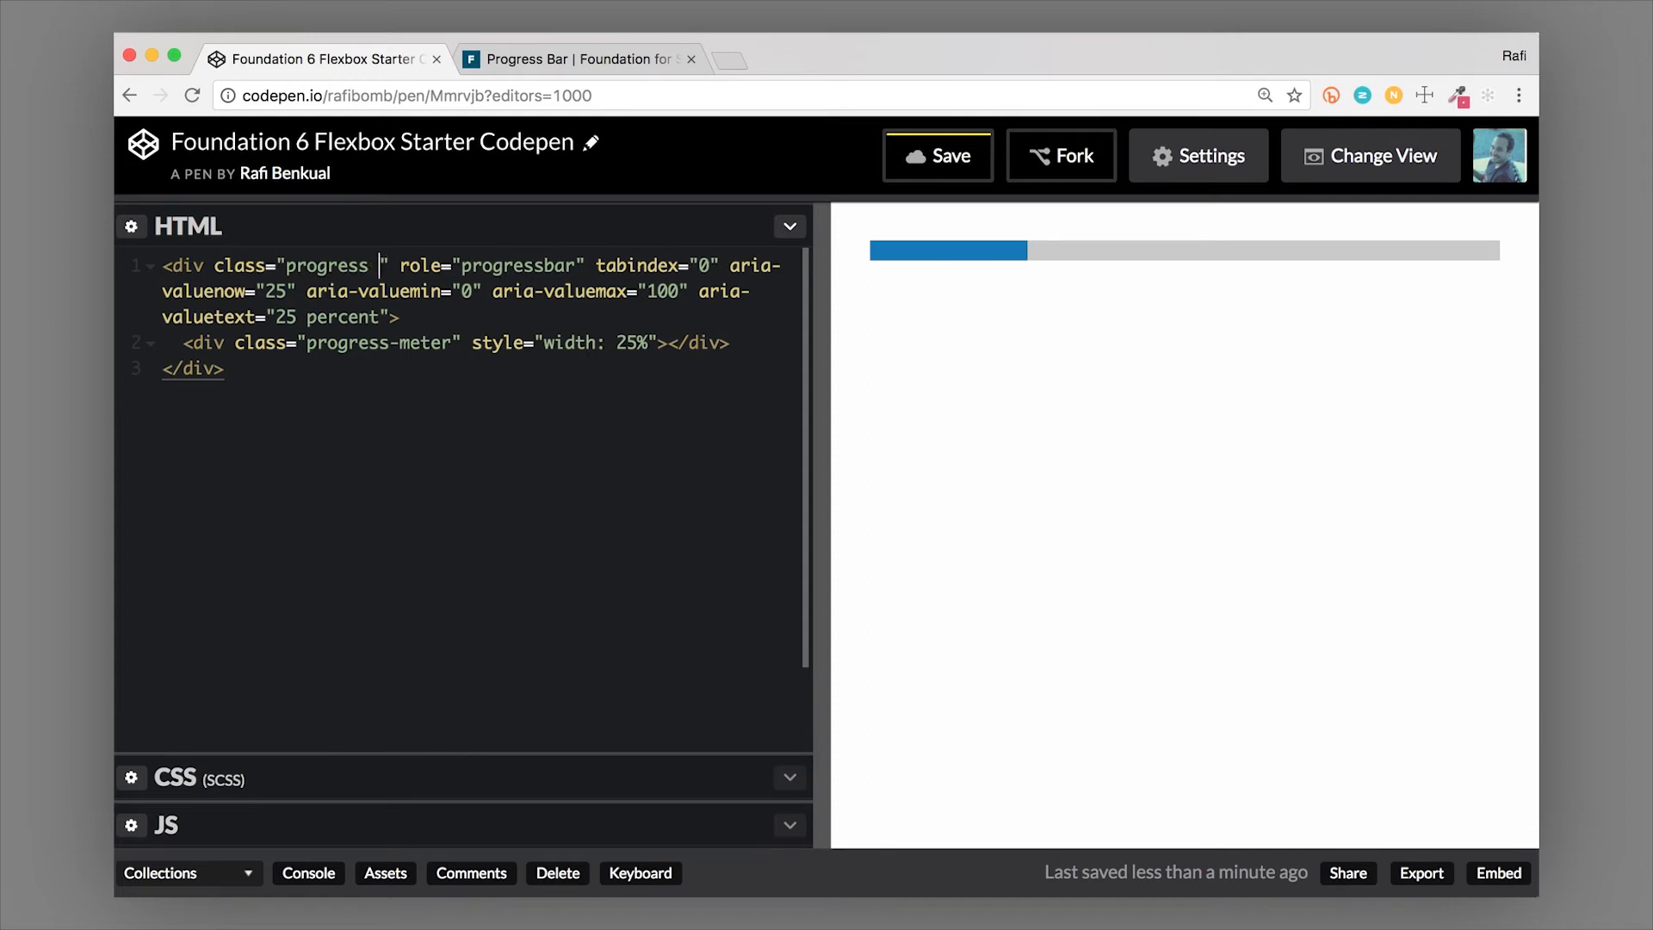
Try the alert, warning, success and secondary colour classes on the progress bar in turn
type("alert")
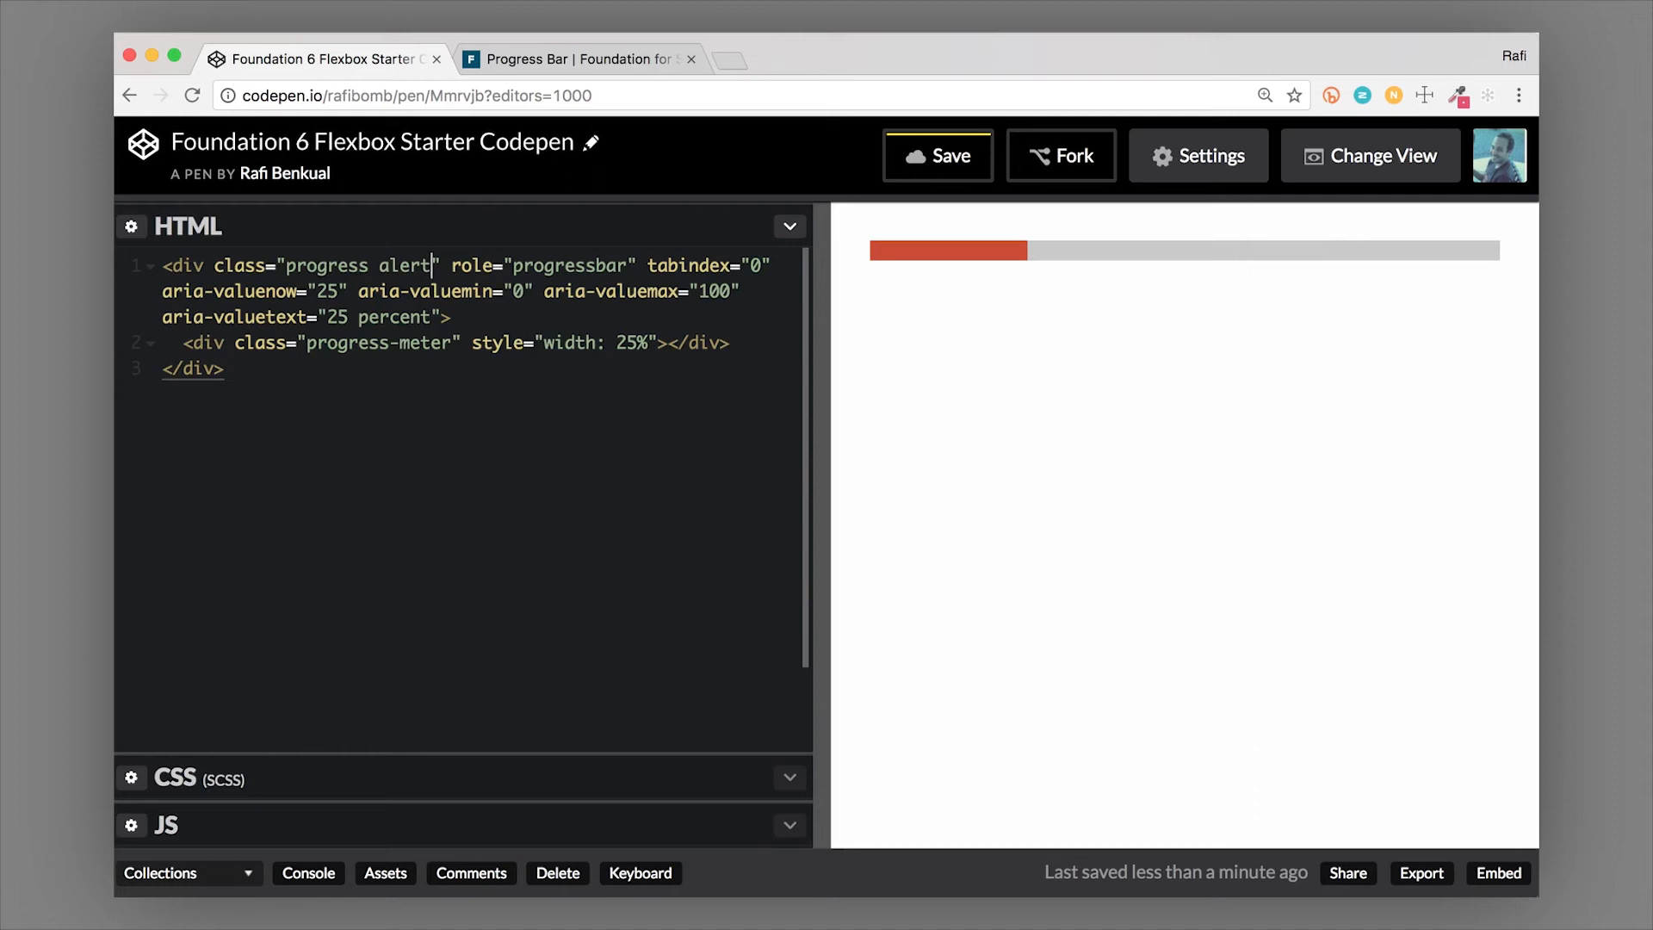
type("warning")
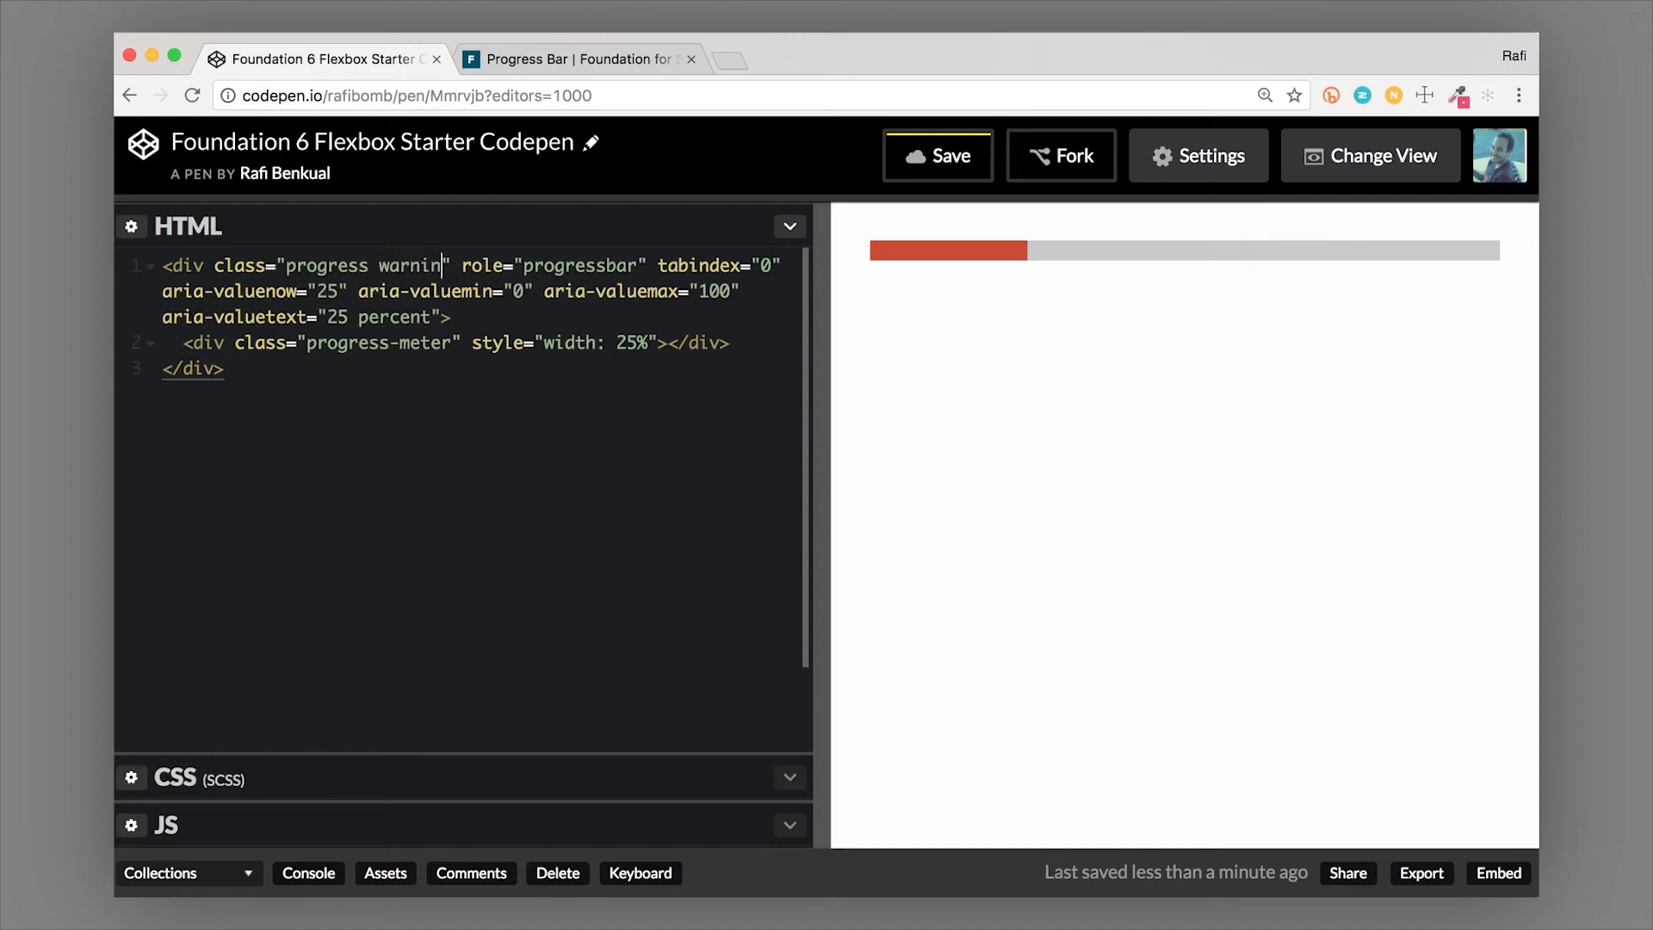
key("Backspace")
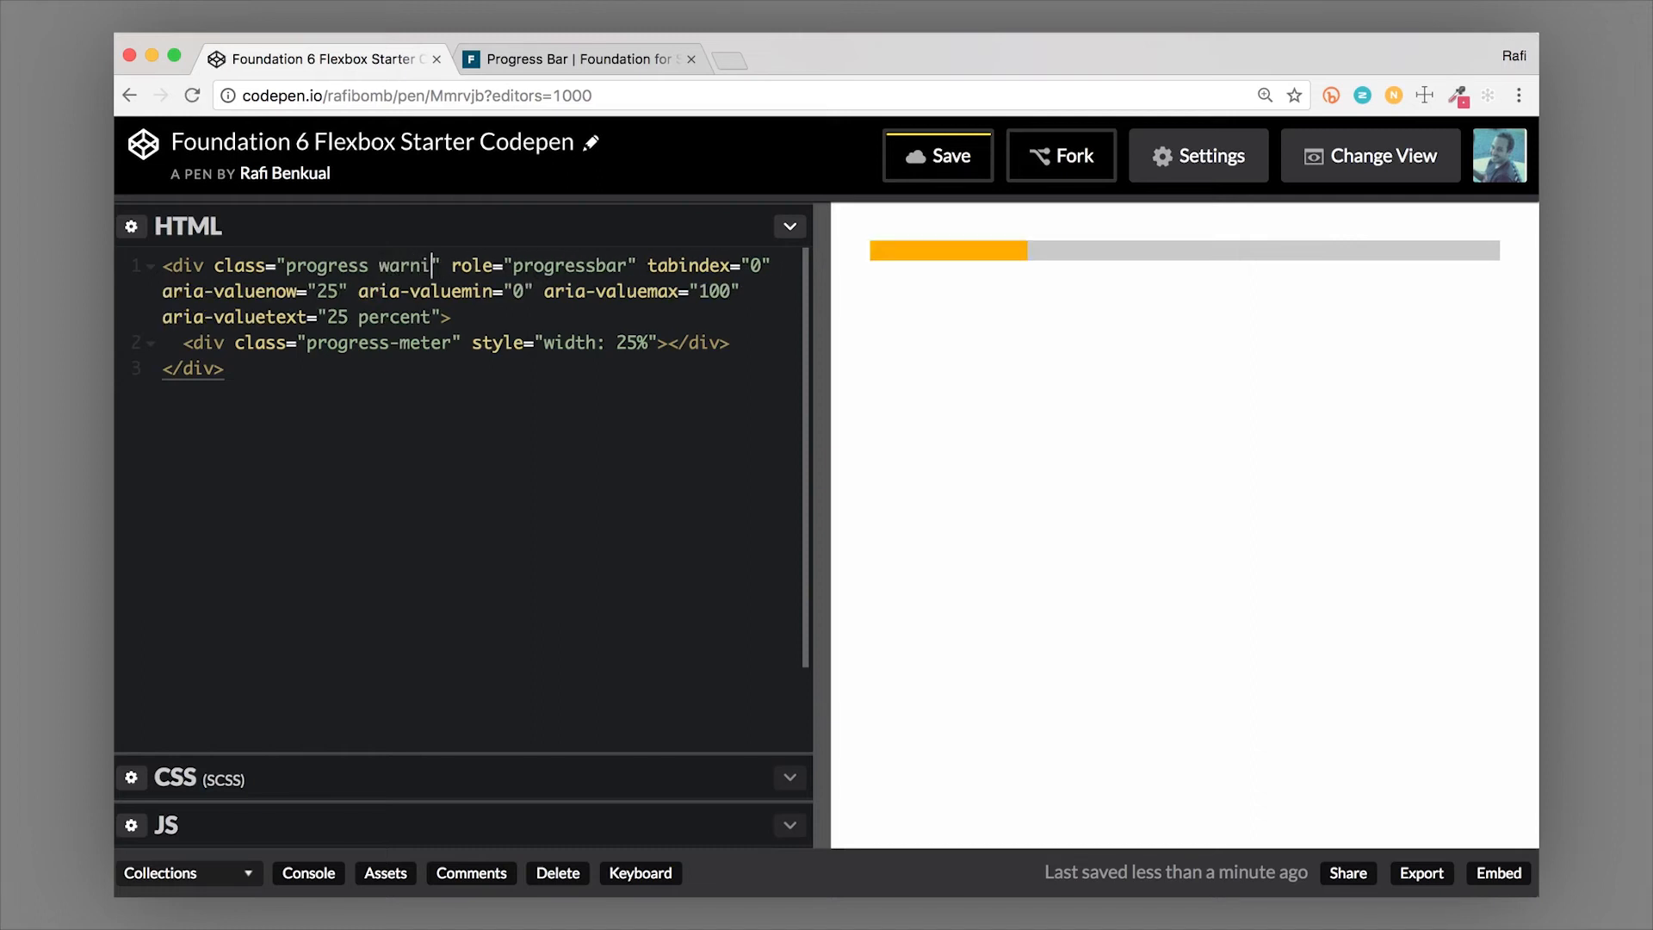
type("su")
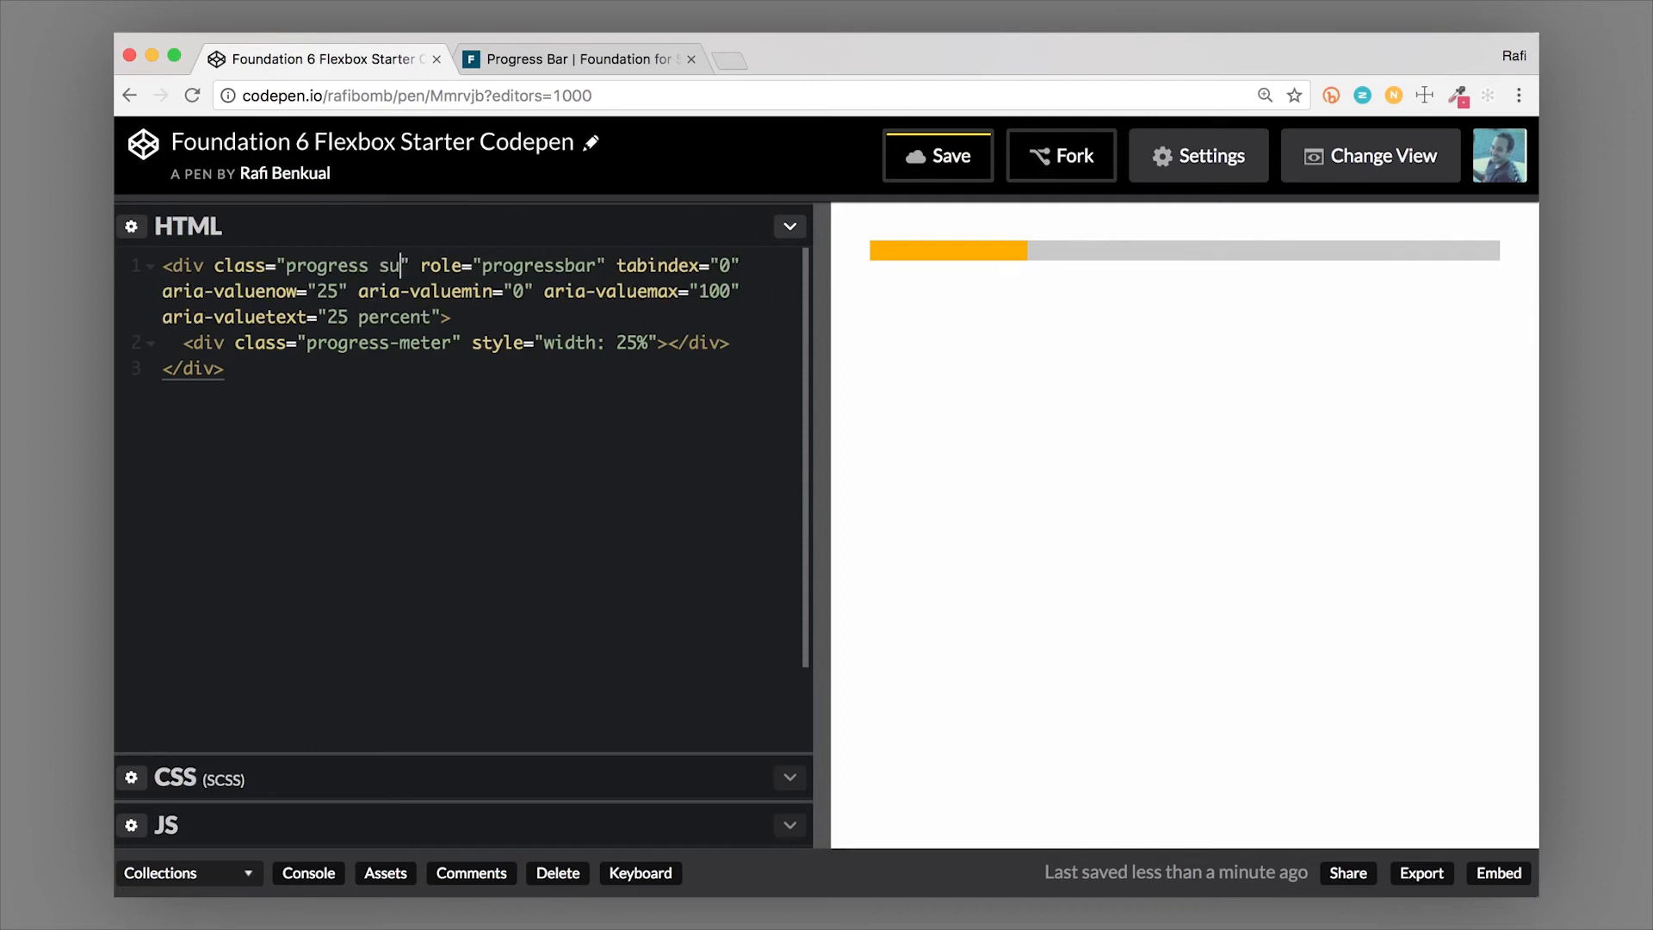
type("ccess")
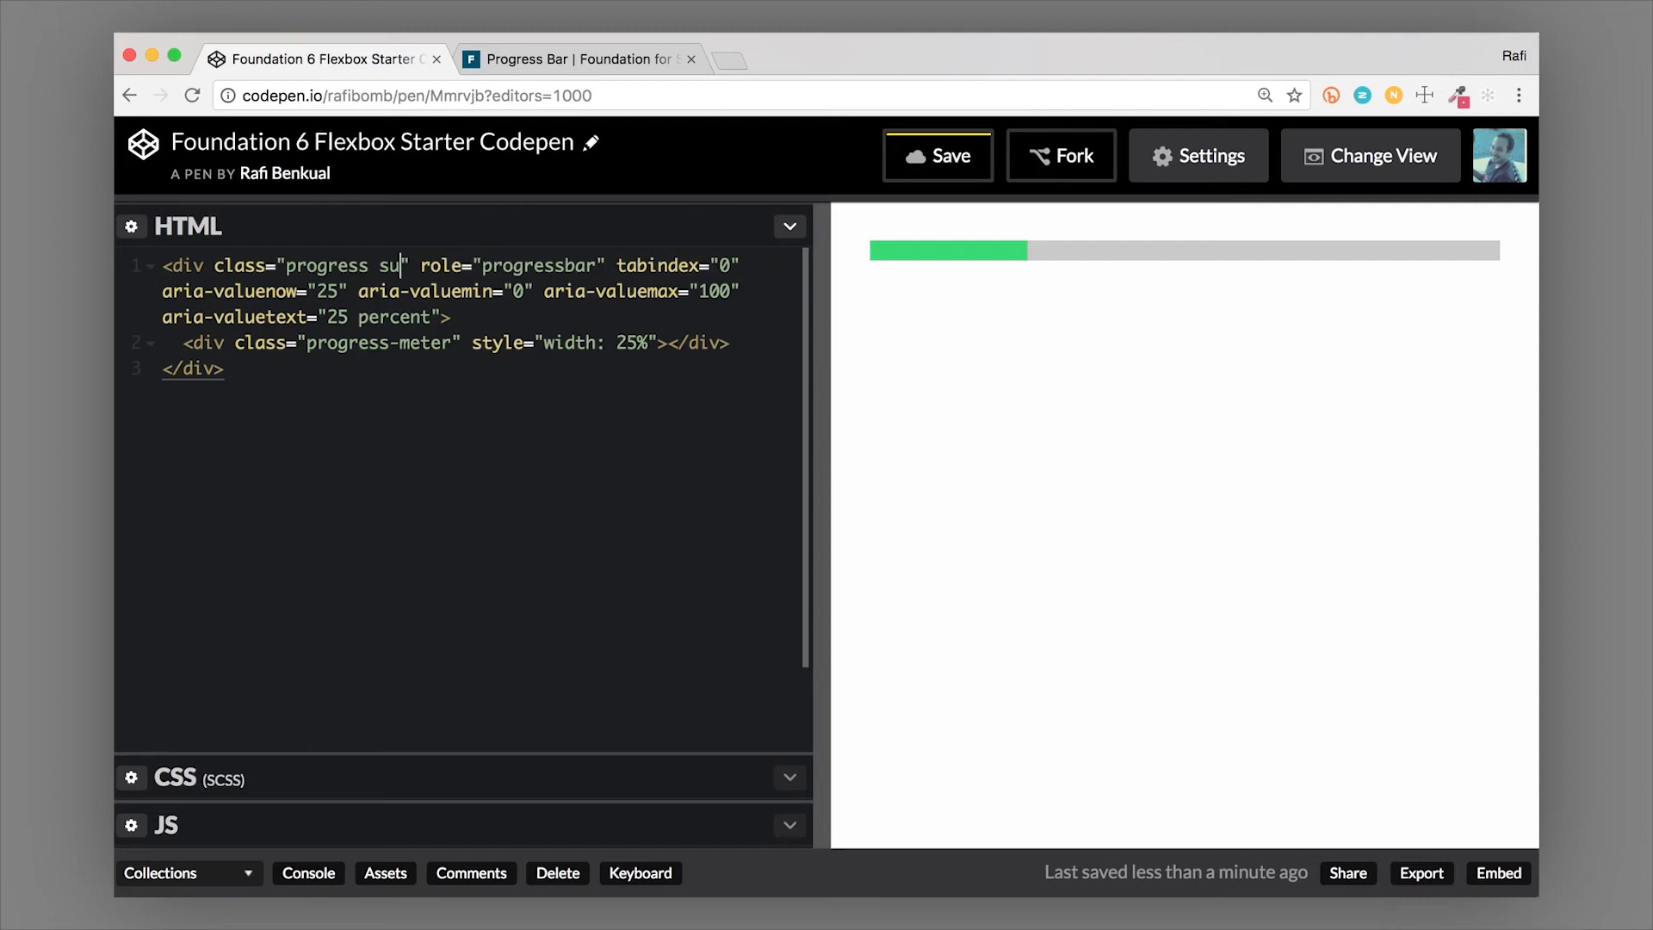
type("ec")
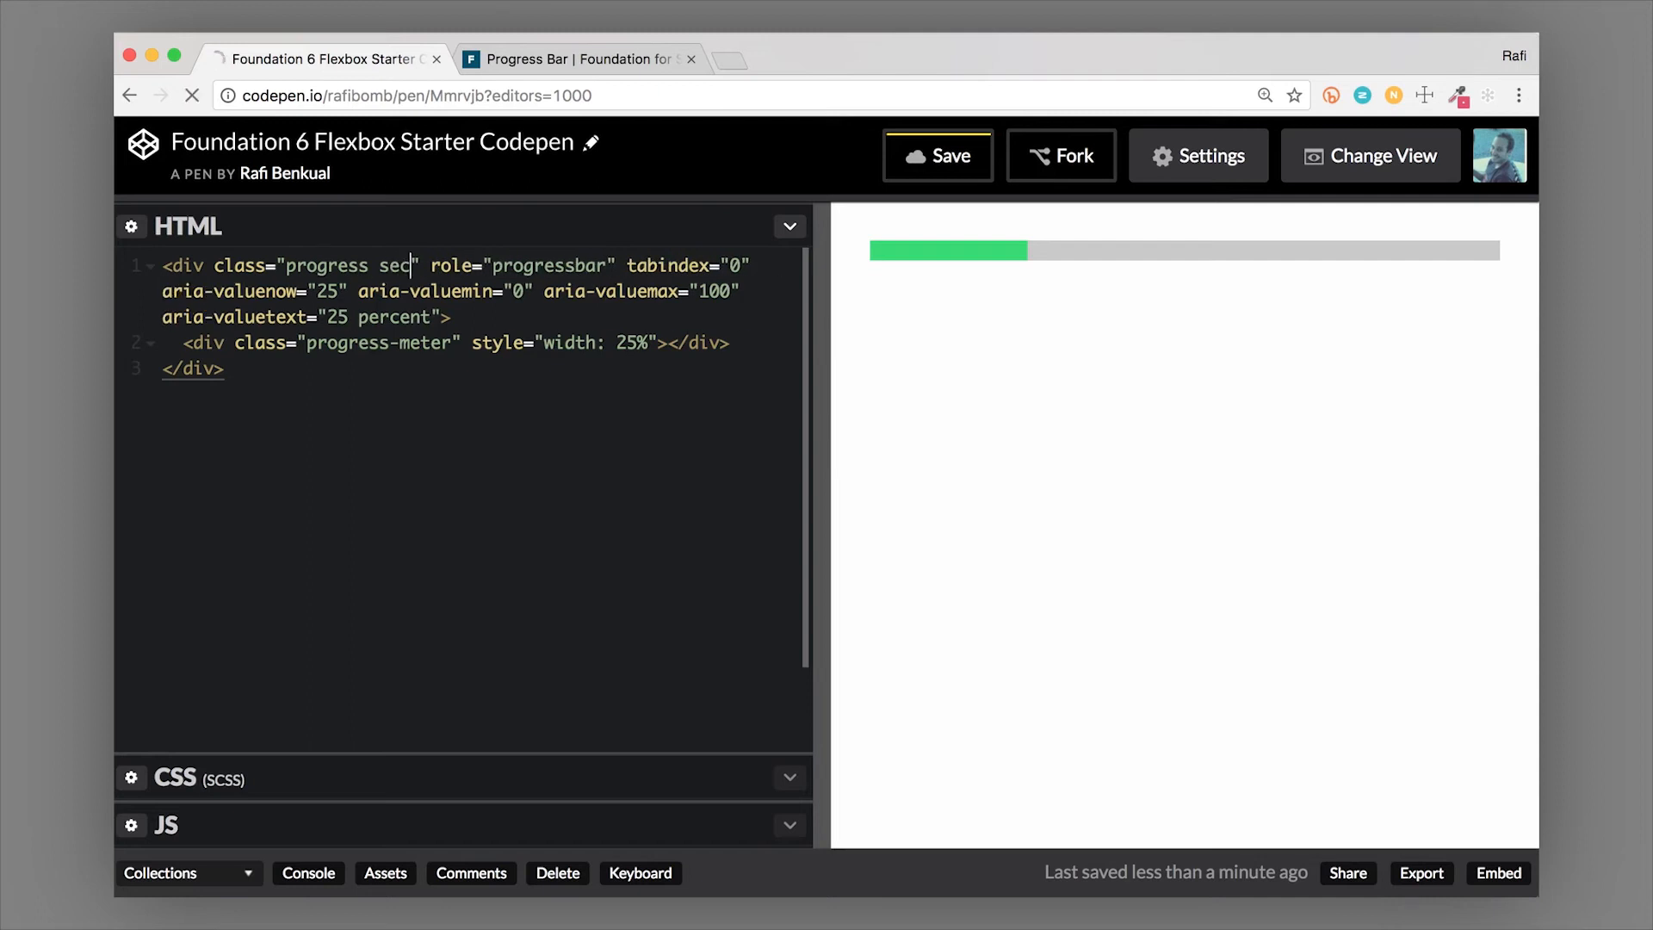
type("ondary")
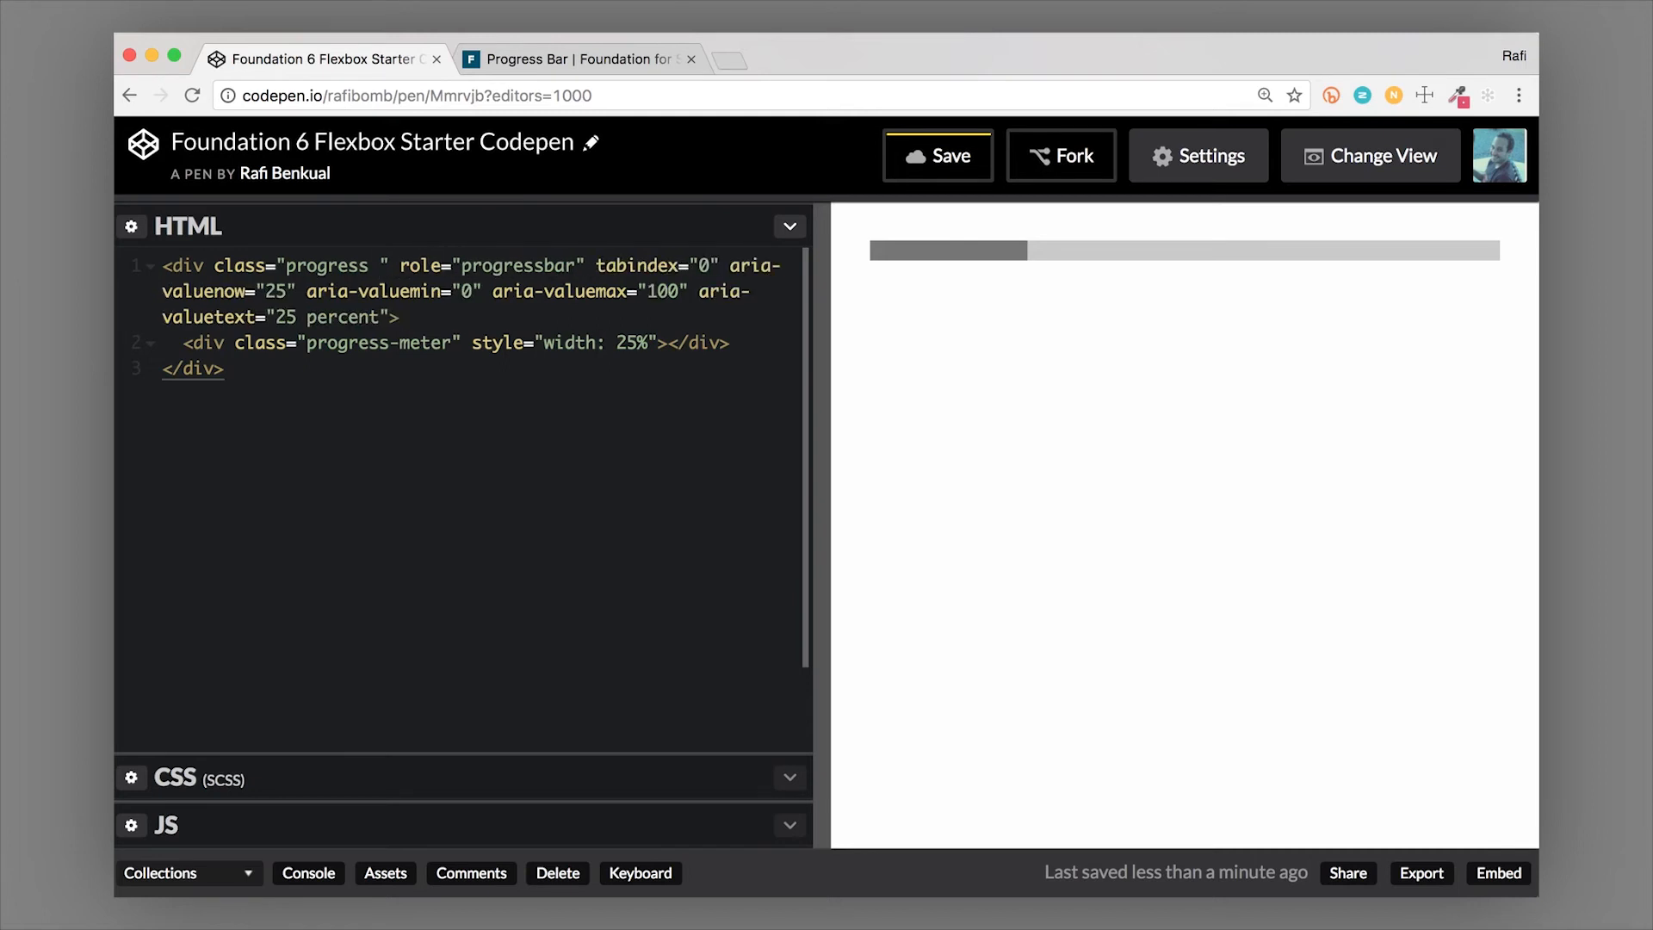
Try the alert then warning class on the progress bar
type("ale")
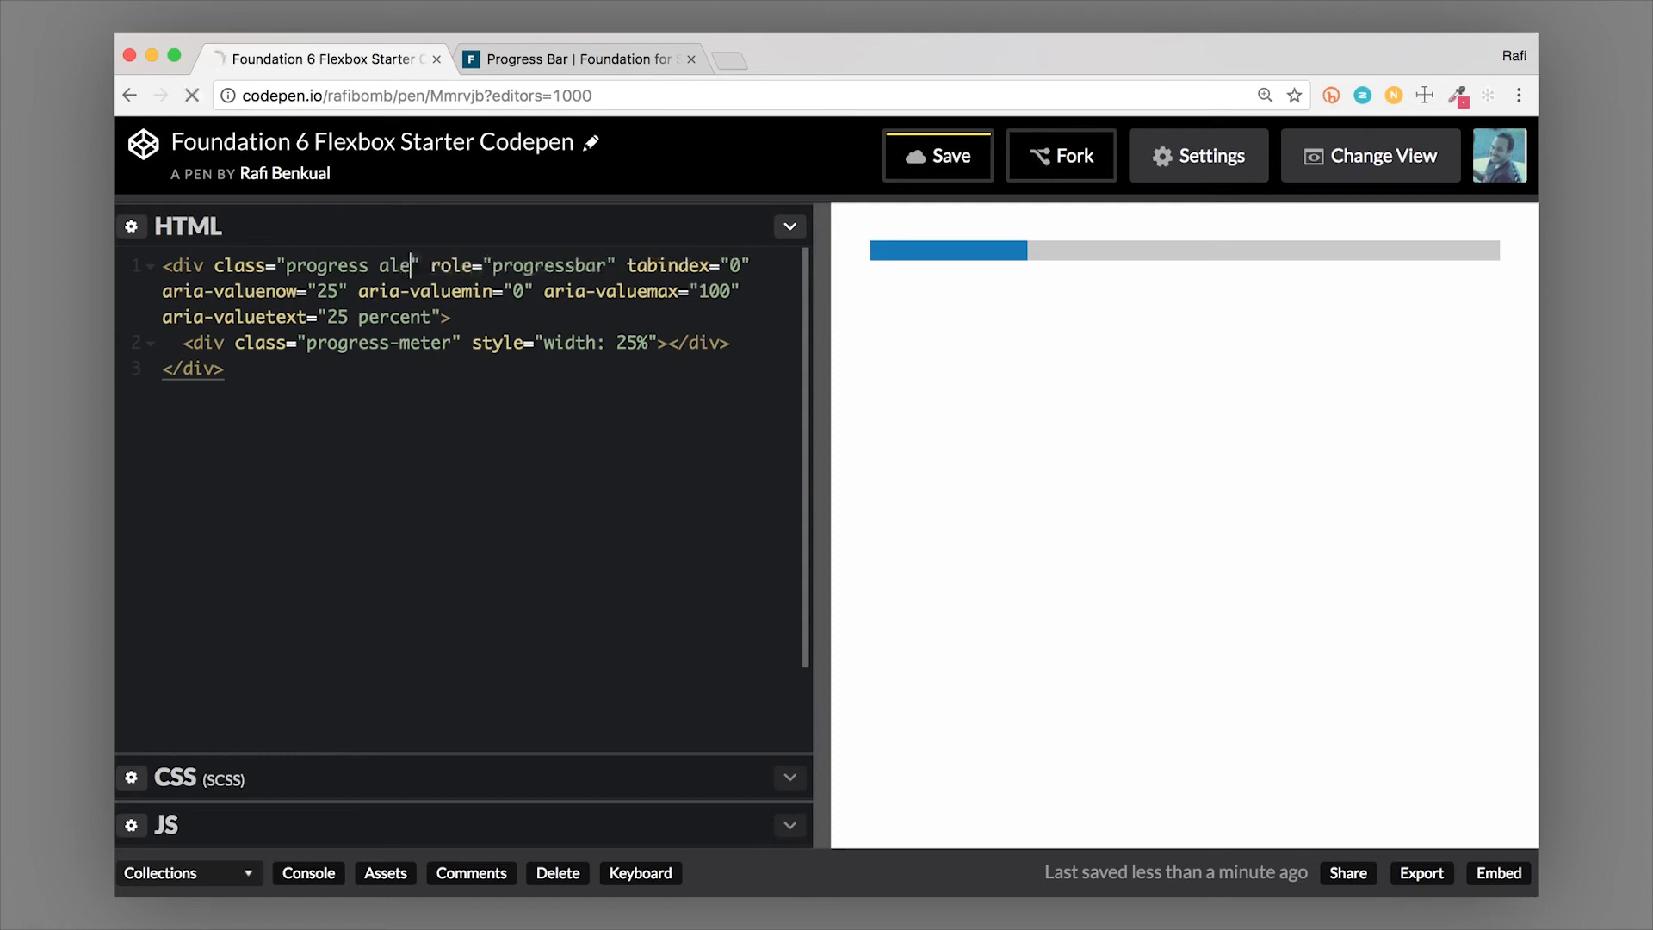
type("r")
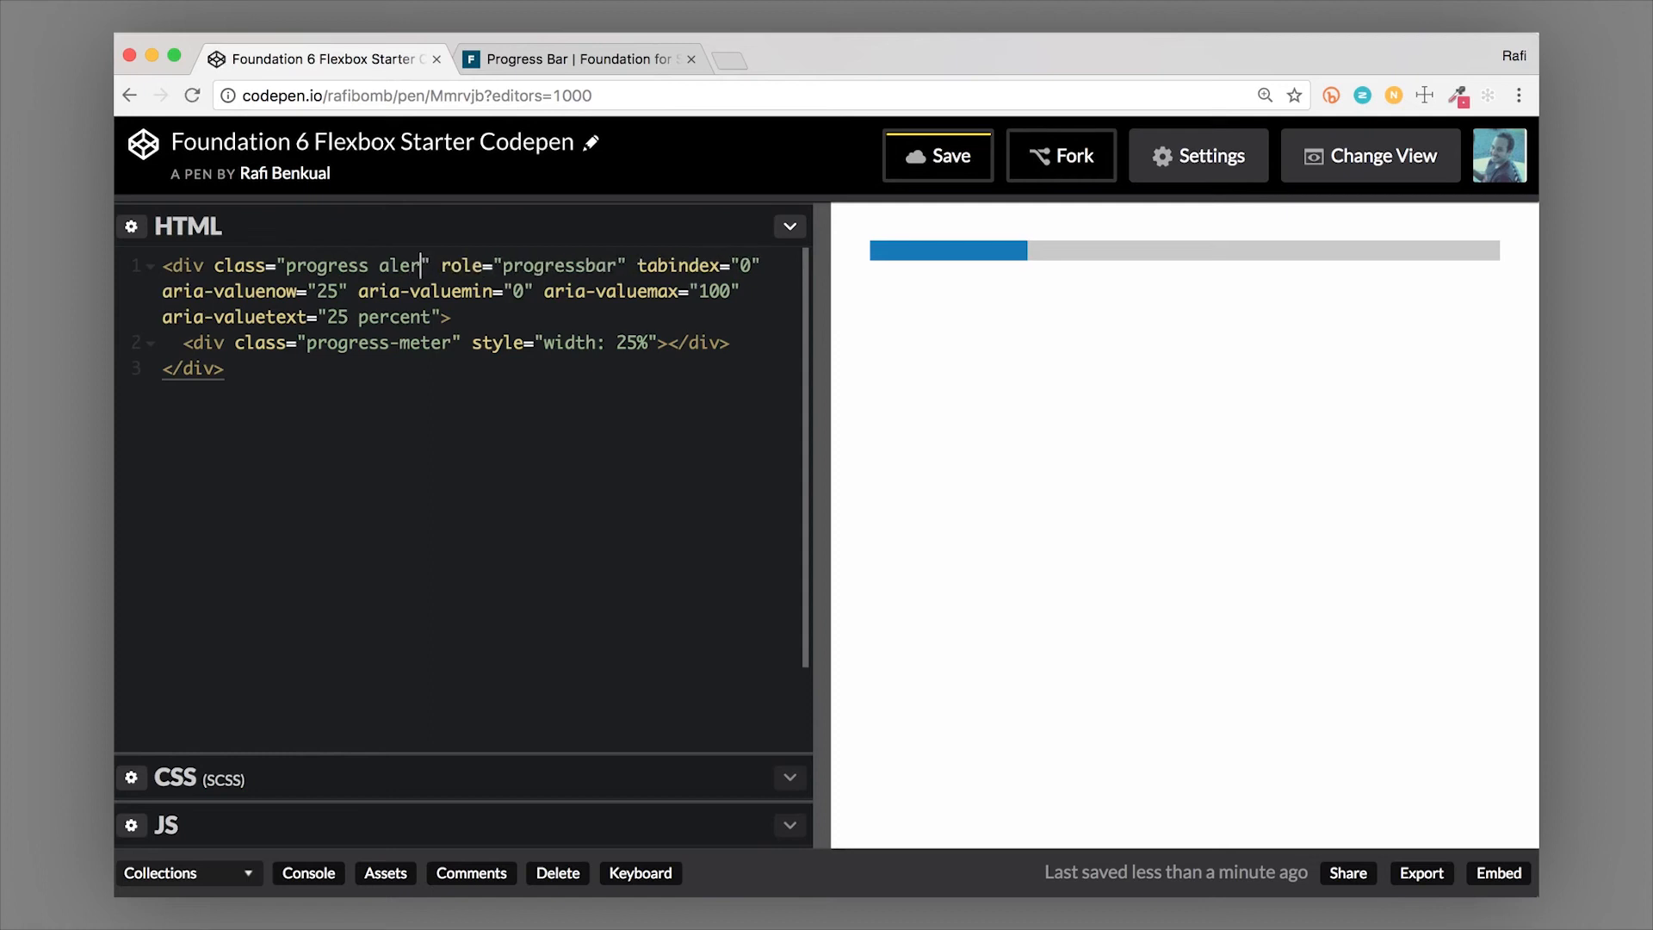
type("t")
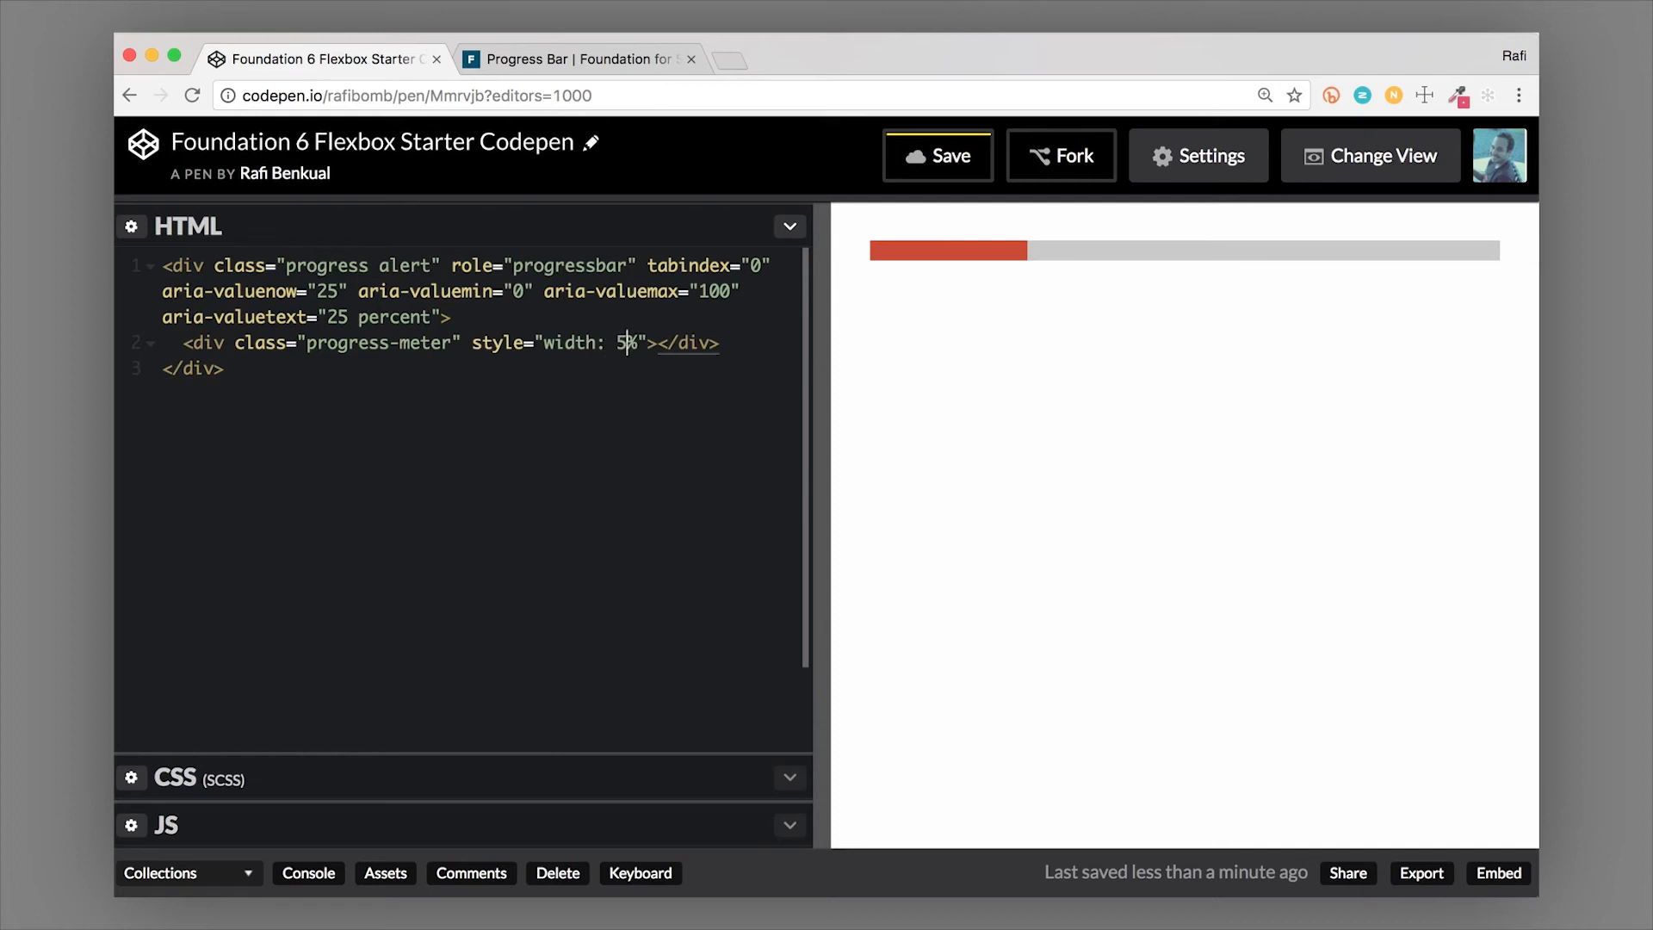
type("0")
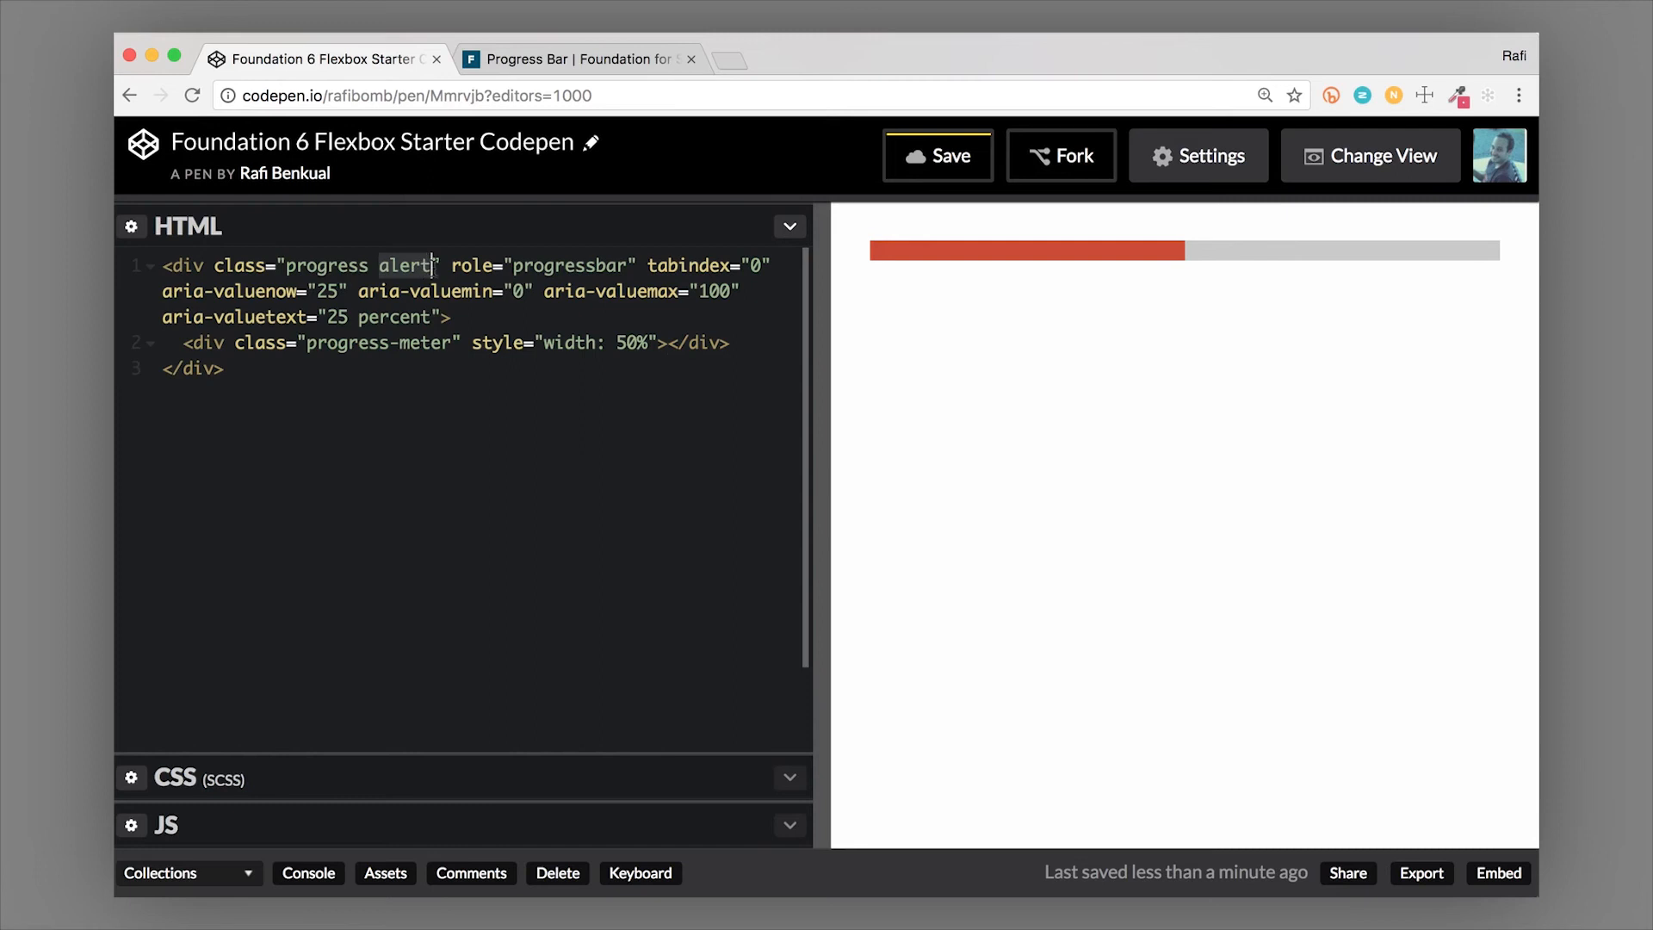
type("warning")
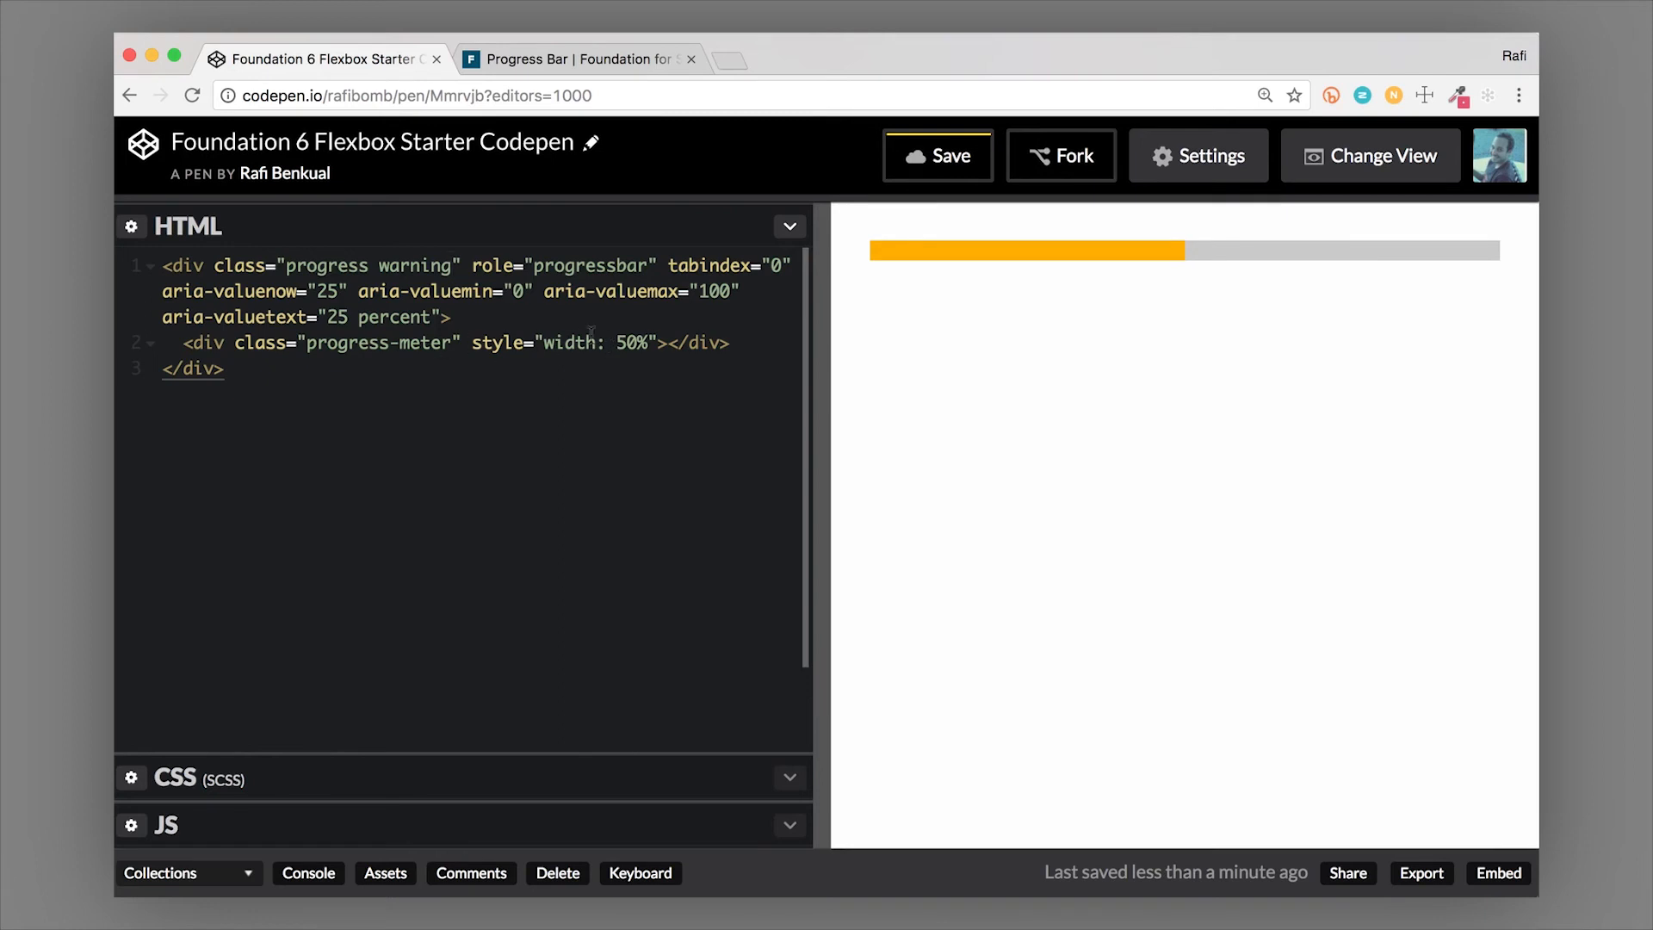
Set the meter width to 90% and the bar class to success for a nearly full green bar
double_click(617, 342)
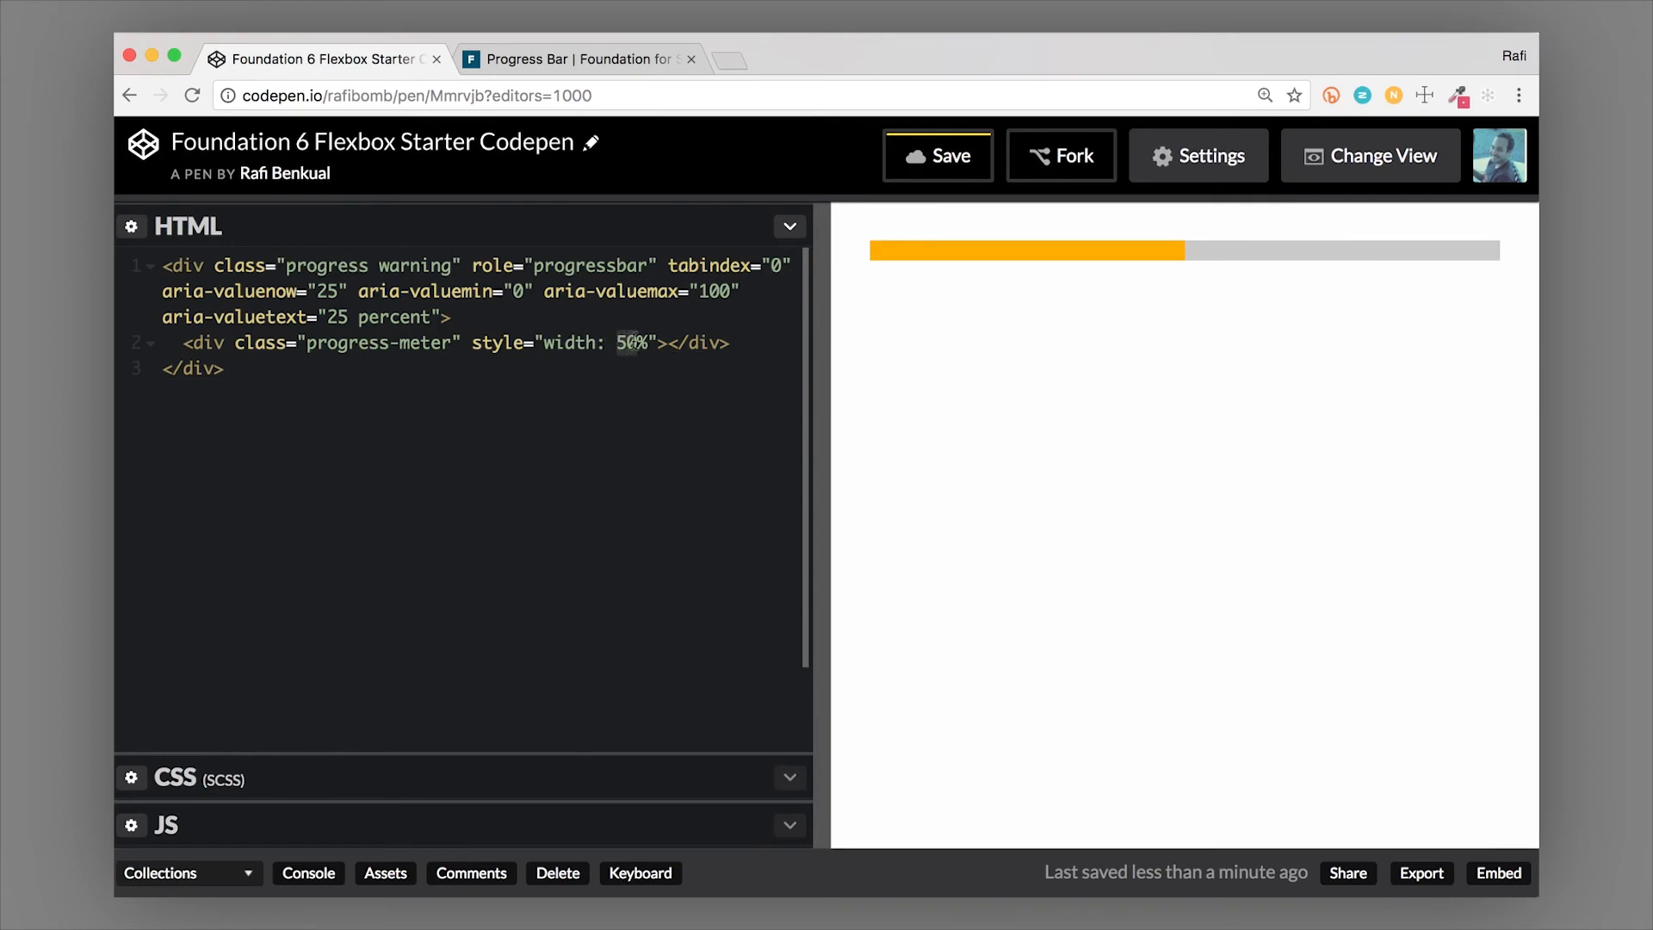
type("90")
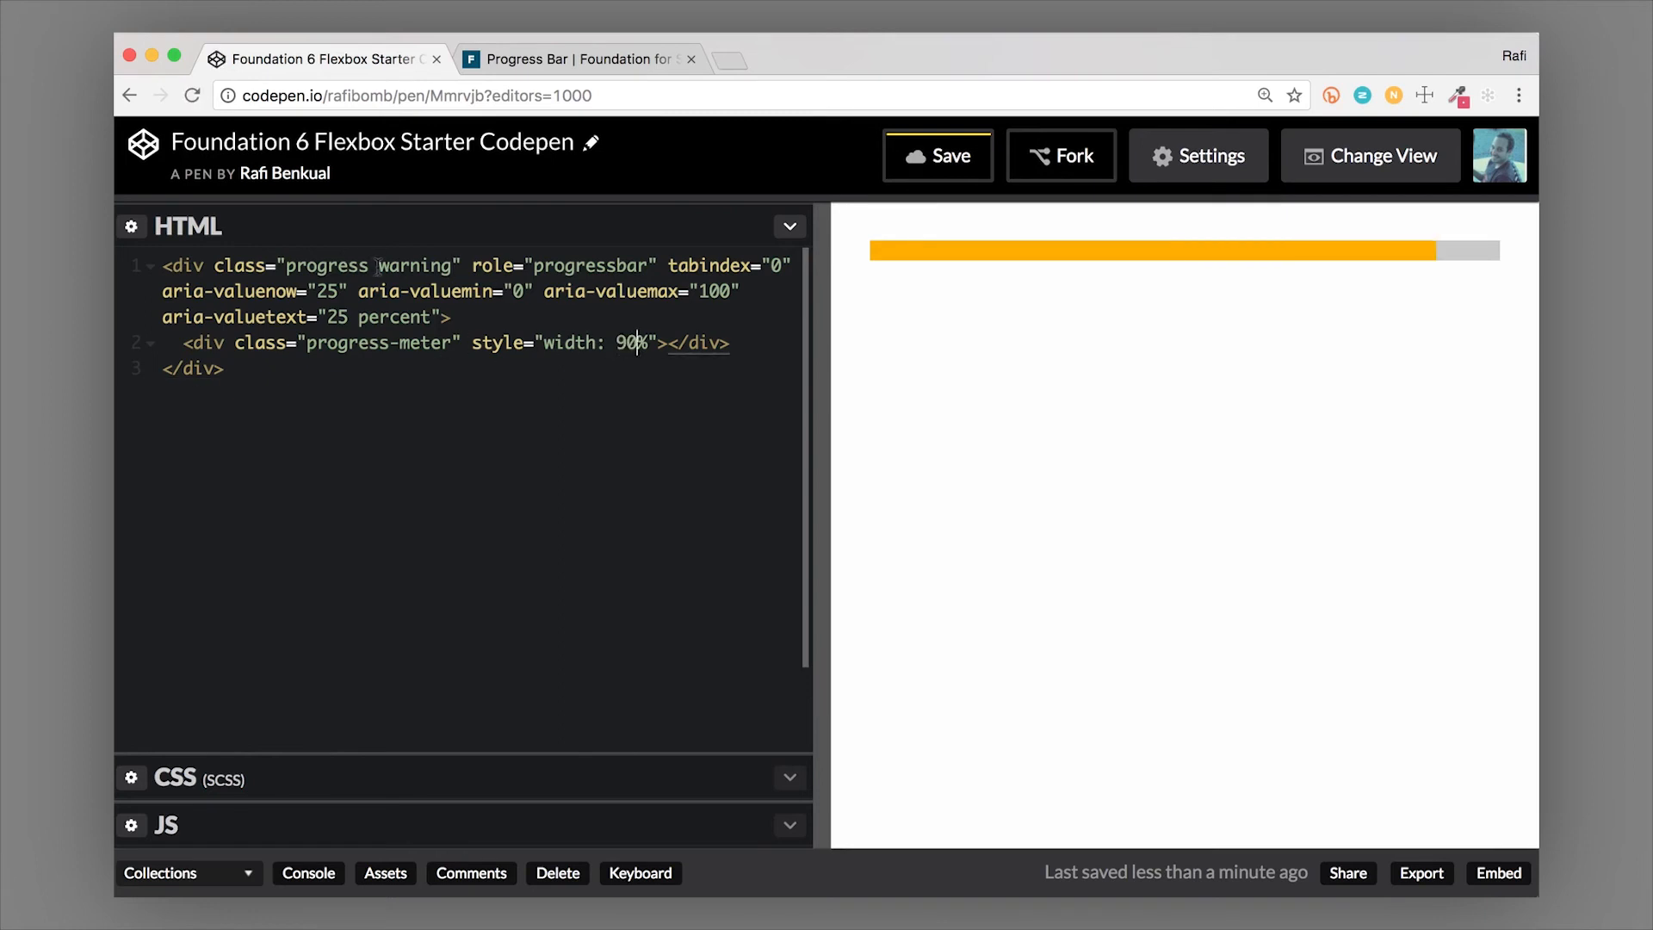
type("su")
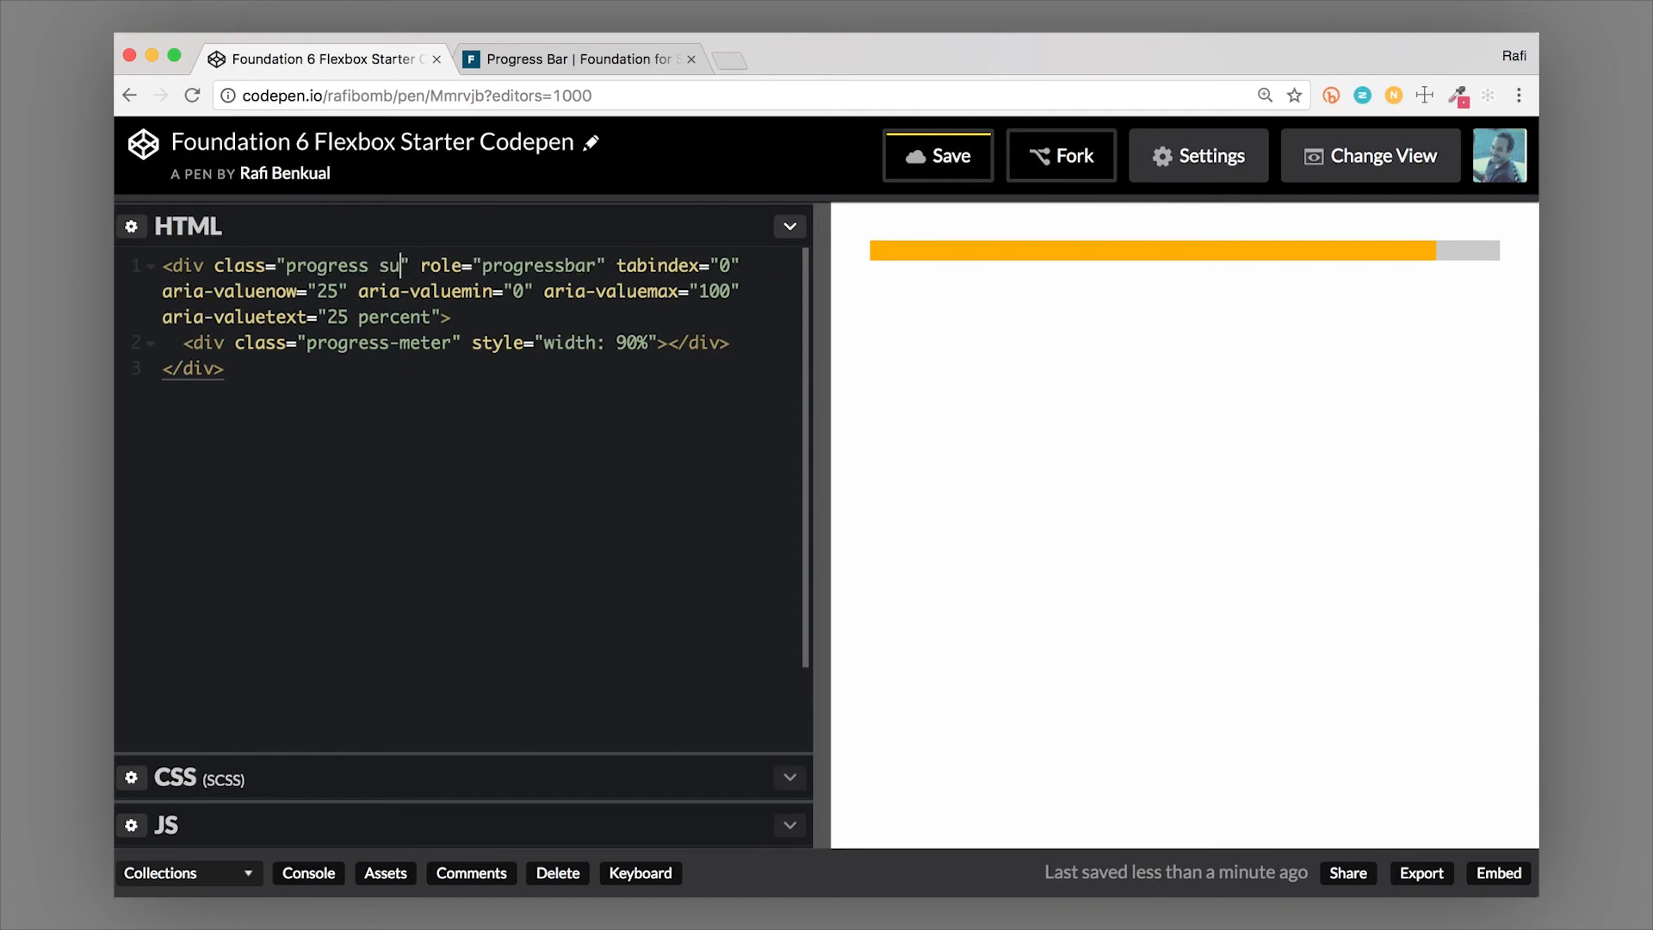
type("ccess")
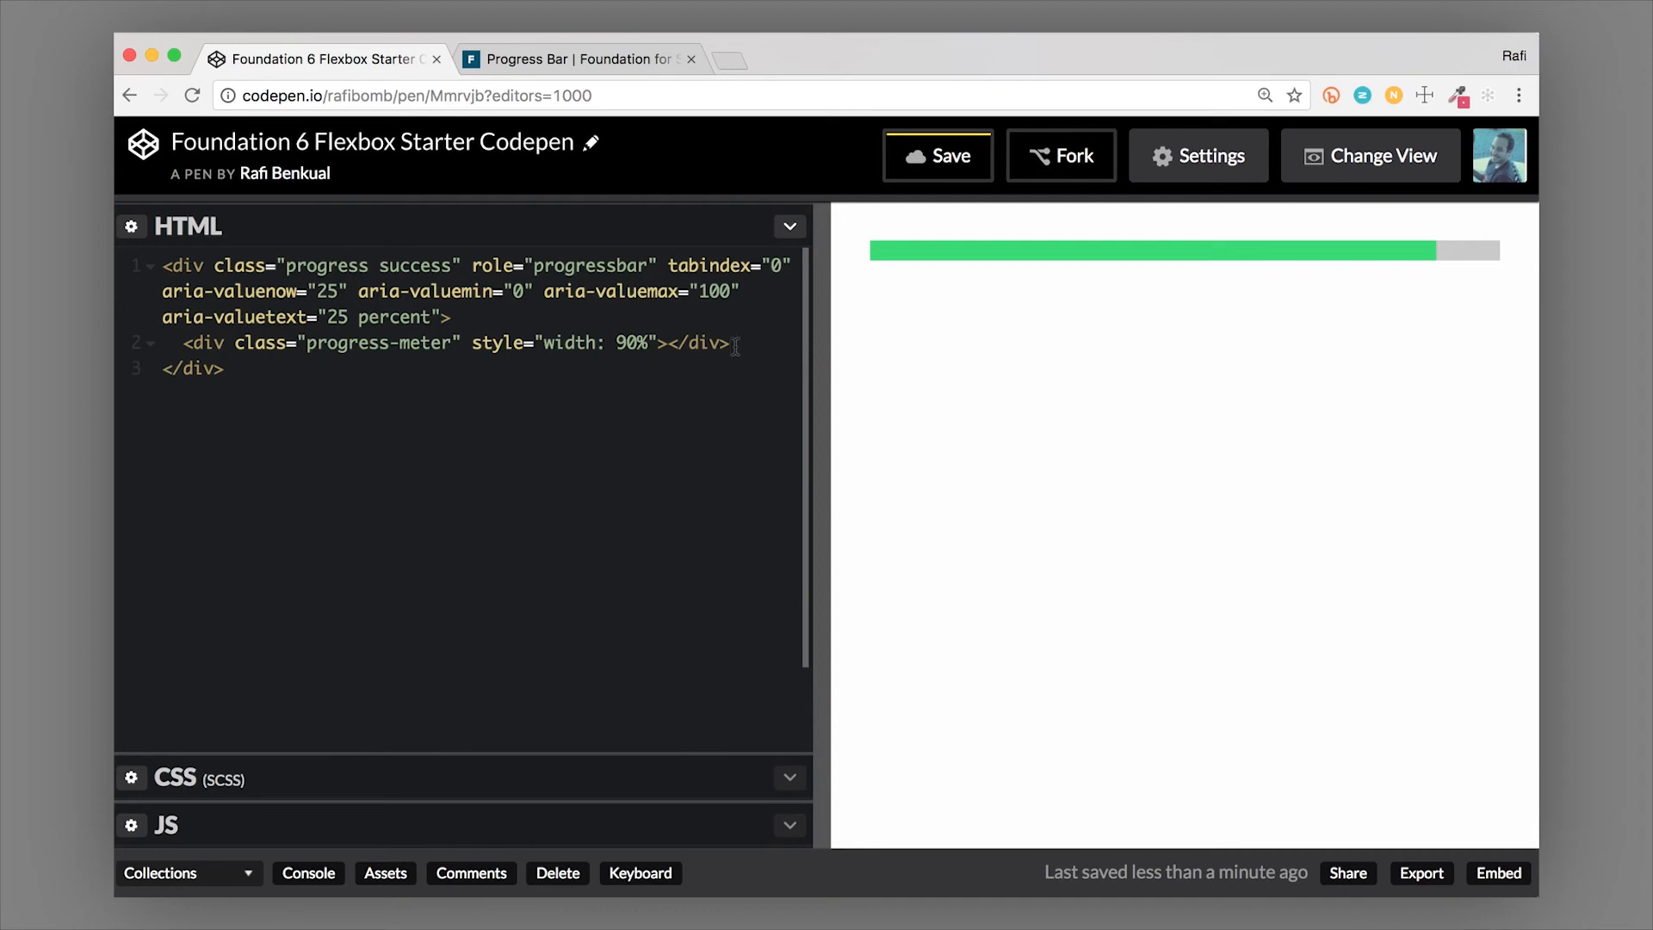
Change aria-valuenow and aria-valuetext from 25 to 90 to match the meter width
left_click(343, 291)
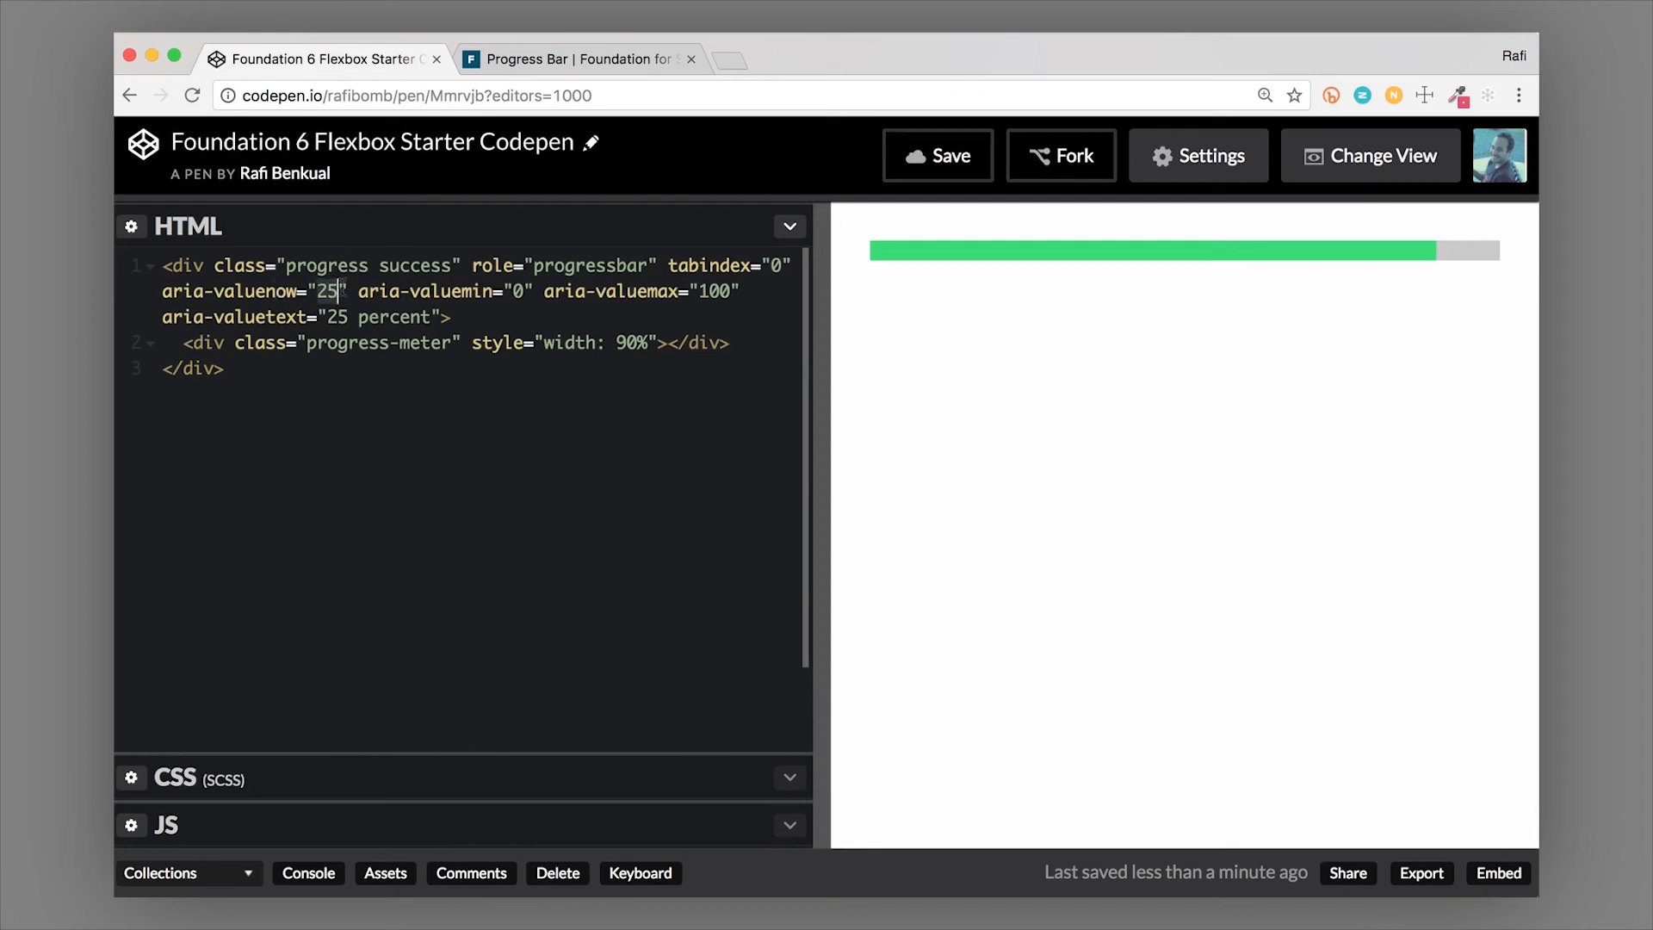
type("90")
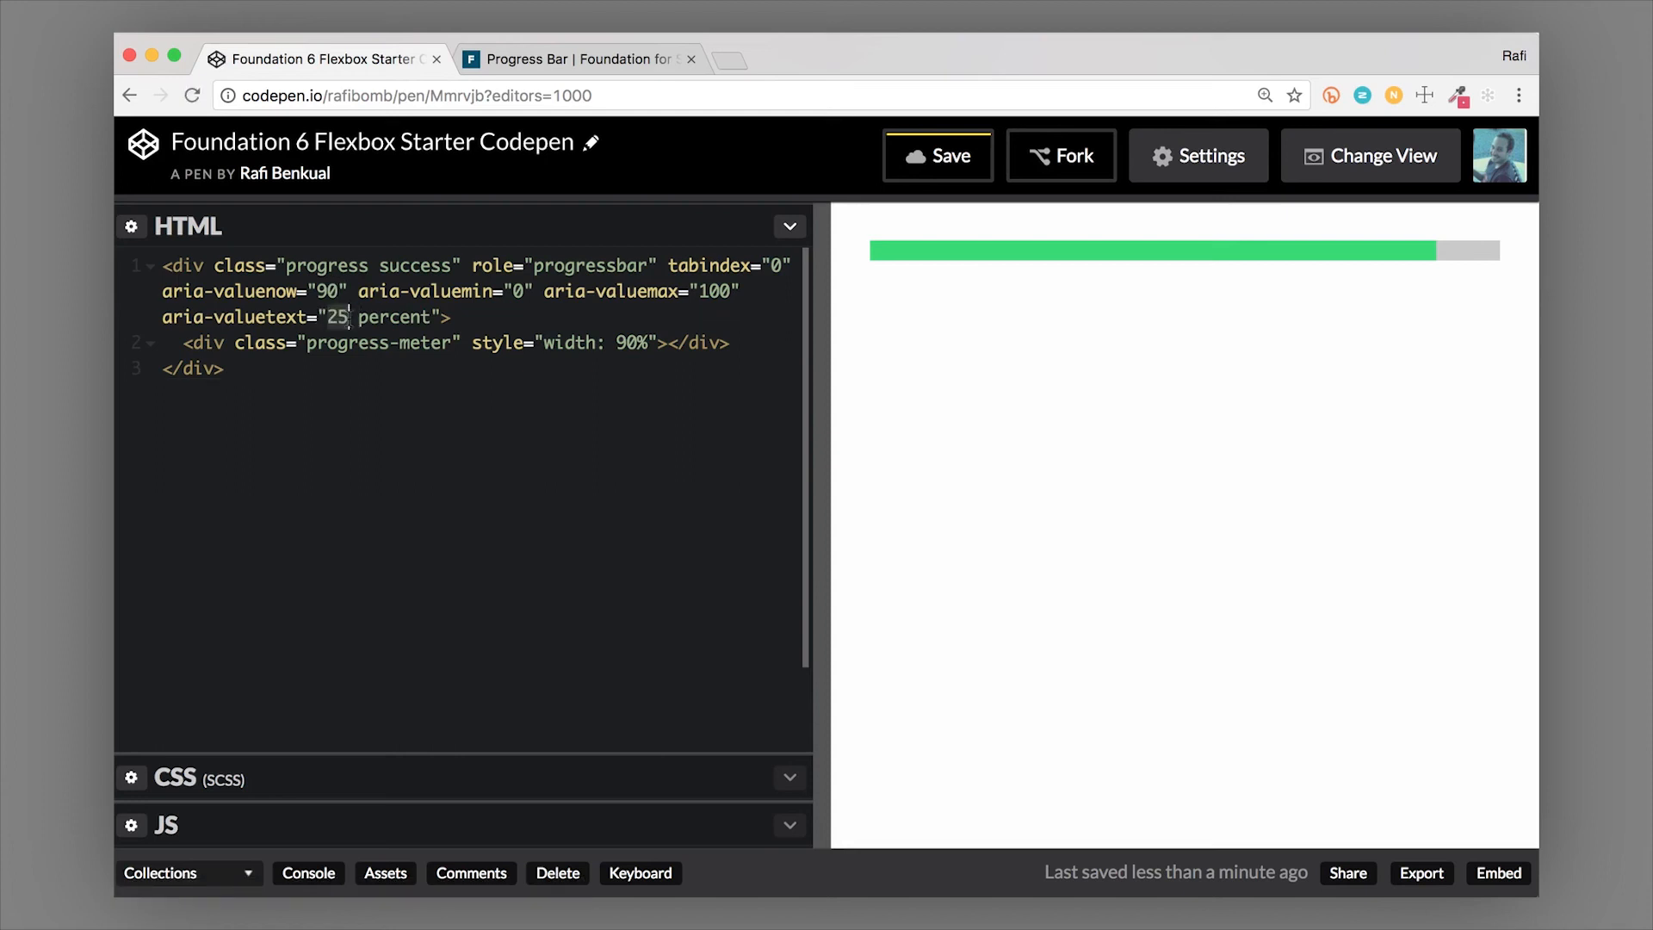
type("90")
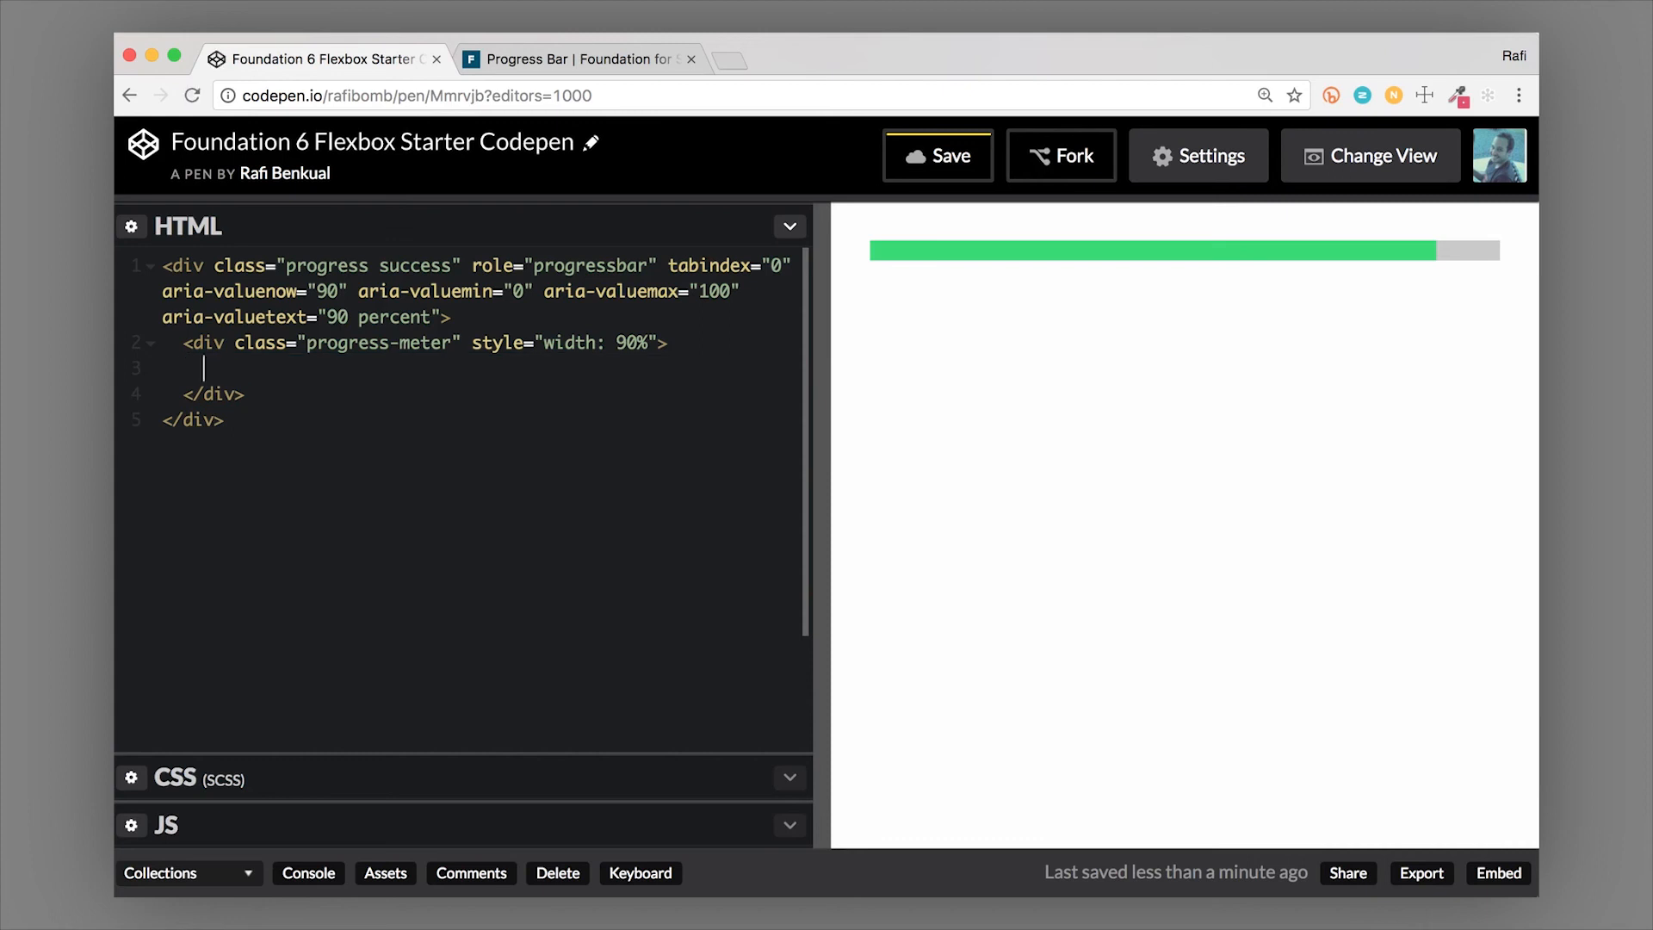
Add a p.progress-meter-text paragraph reading 90% inside the meter via Emmet, fixing the 'pregress' typo
type("p")
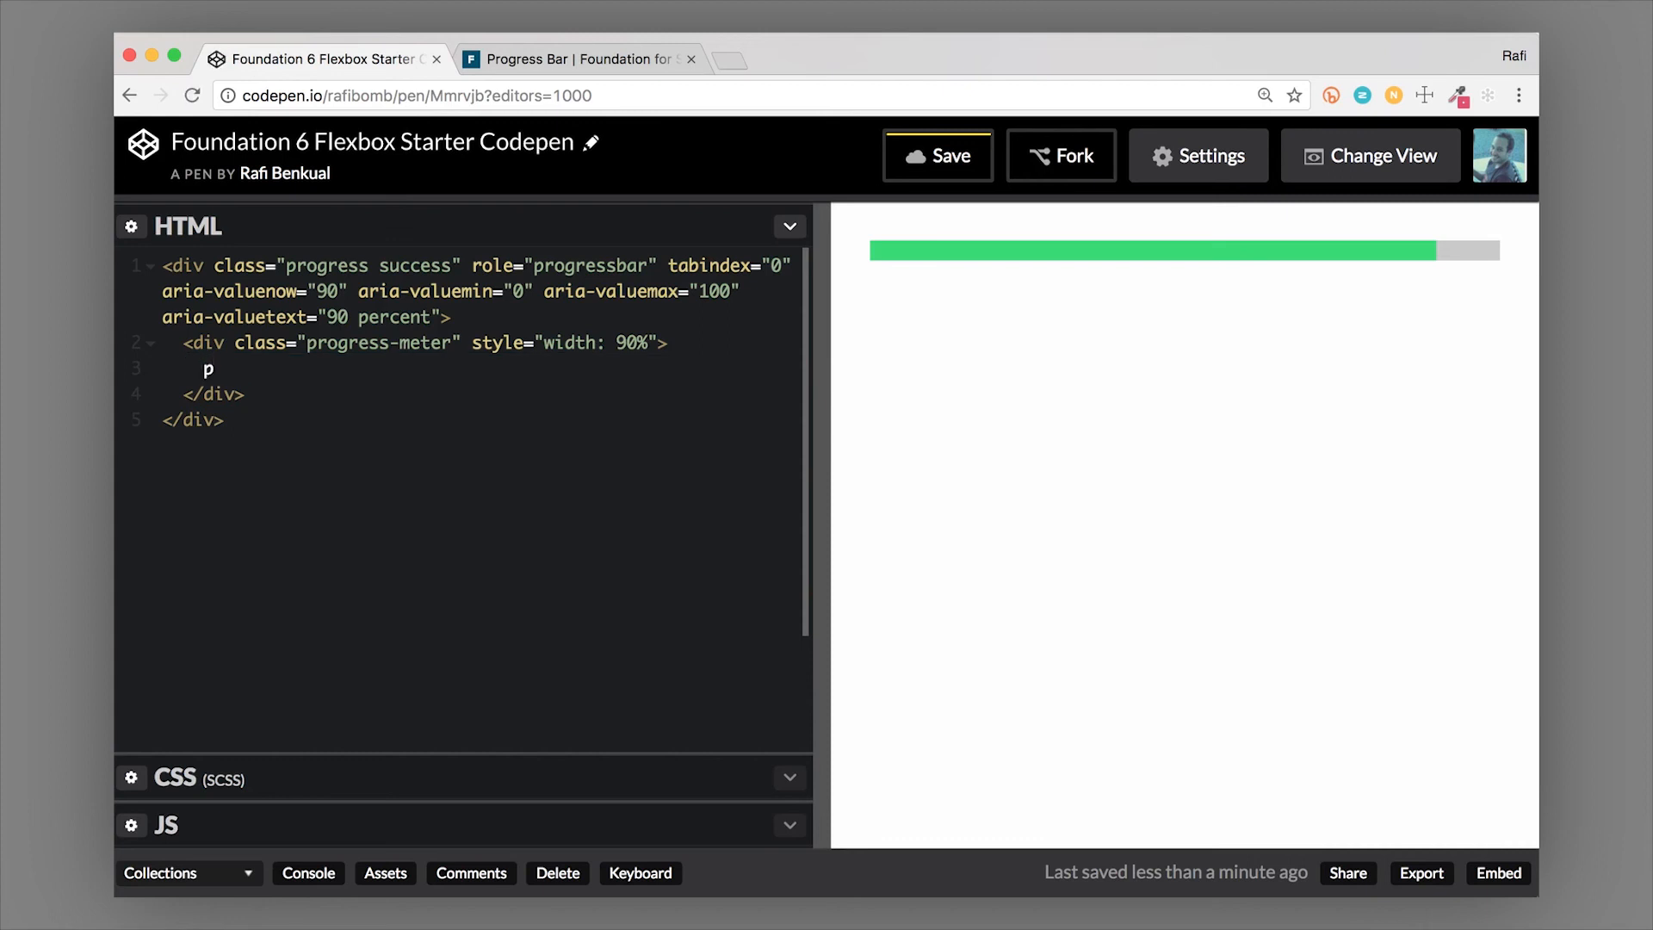
type(".pr")
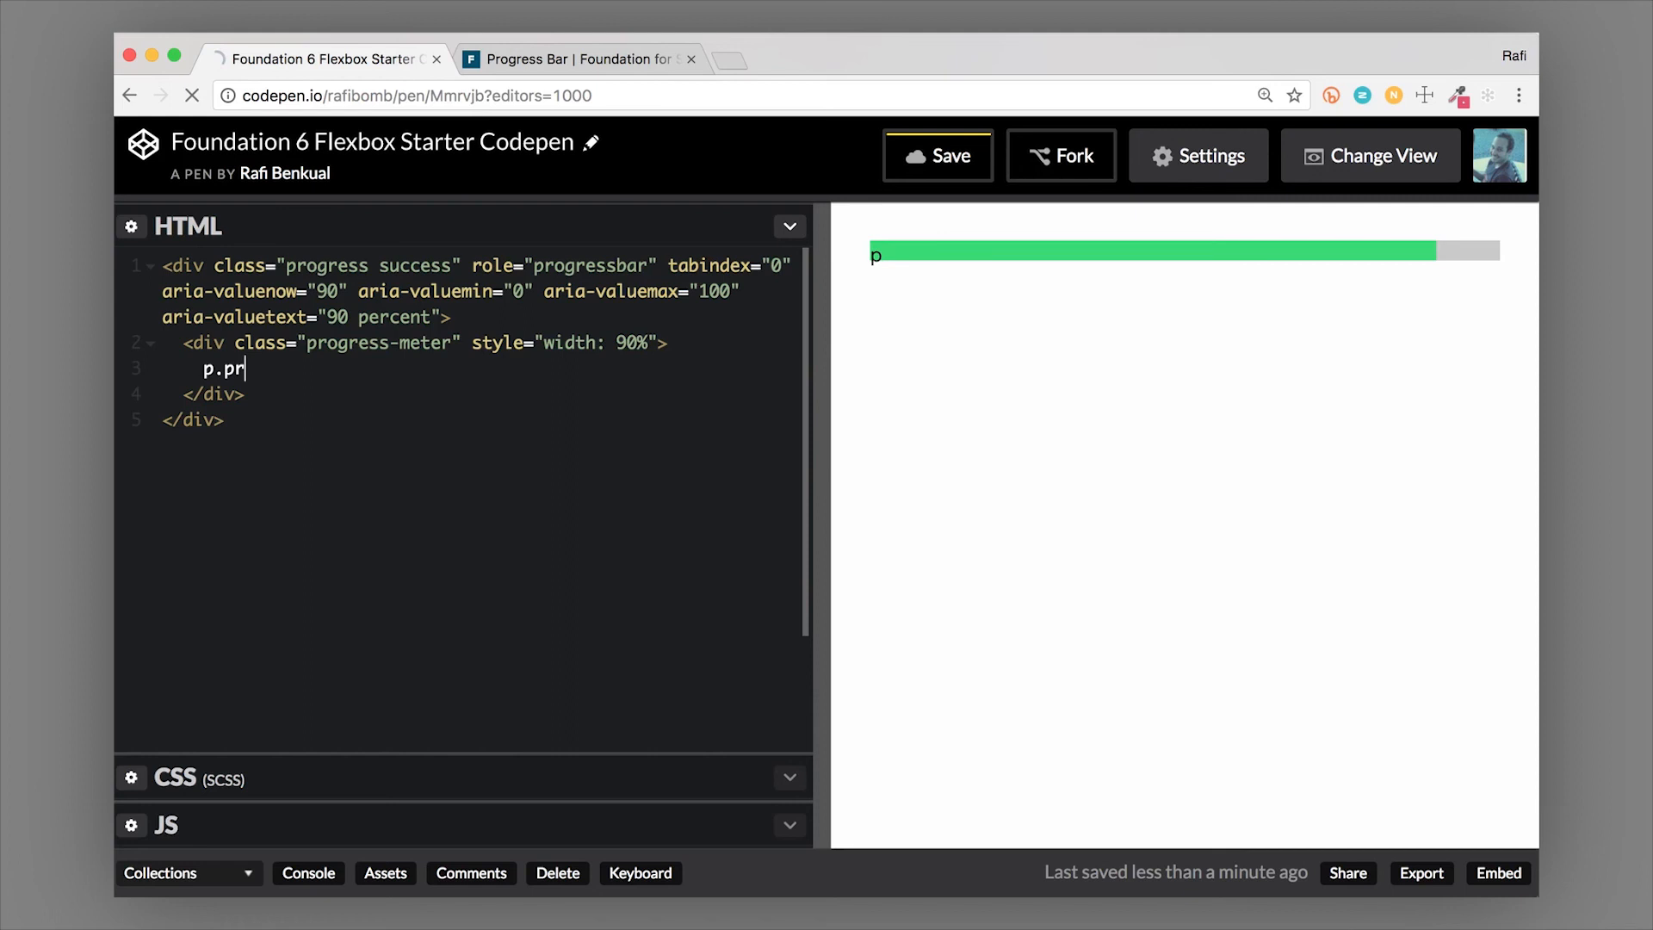
type("egress")
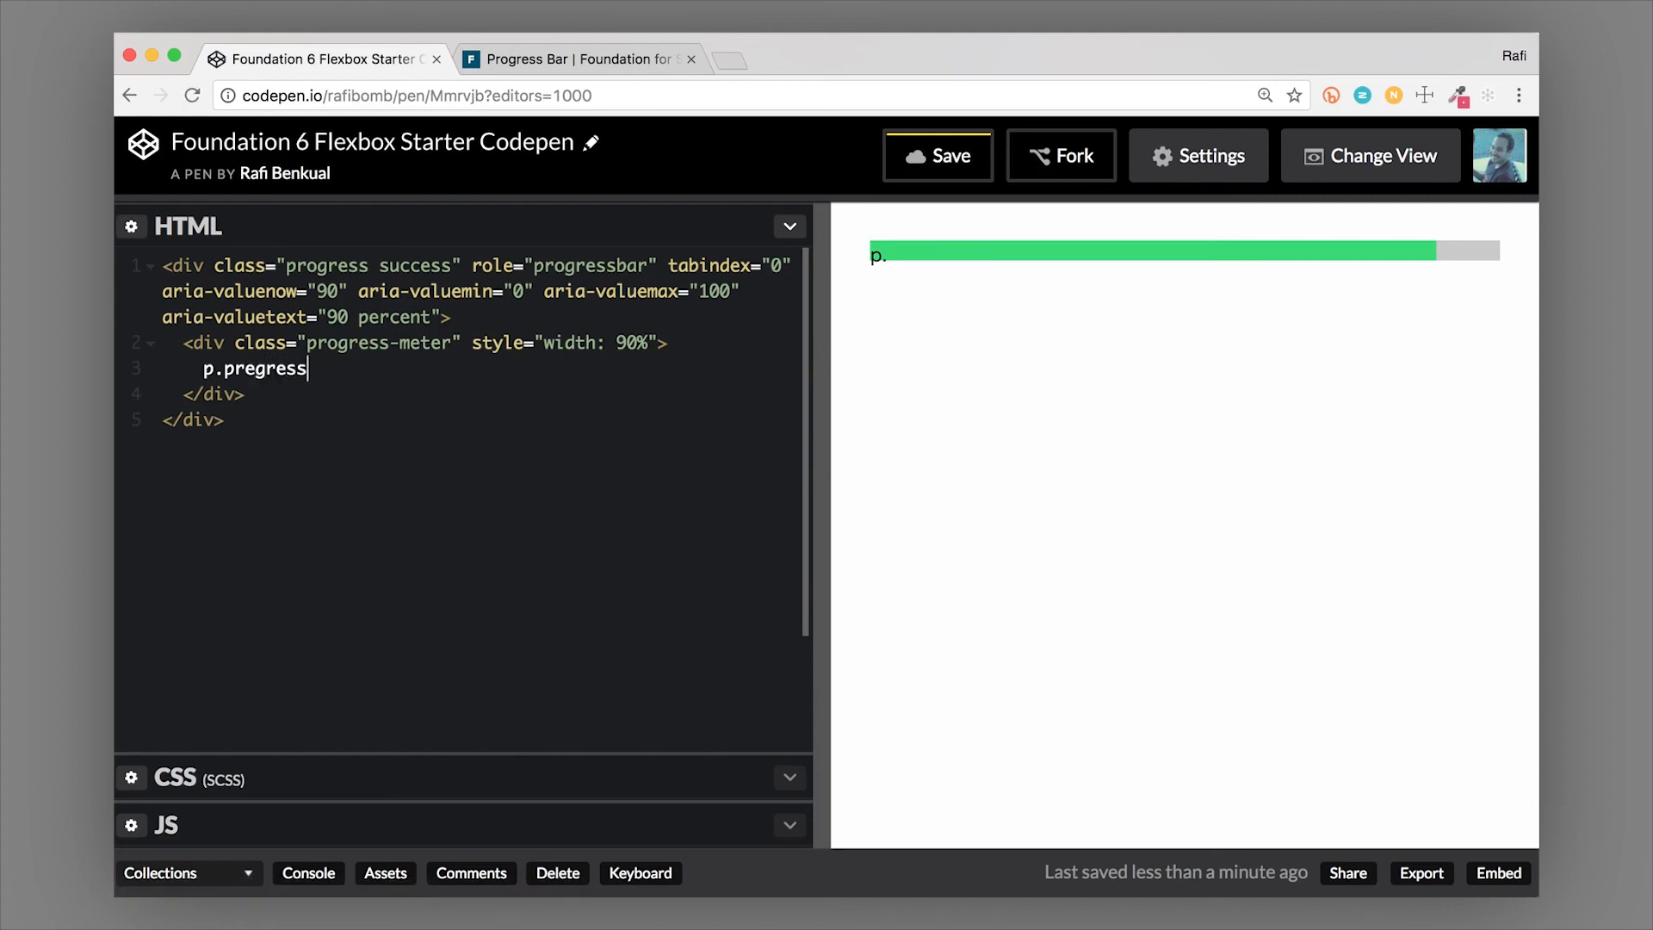
type("-mete")
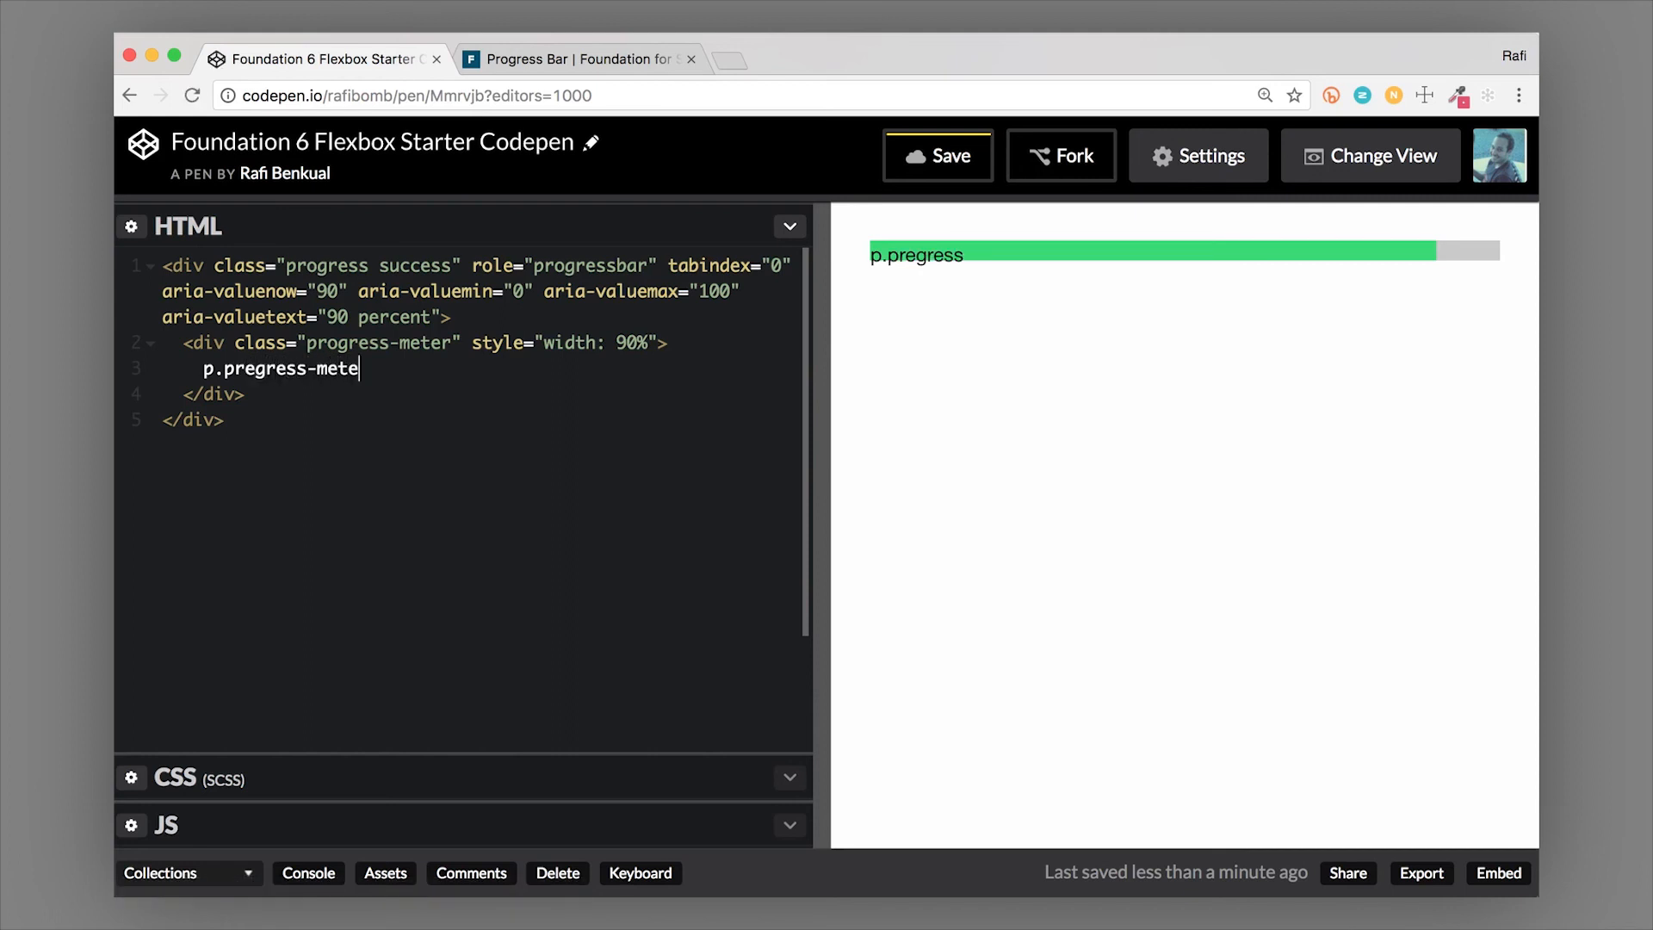
type("r-te")
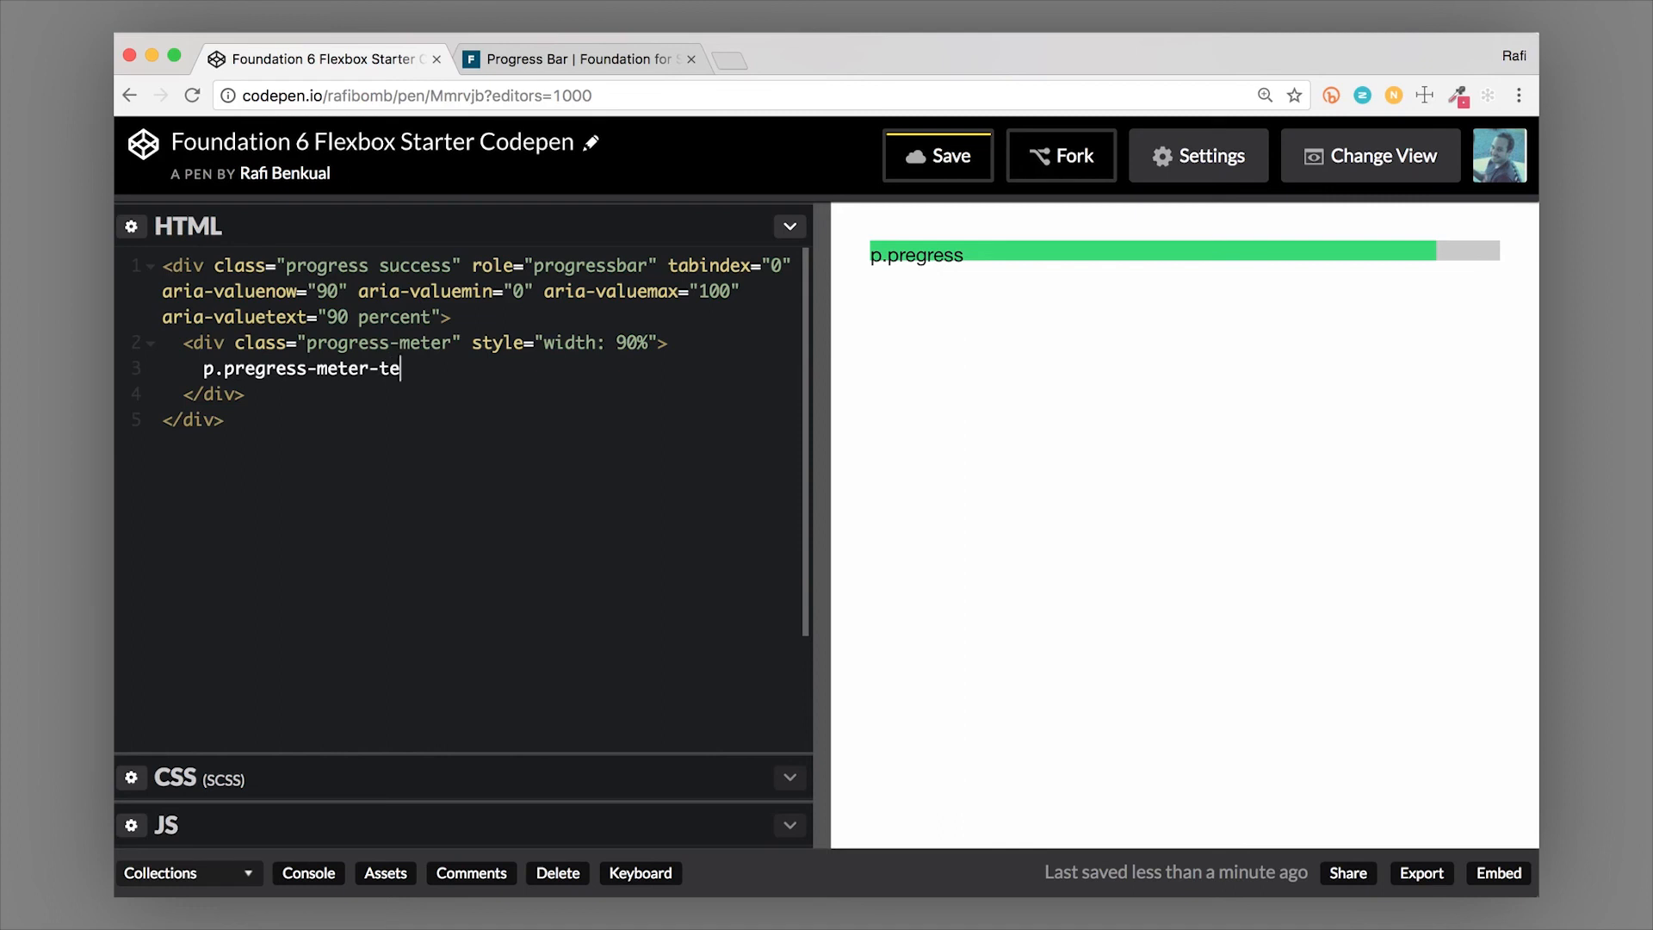
type("x")
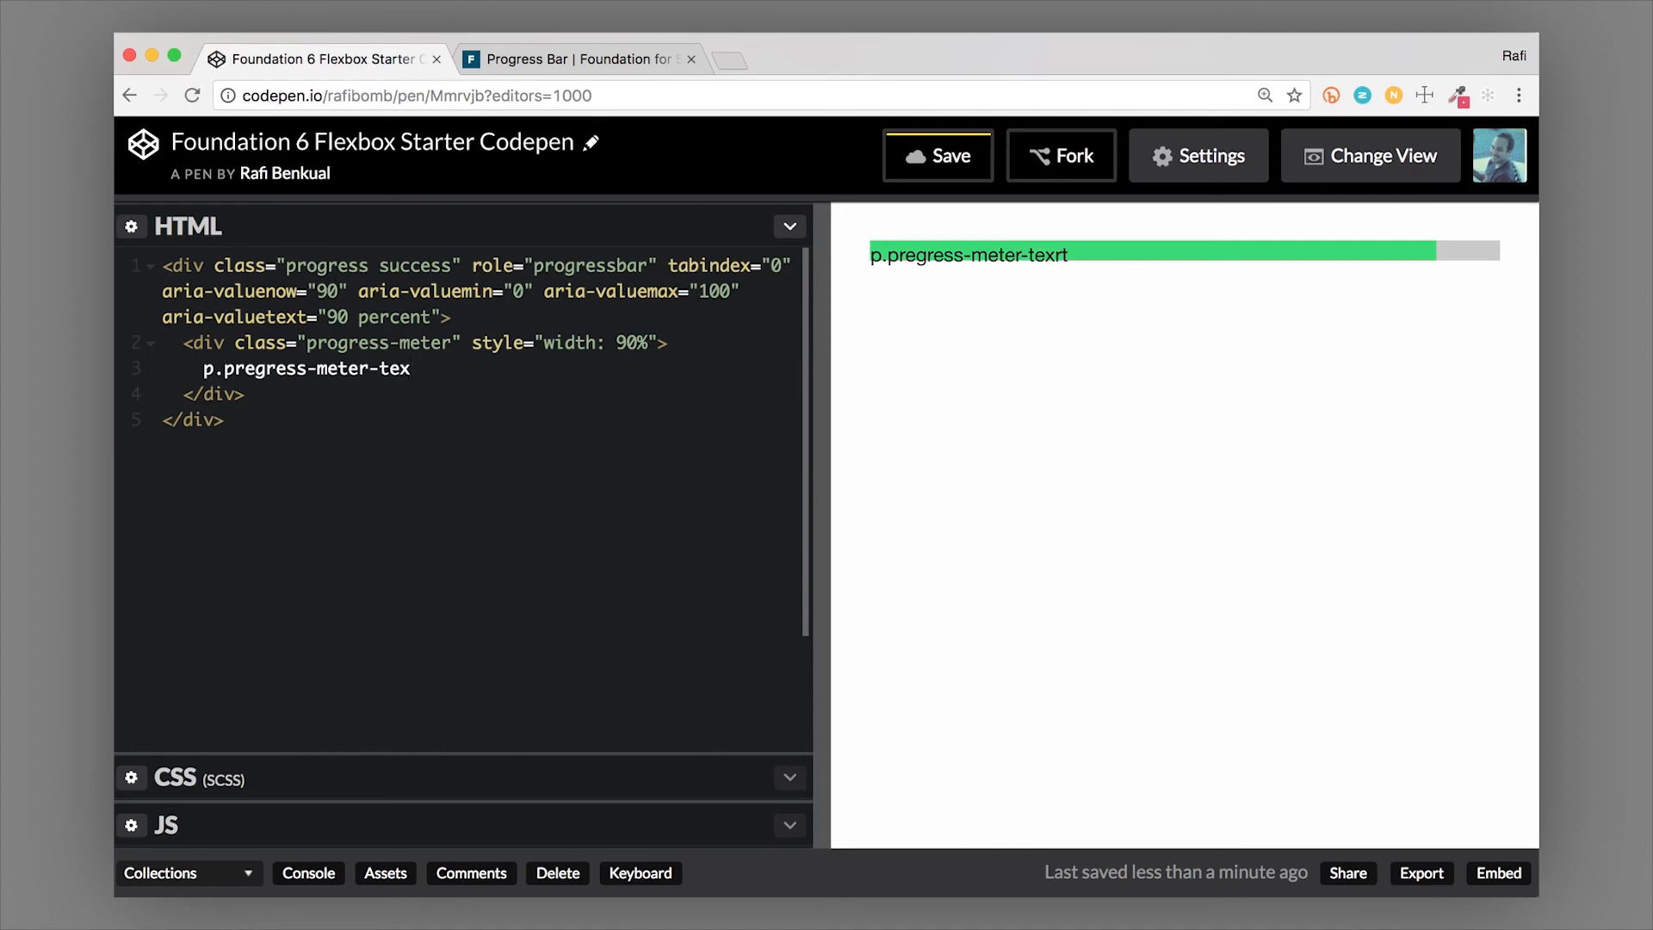
type("t")
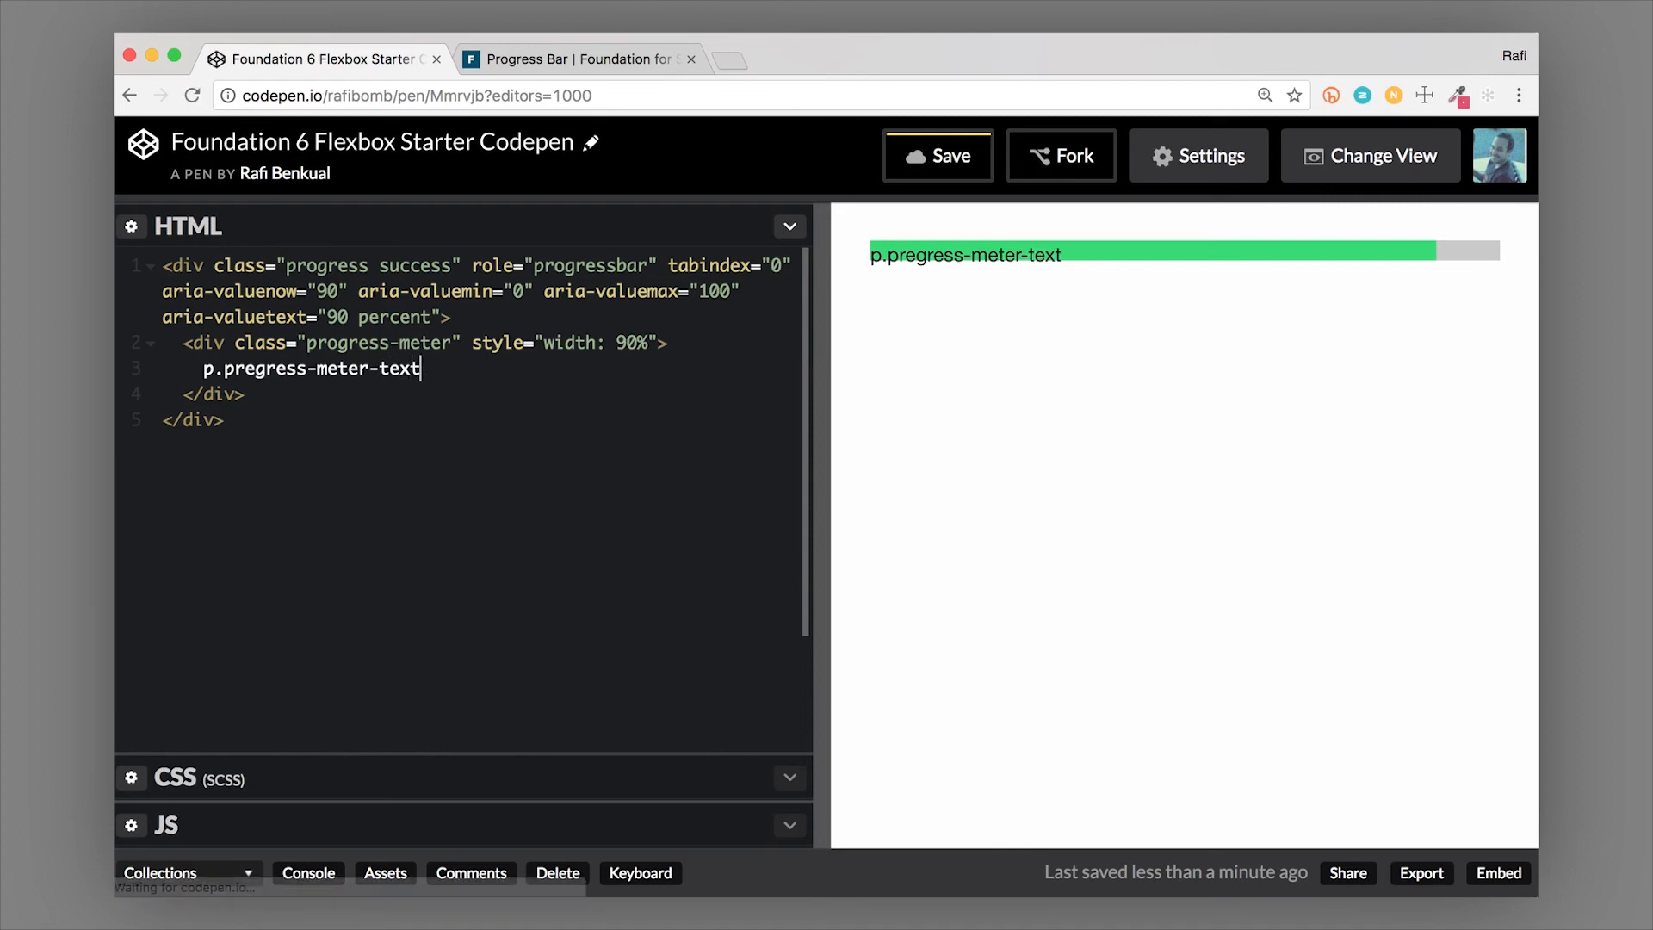
left_click(314, 369)
type("0")
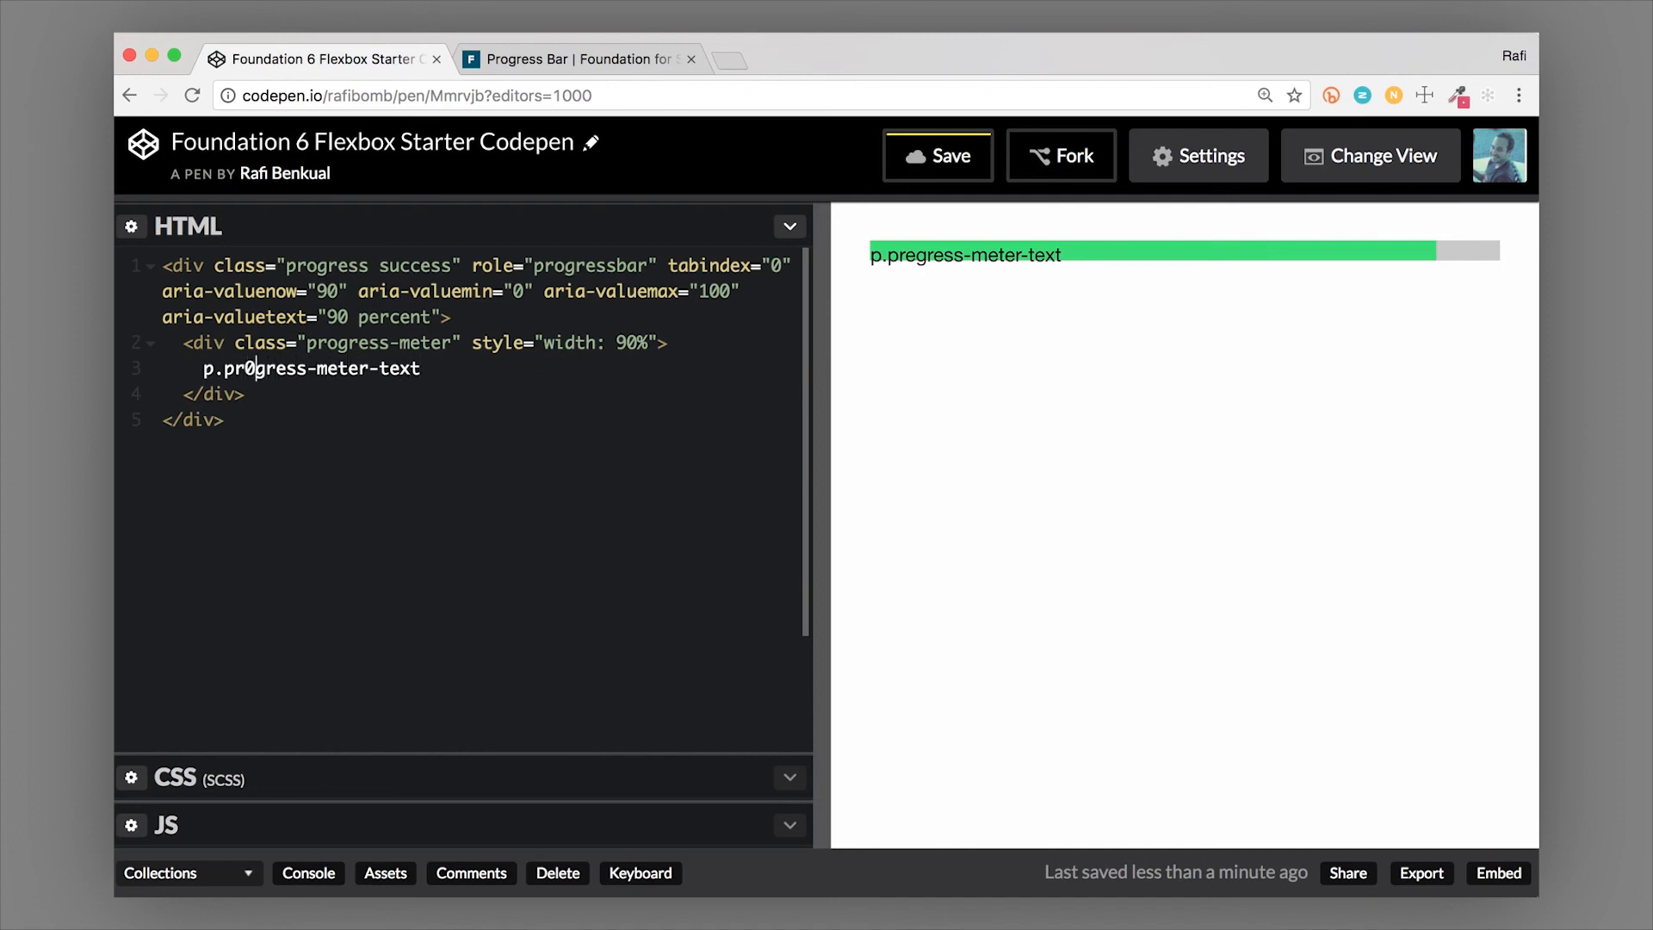
type("o")
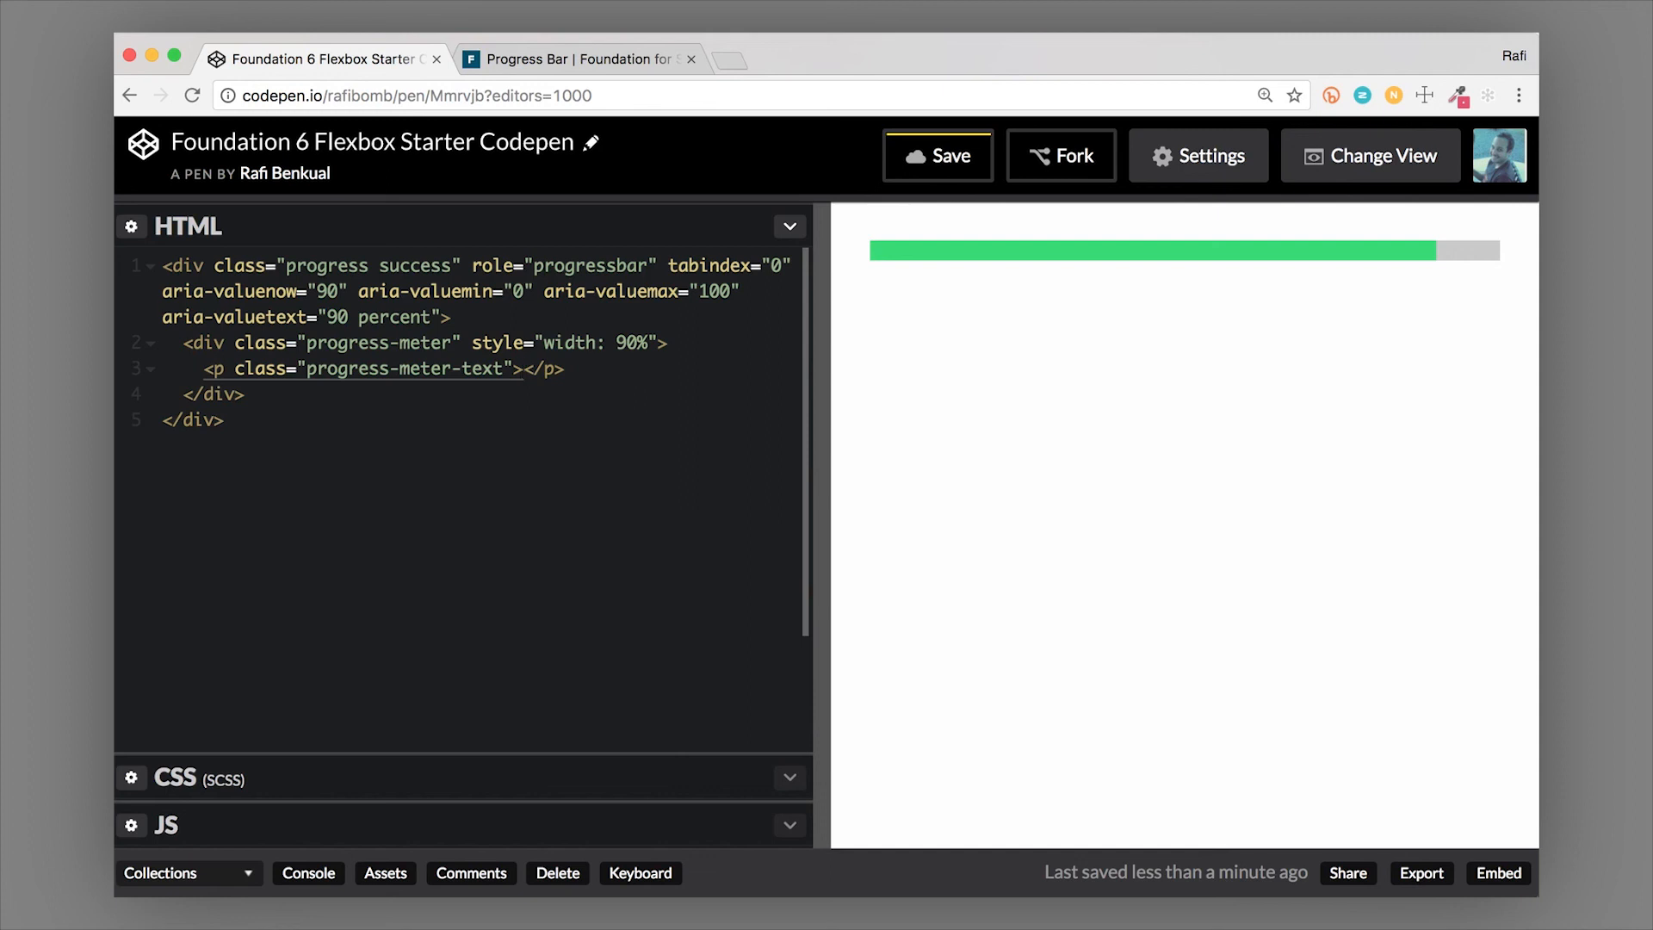
type("90%")
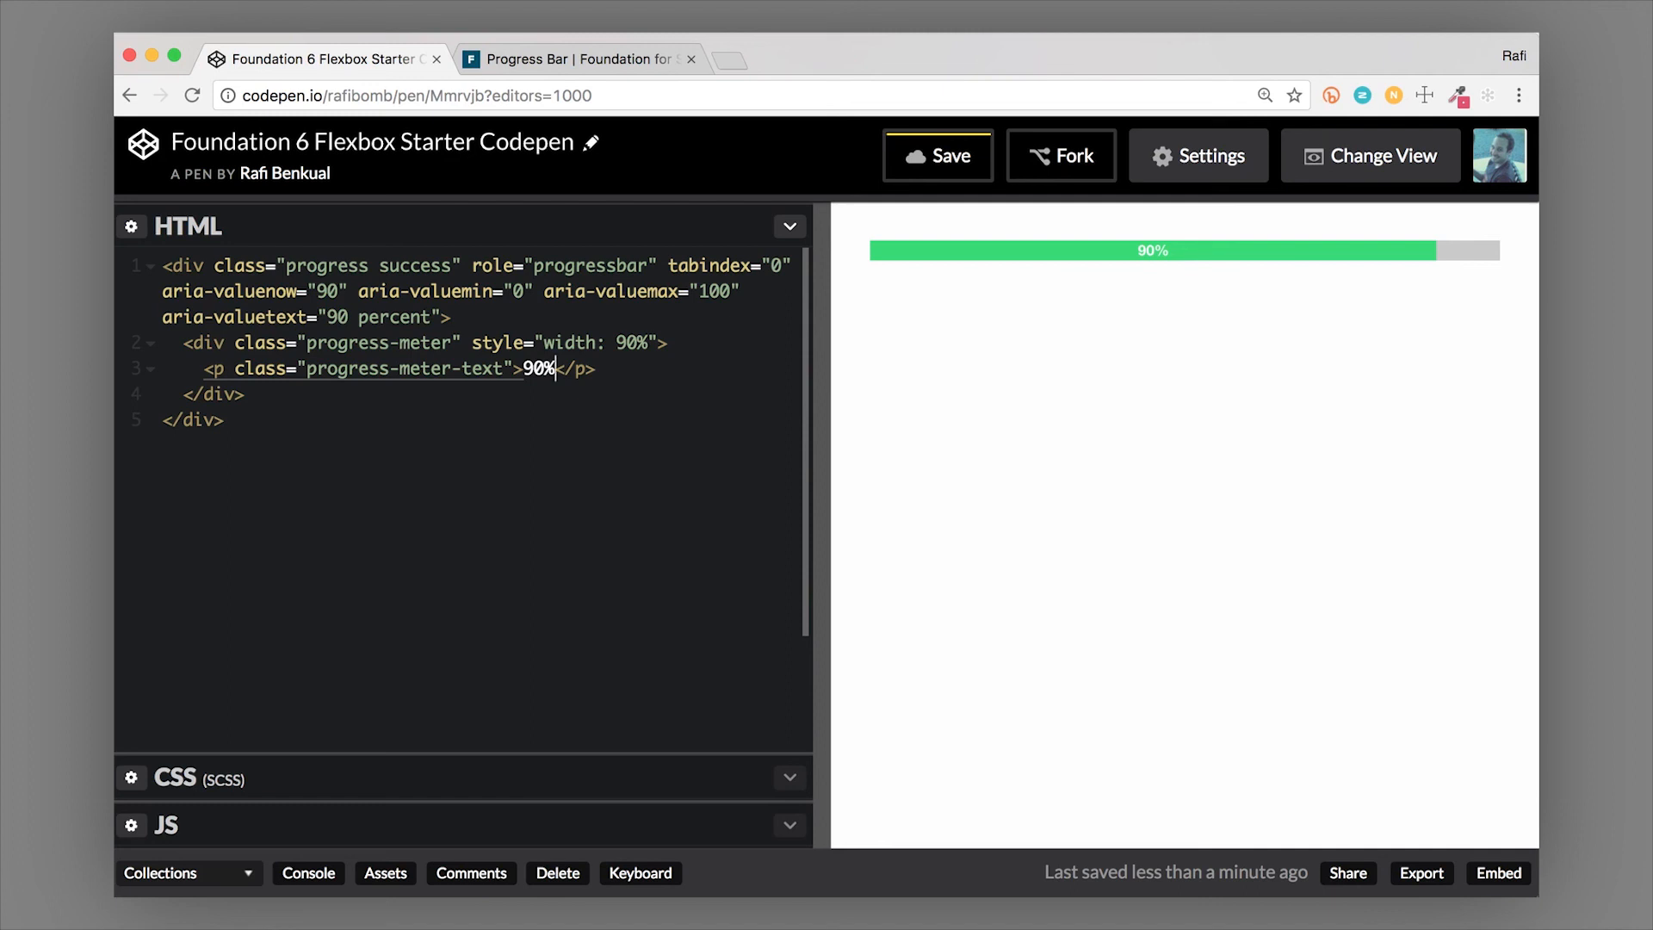
Try the meter width at 40%, restore it to 90%, then return to the Foundation docs
left_click(630, 341)
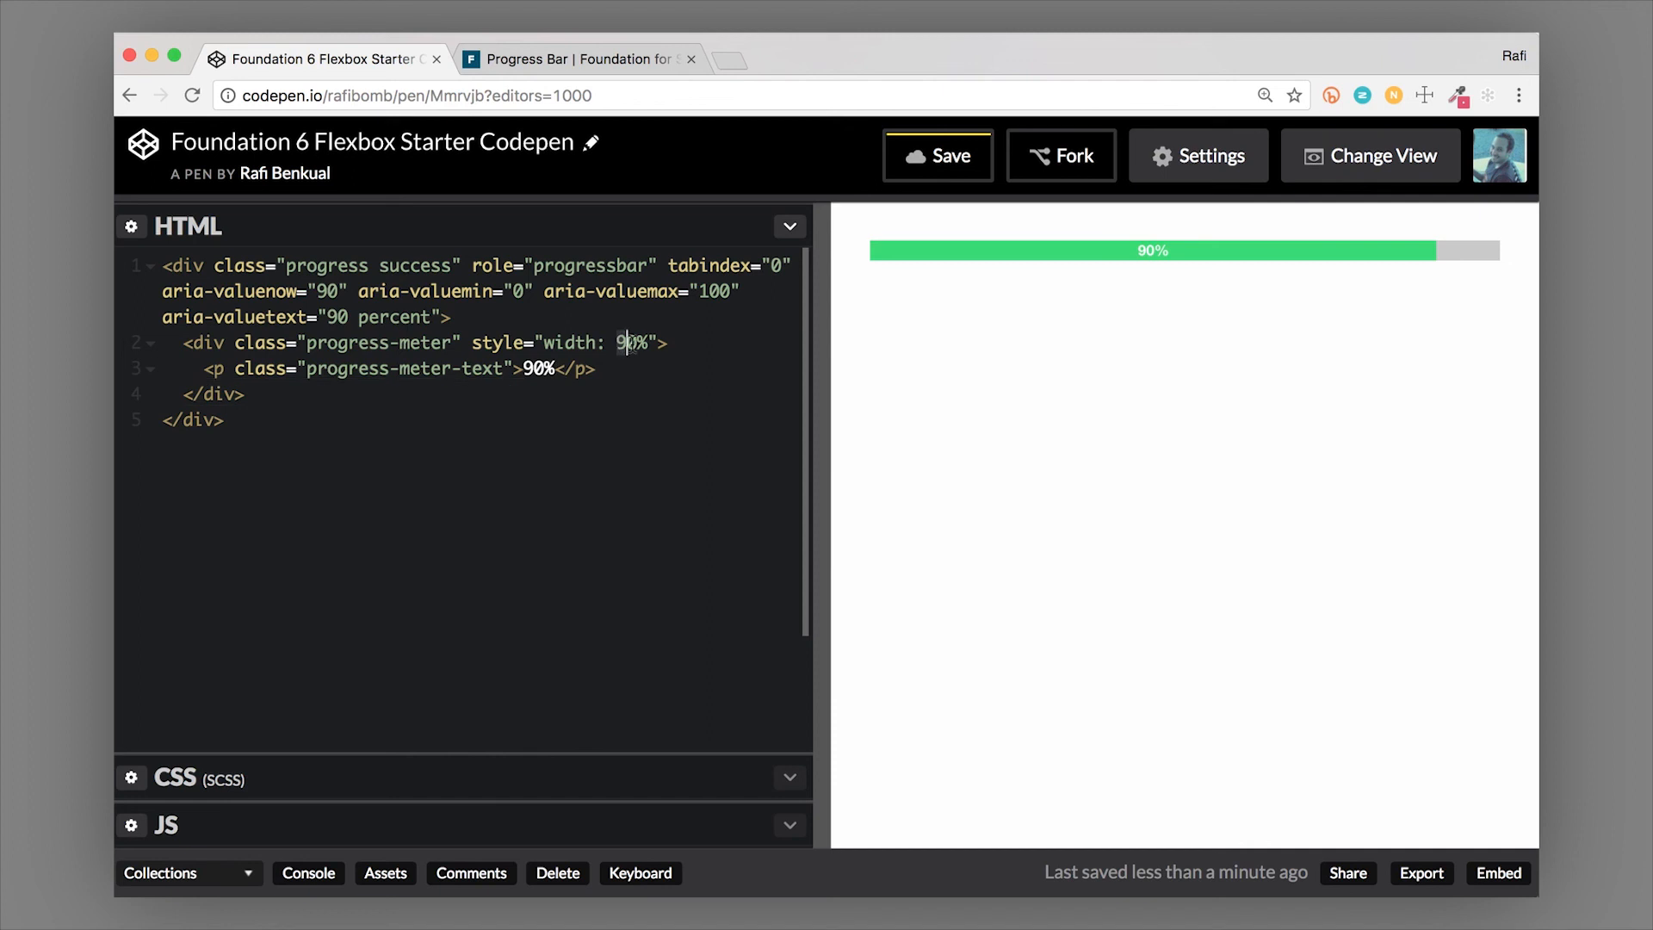
type("4")
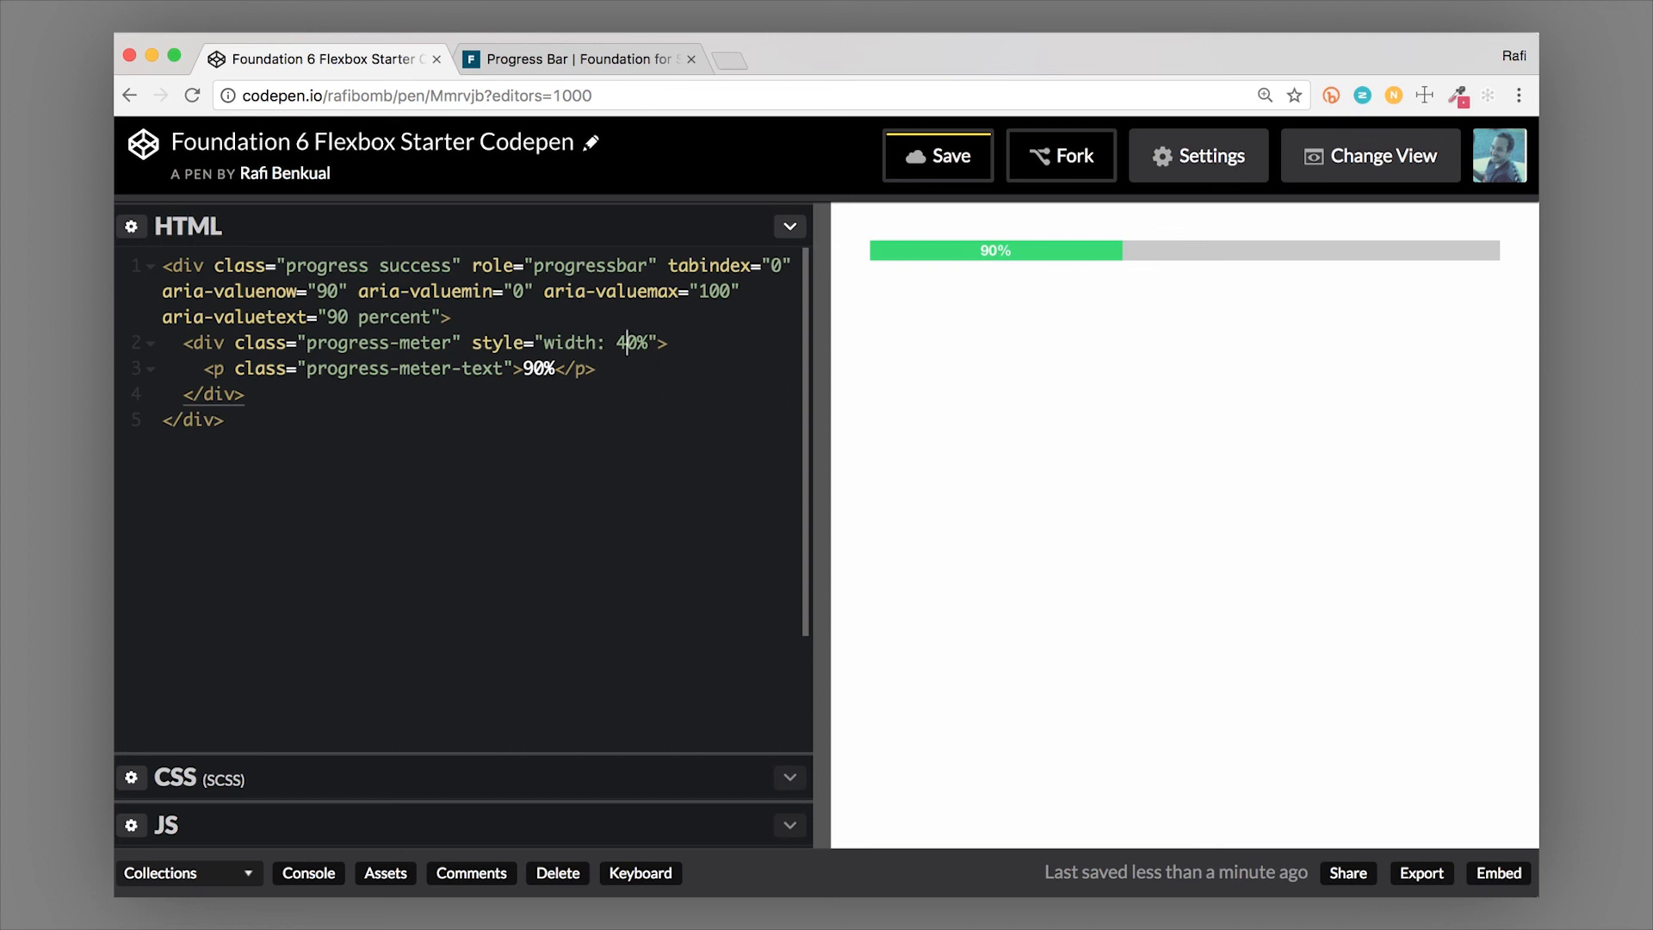
type("9")
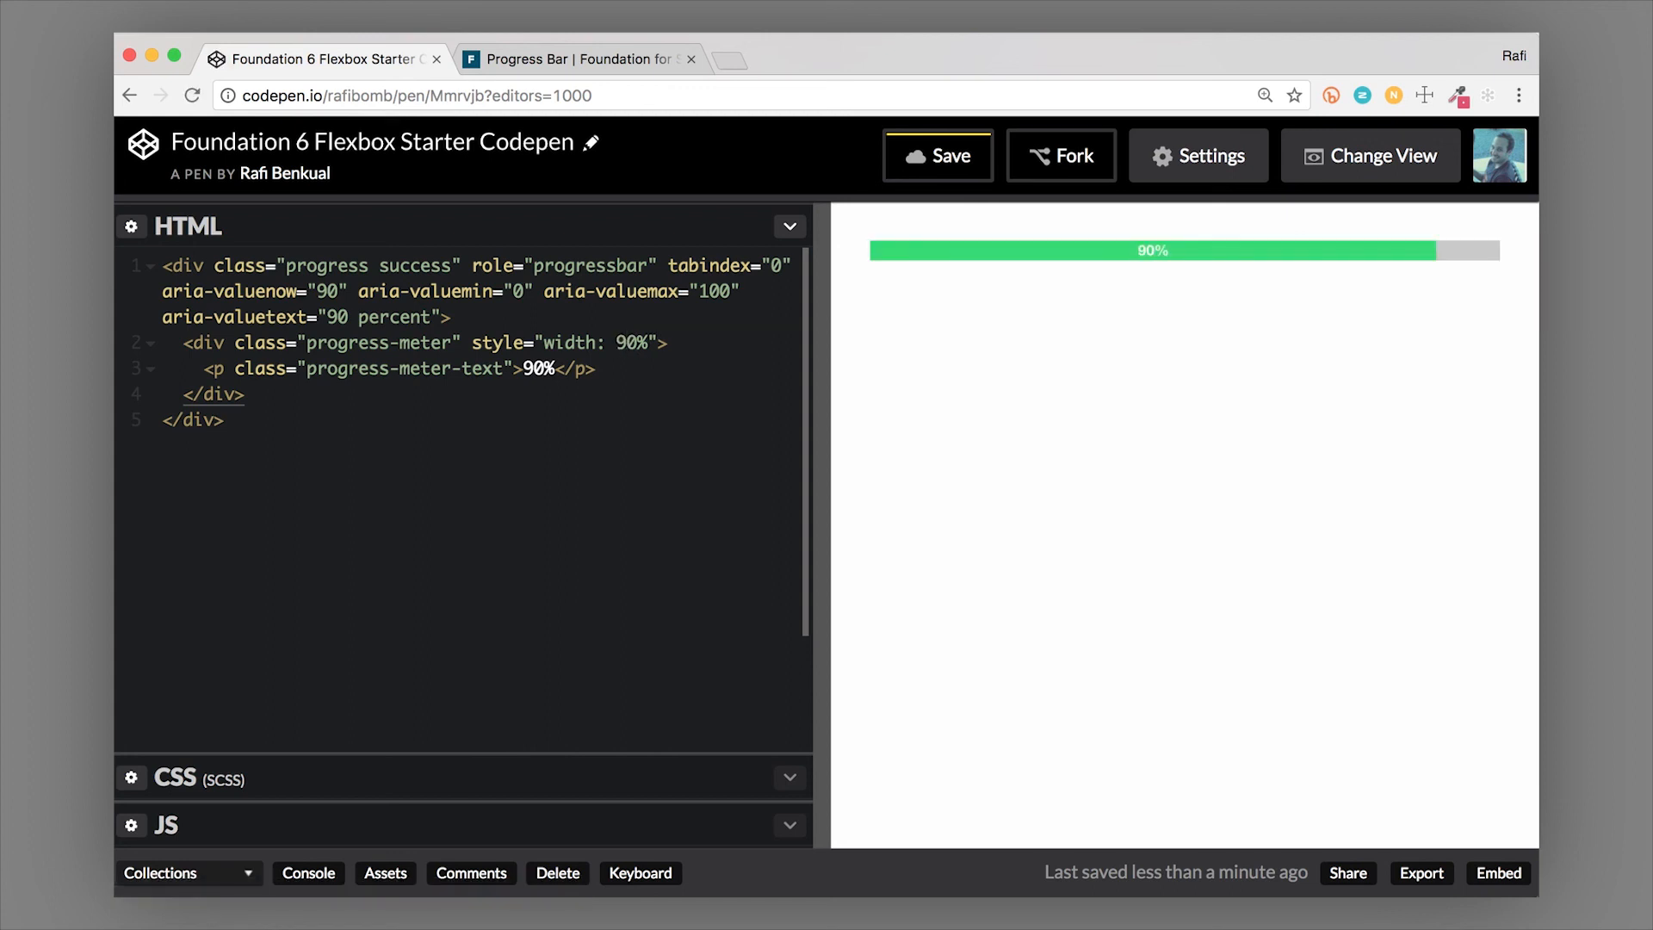
left_click(577, 58)
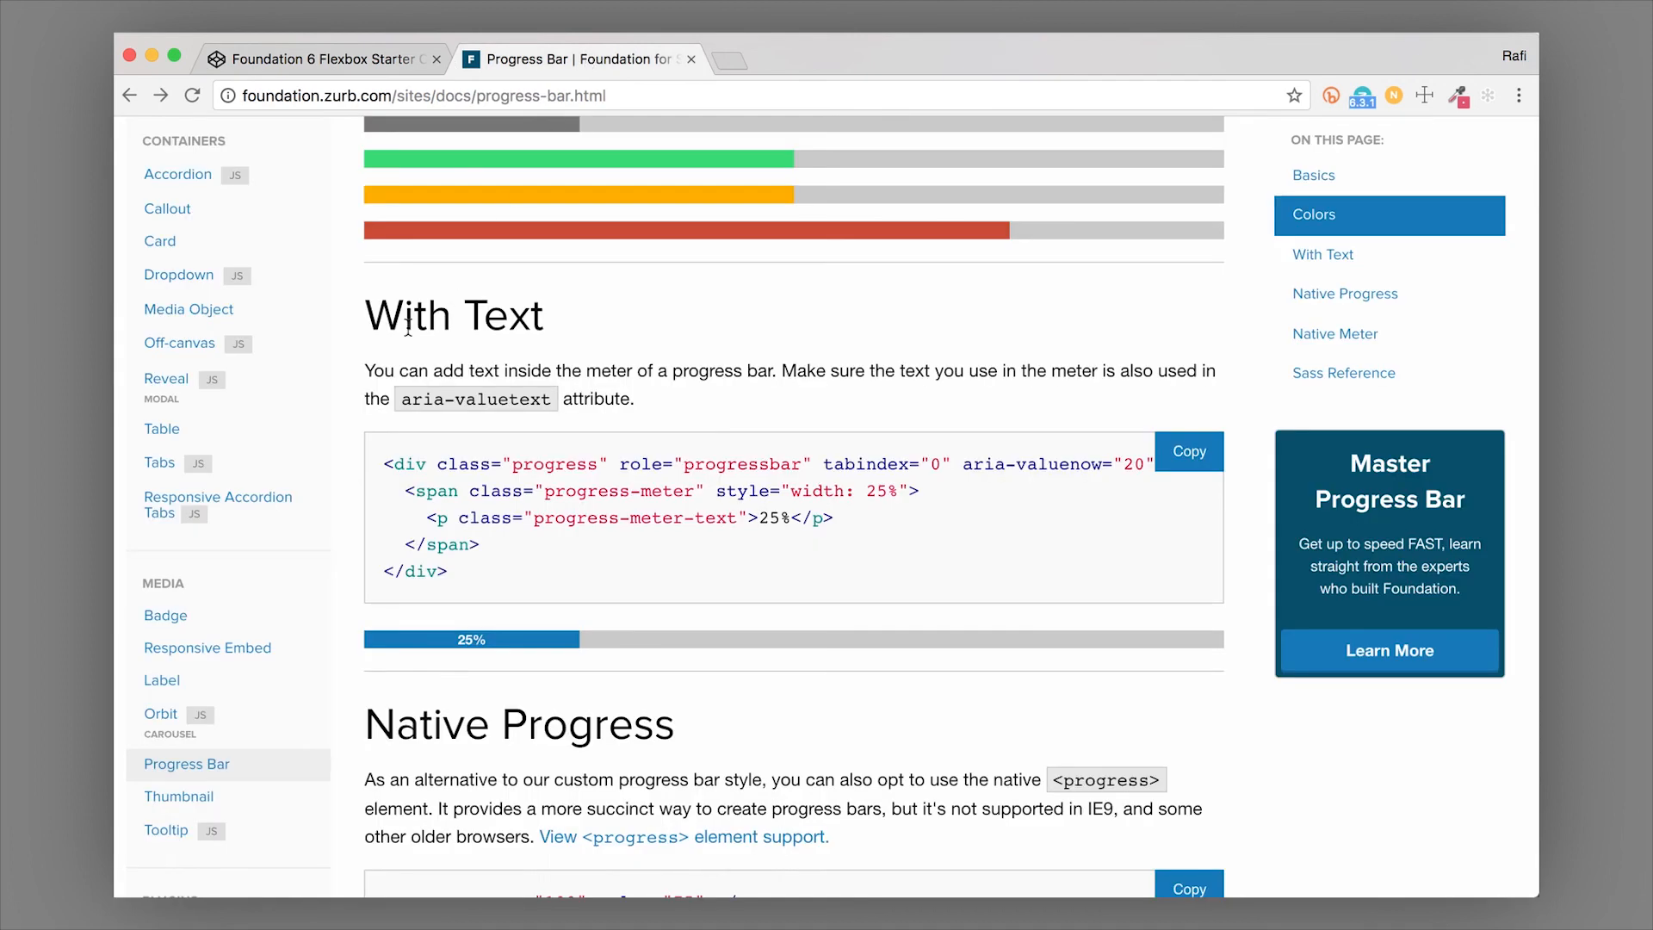
Scroll the Progress Bar docs back to the page title and Basics section
scroll("up", 3)
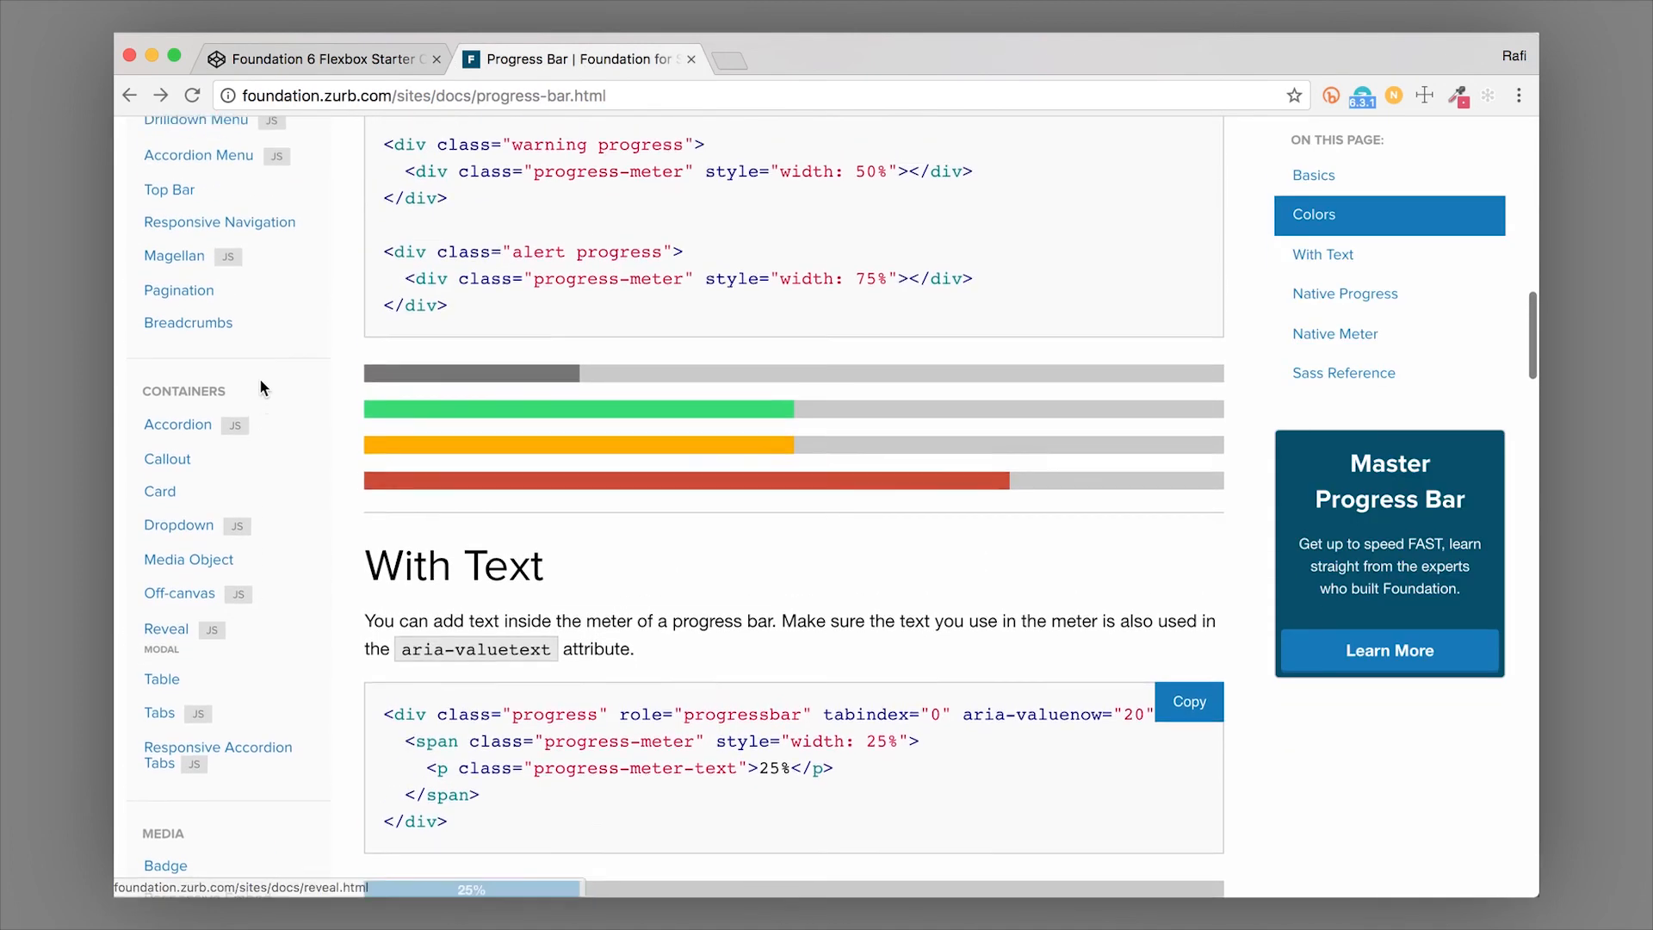
scroll("up", 3)
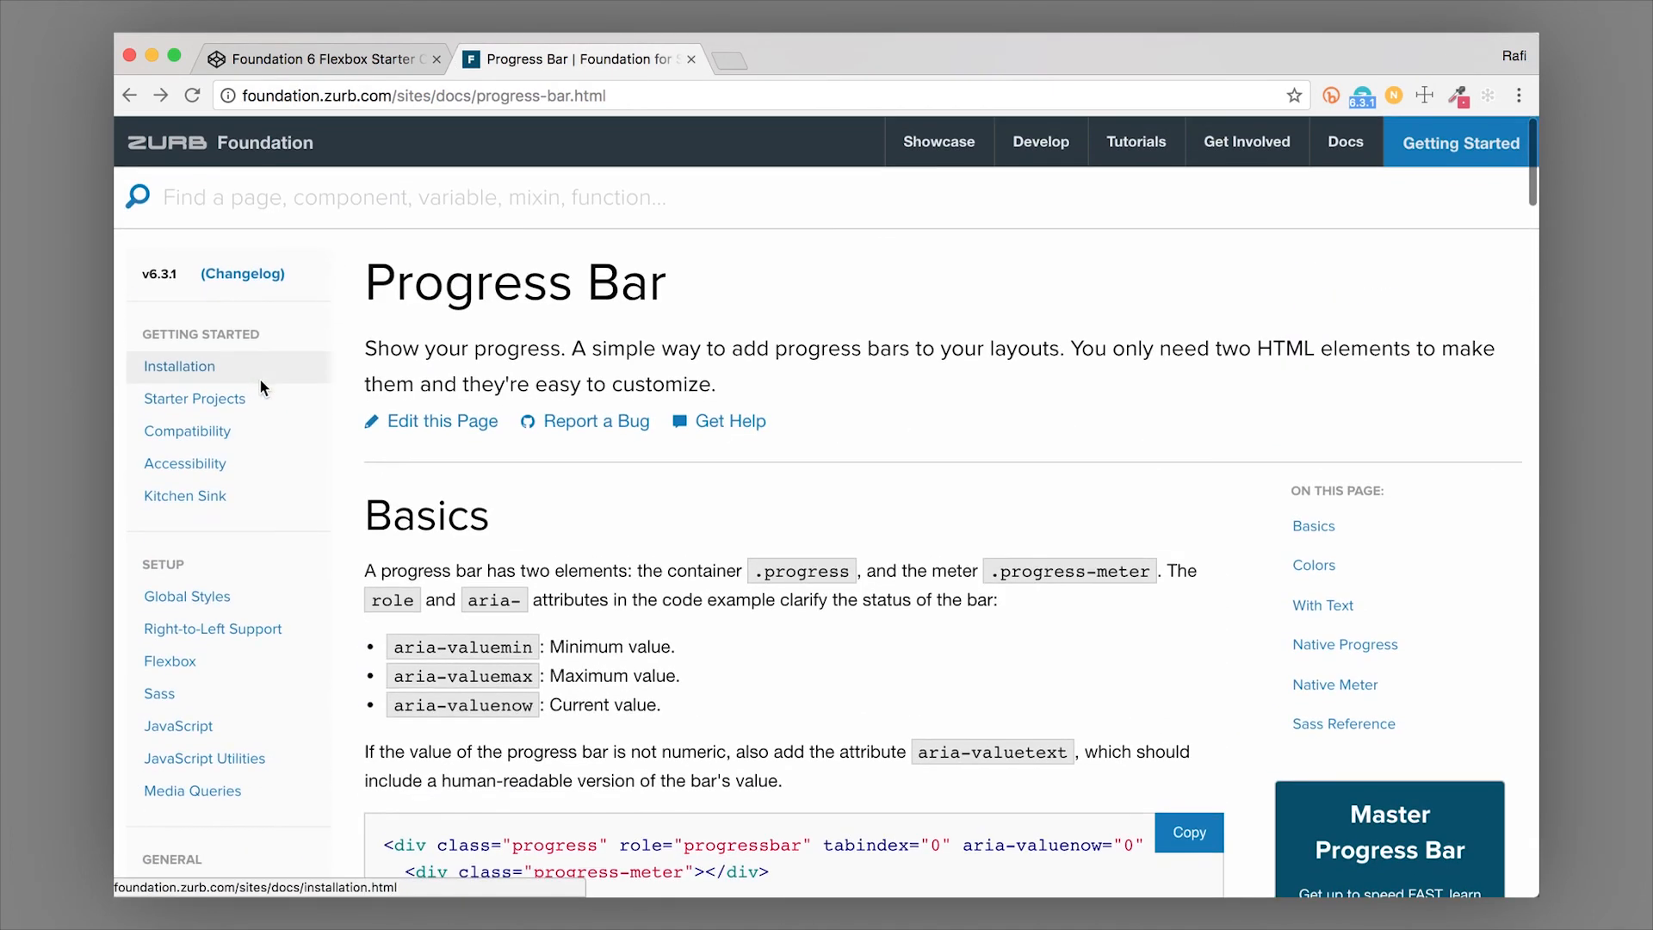